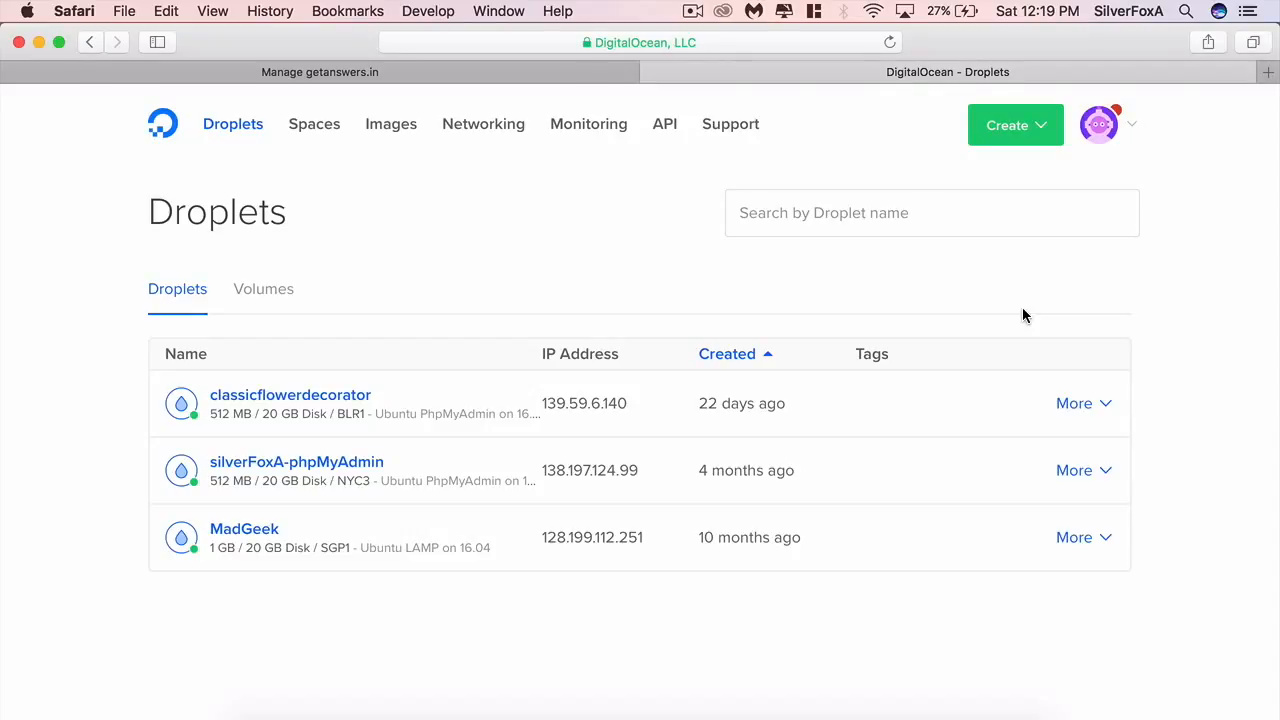
pyautogui.moveTo(580, 290)
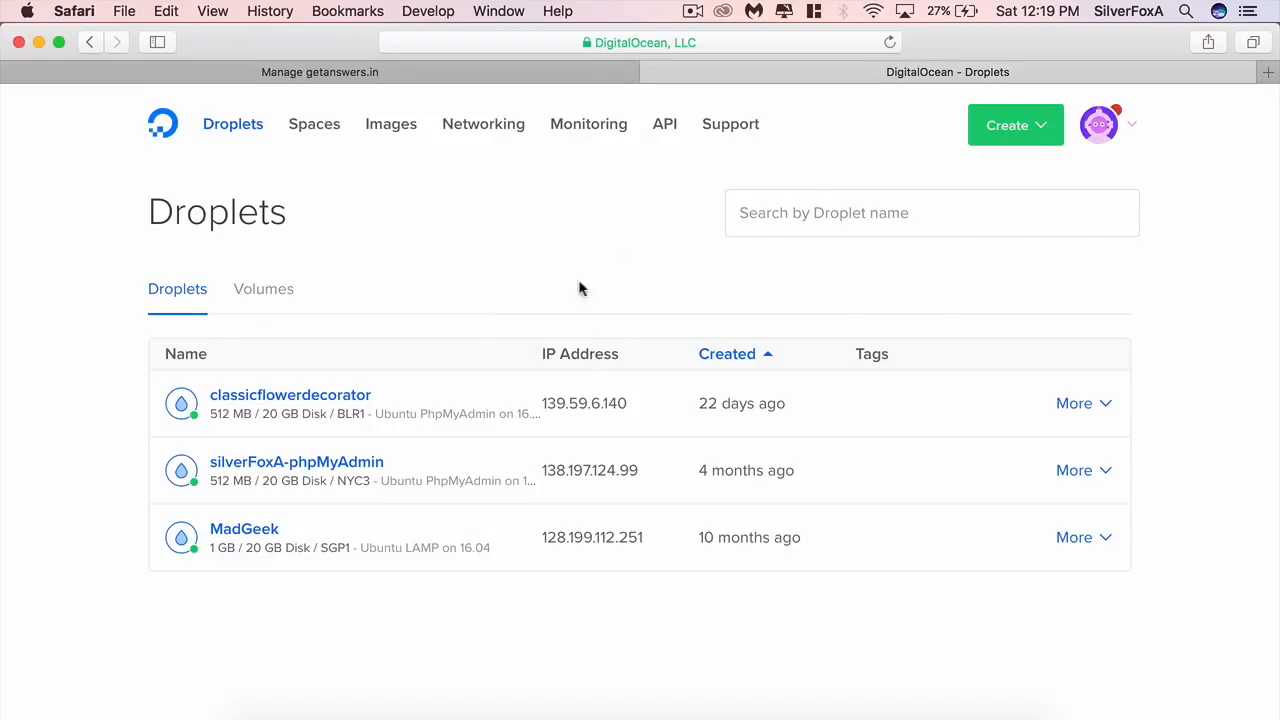
pyautogui.moveTo(612, 188)
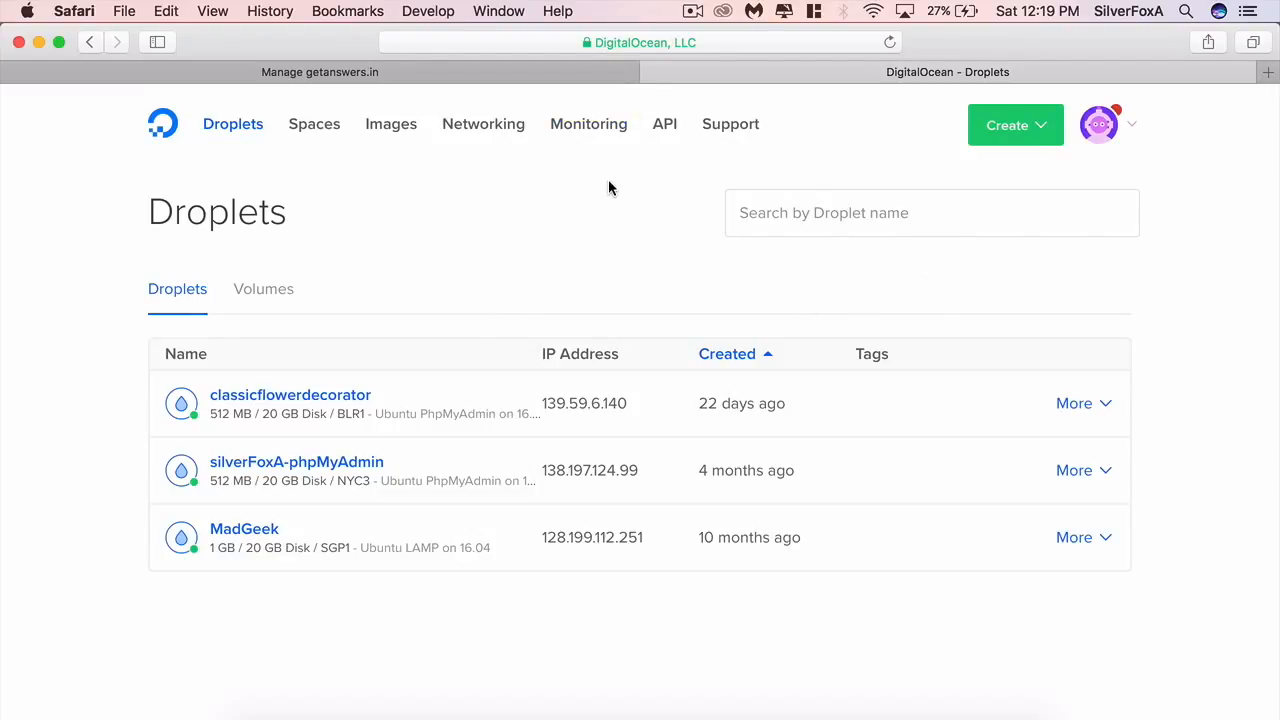
pyautogui.moveTo(530, 232)
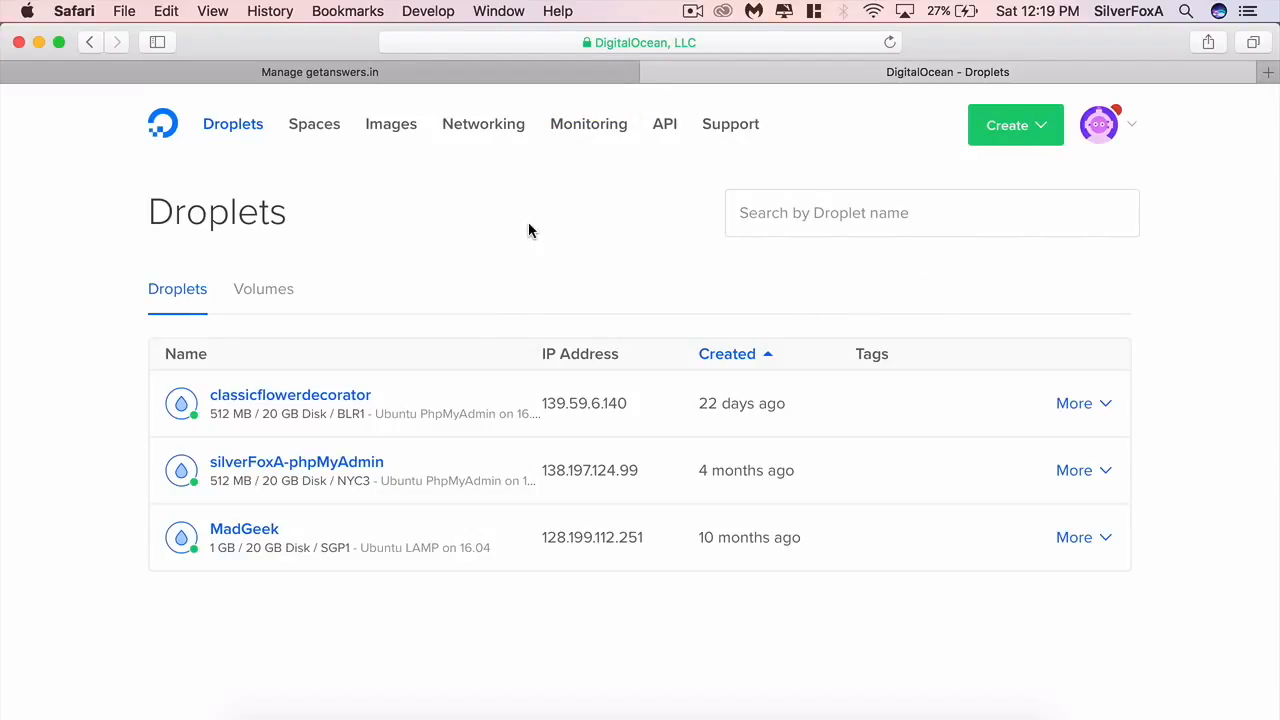
# Step: Switch between the DigitalOcean droplets tab and BigRock's 'Manage getanswers.in' tab, ending on BigRock
pyautogui.click(320, 72)
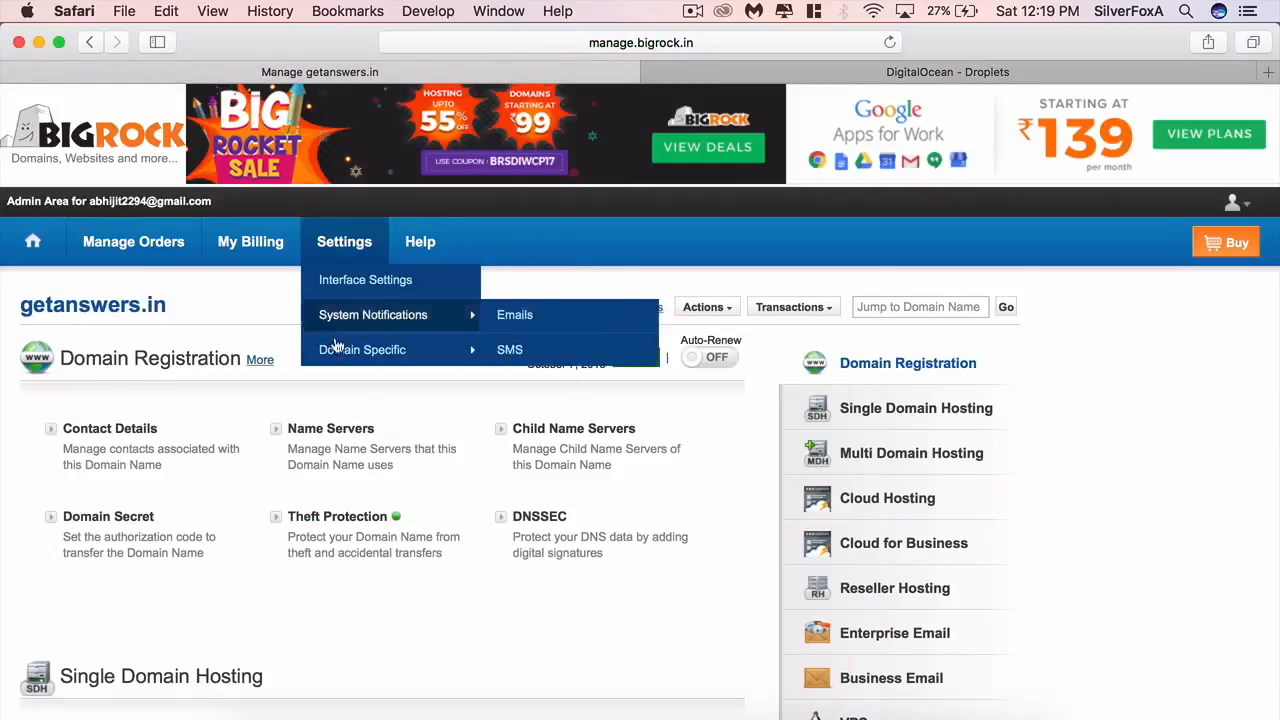
pyautogui.click(416, 388)
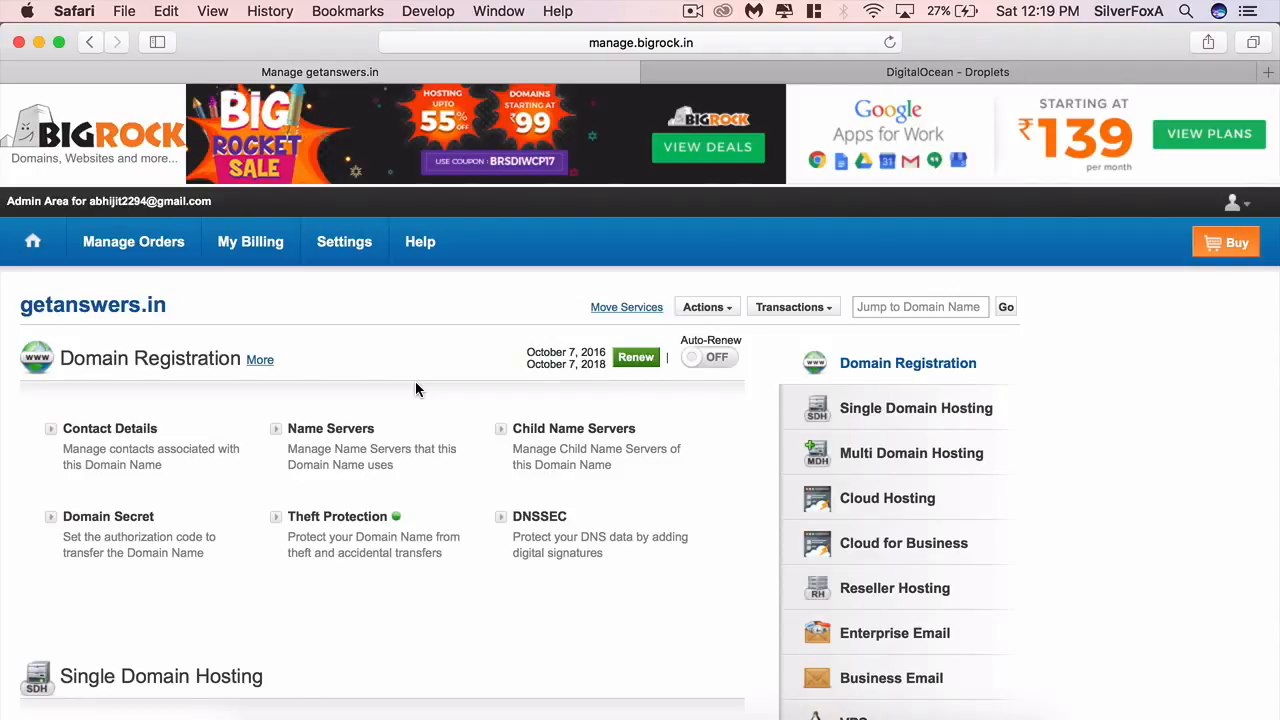
pyautogui.moveTo(356, 420)
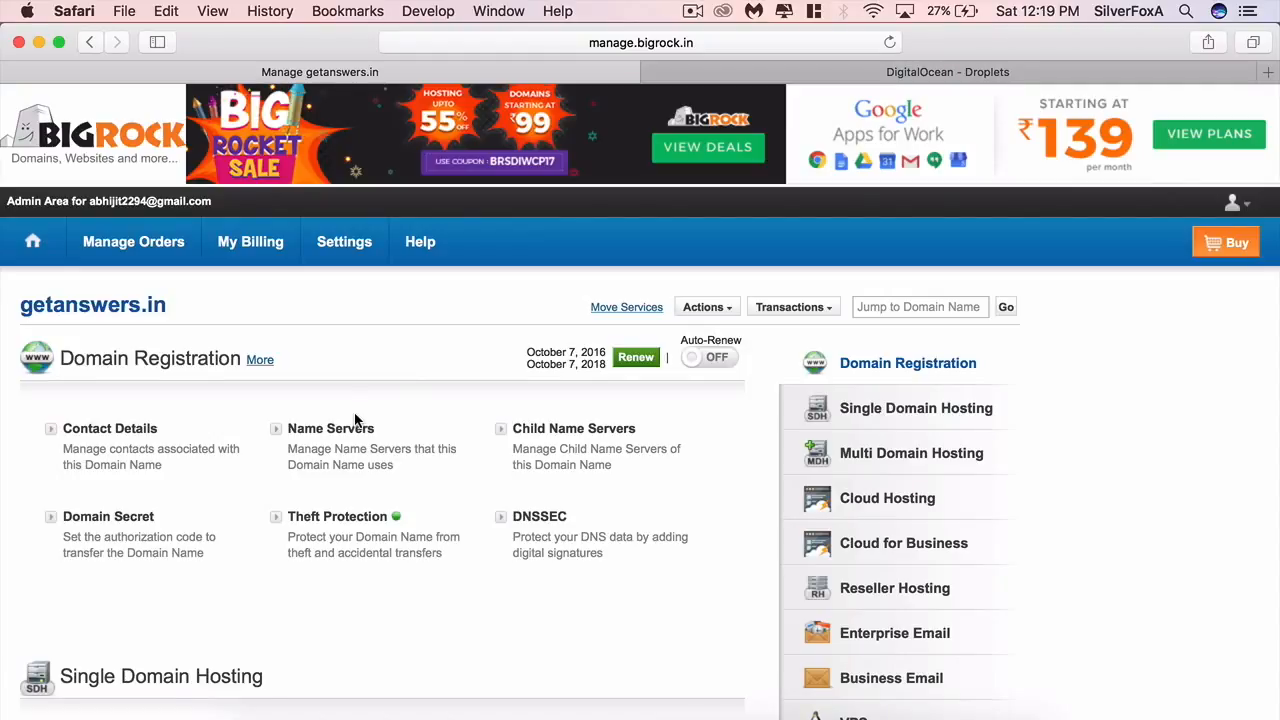
pyautogui.moveTo(170, 340)
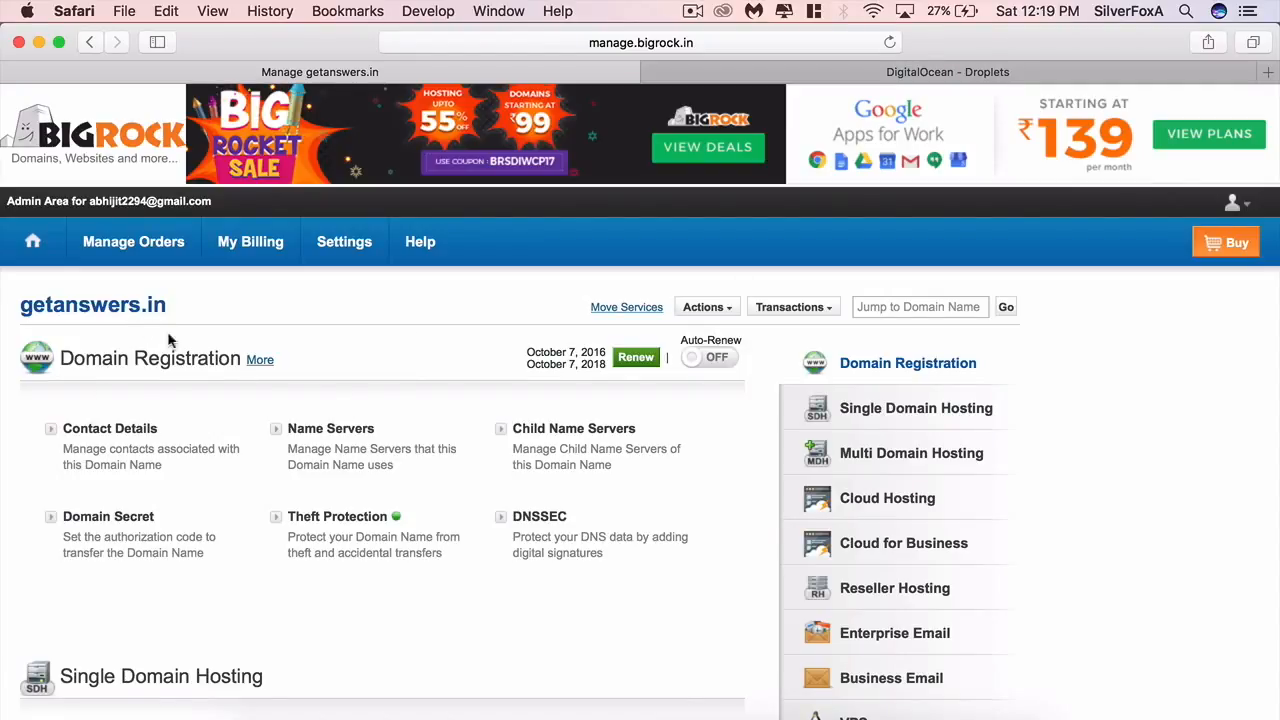
pyautogui.click(948, 72)
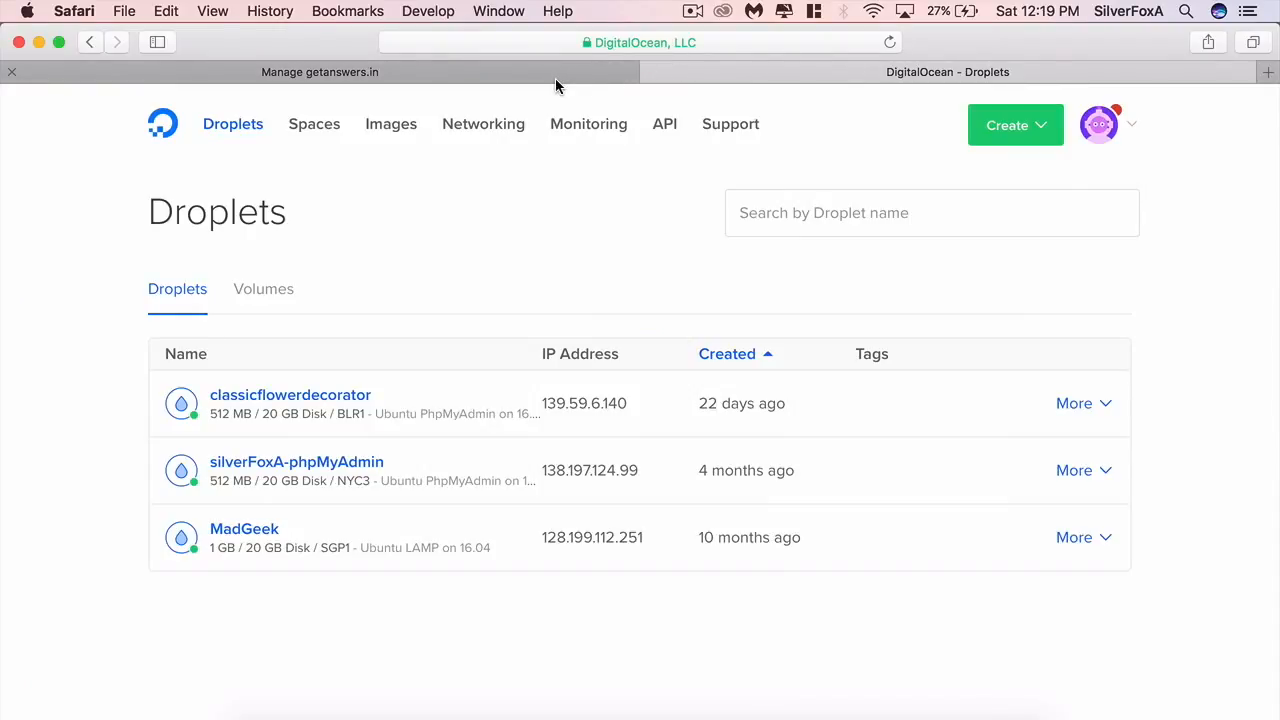
pyautogui.moveTo(548, 168)
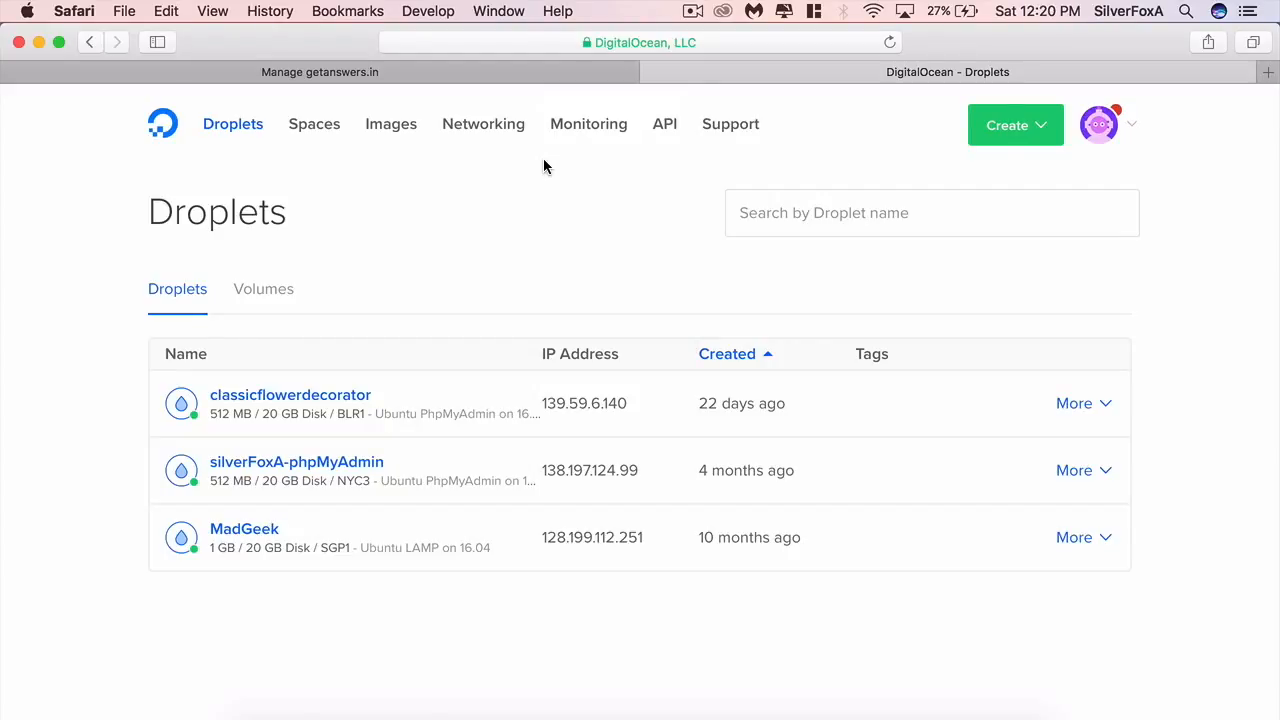
pyautogui.moveTo(314, 520)
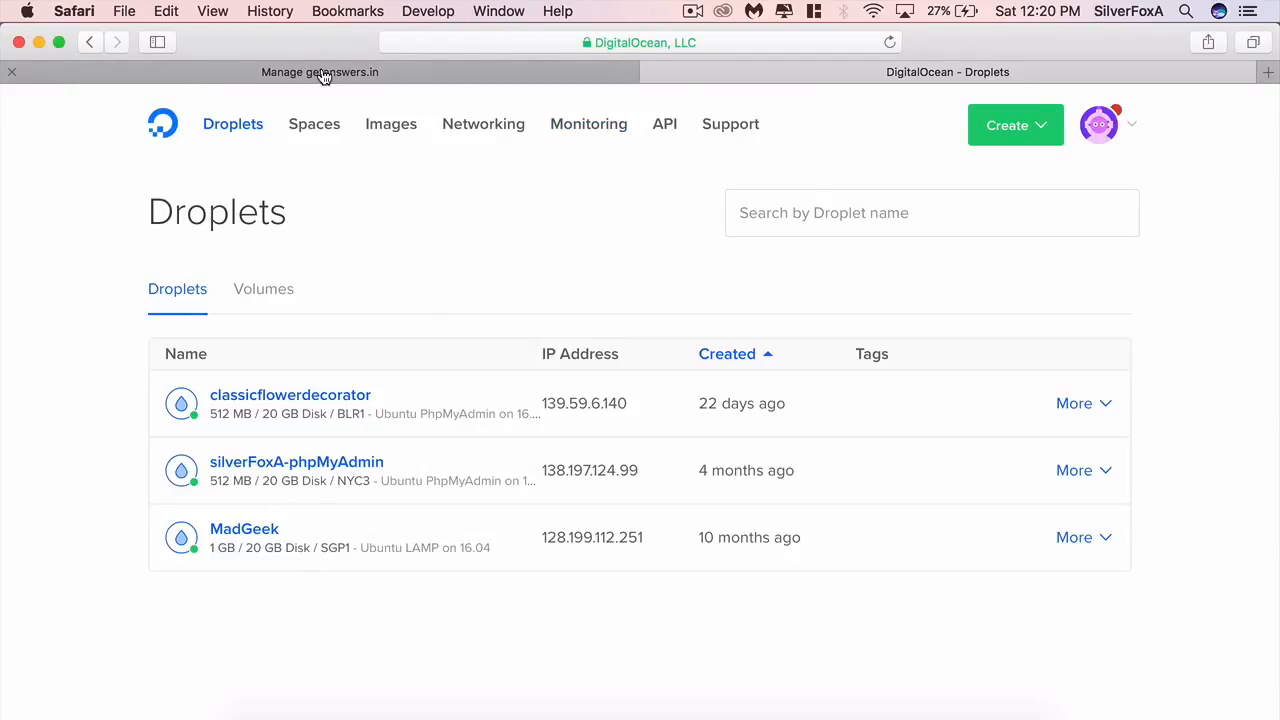
pyautogui.click(320, 72)
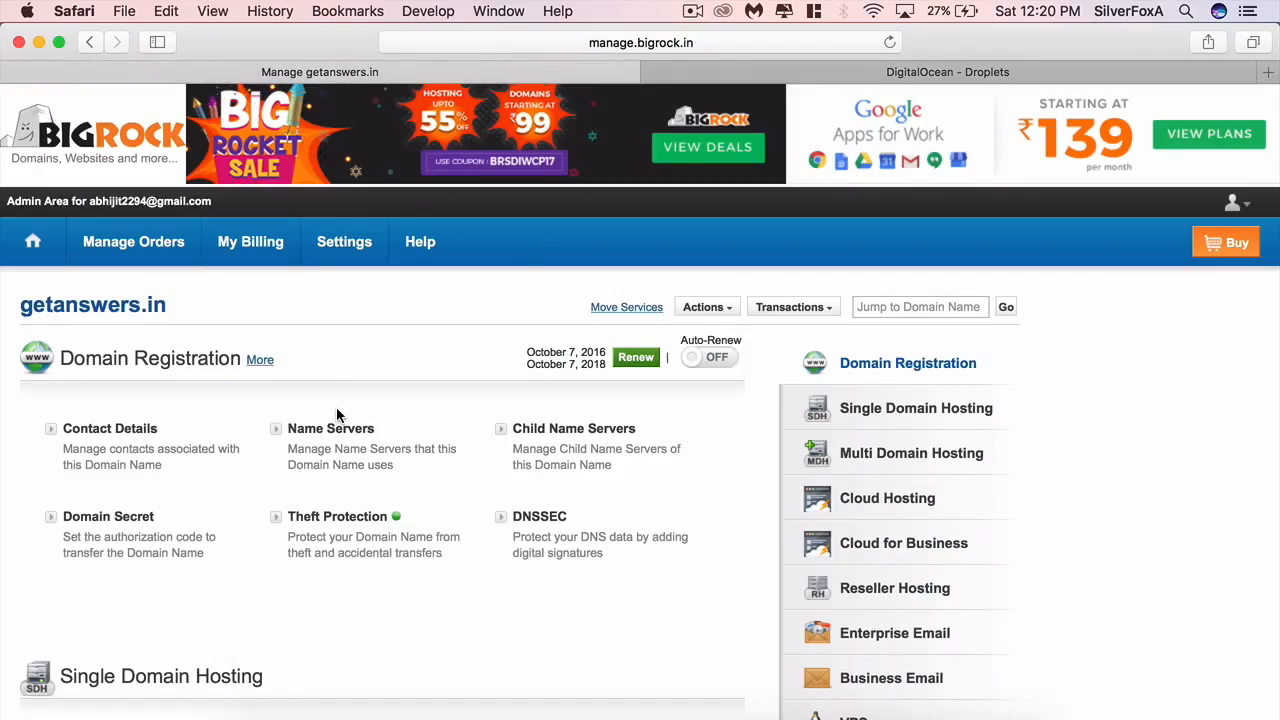
pyautogui.moveTo(120, 292)
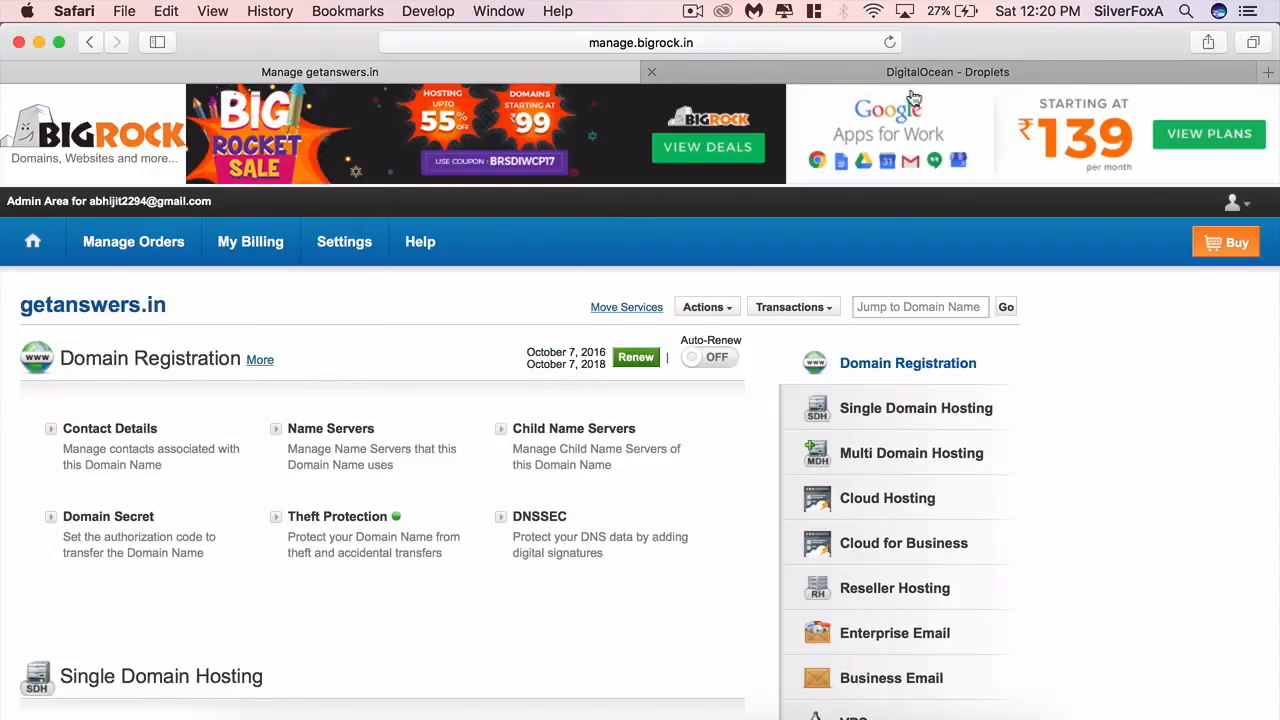
# Step: Under Networking, enter getanswers.in in the domain field and submit Add Domain
pyautogui.click(948, 72)
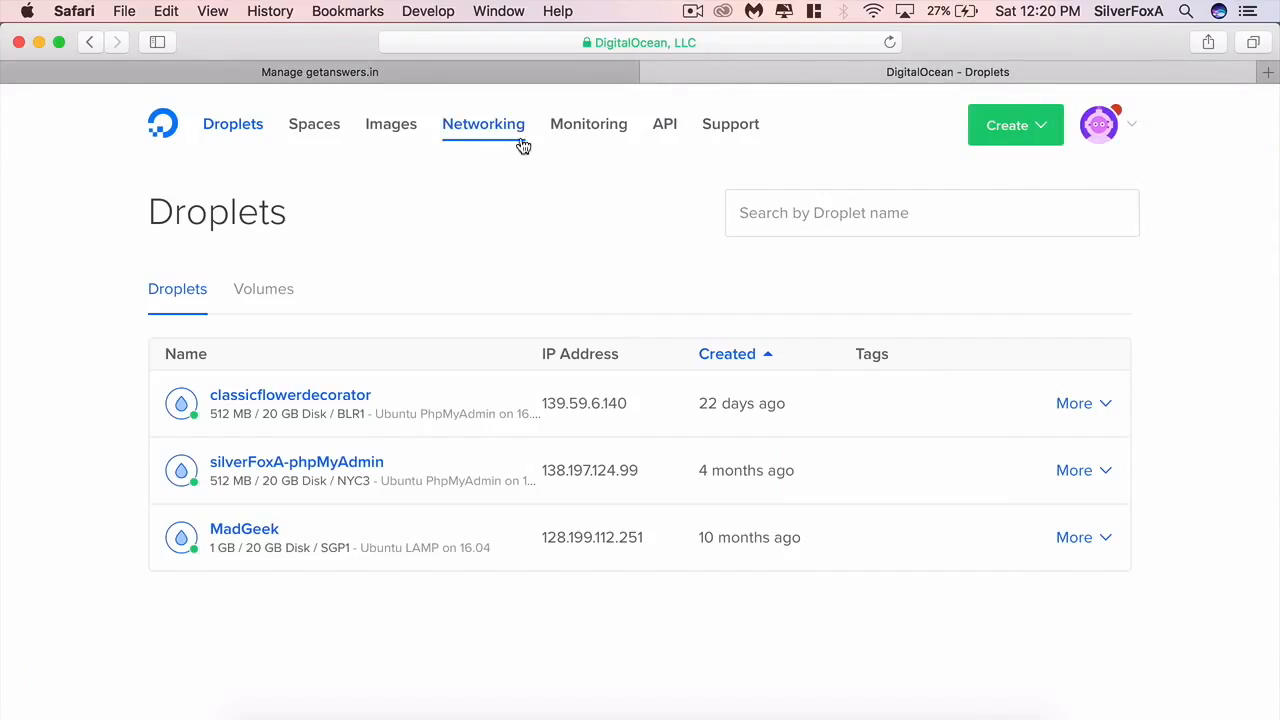
pyautogui.click(484, 124)
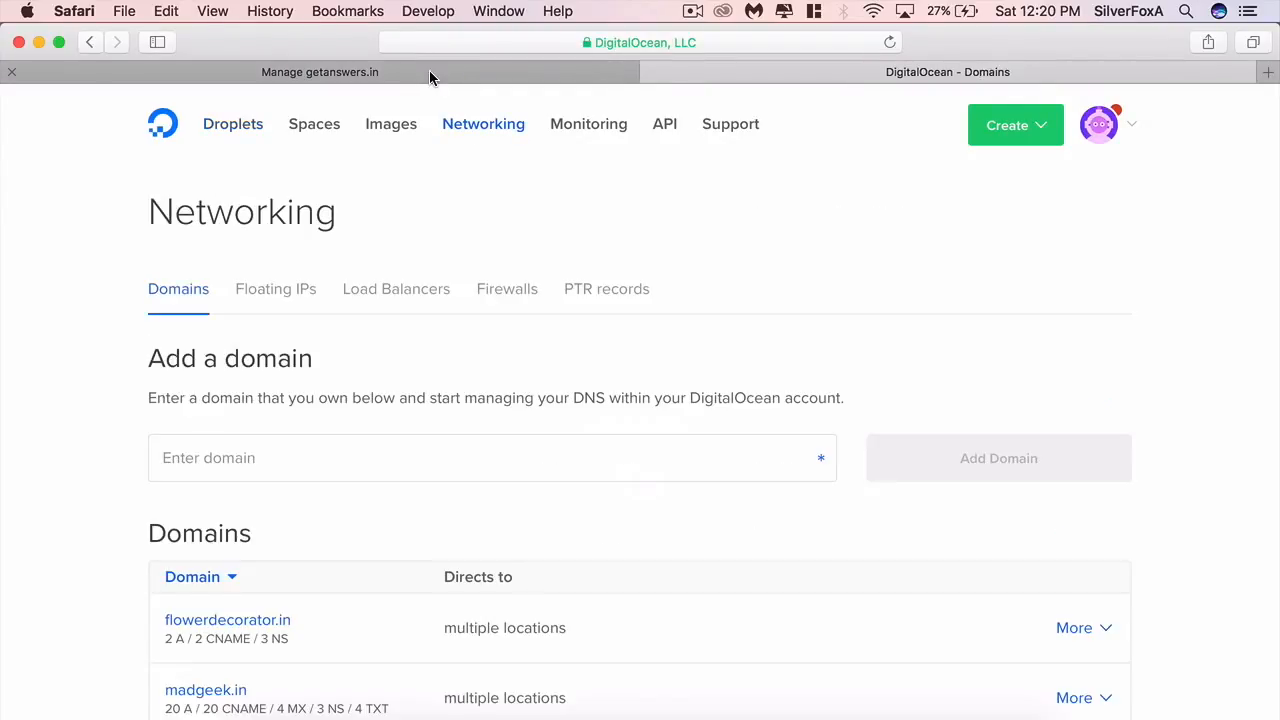
pyautogui.moveTo(336, 72)
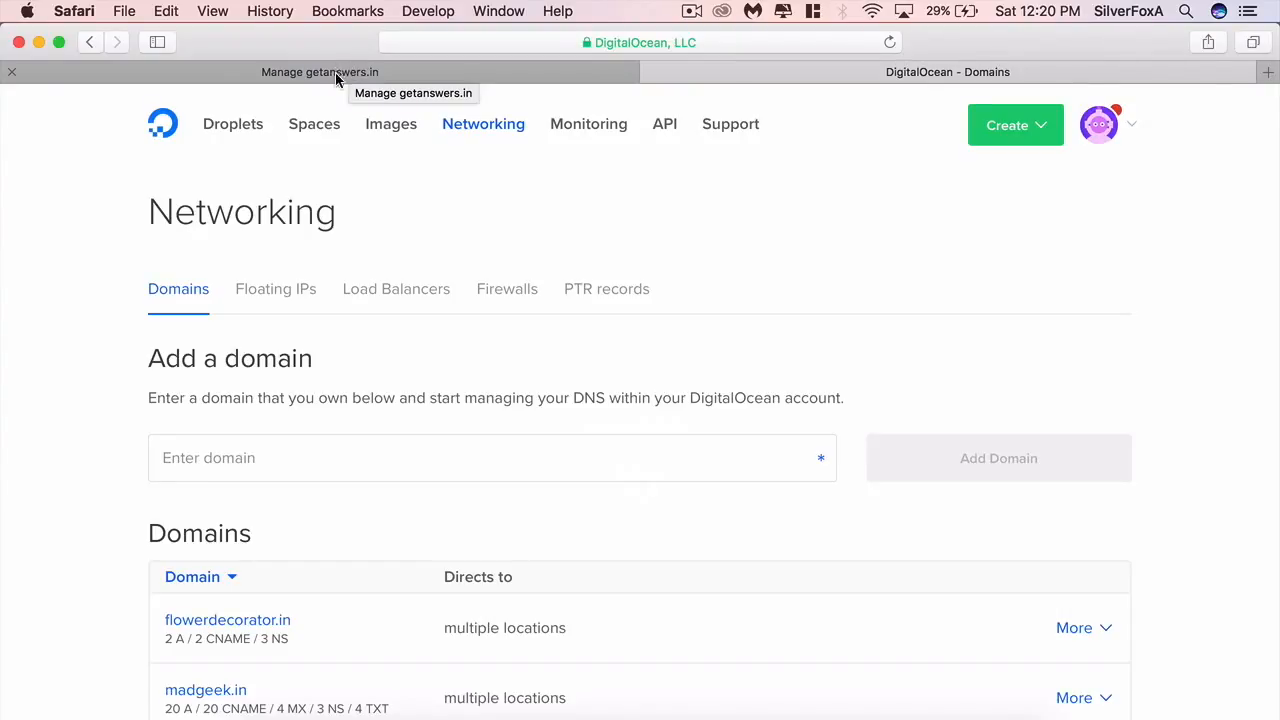
pyautogui.scroll(-3)
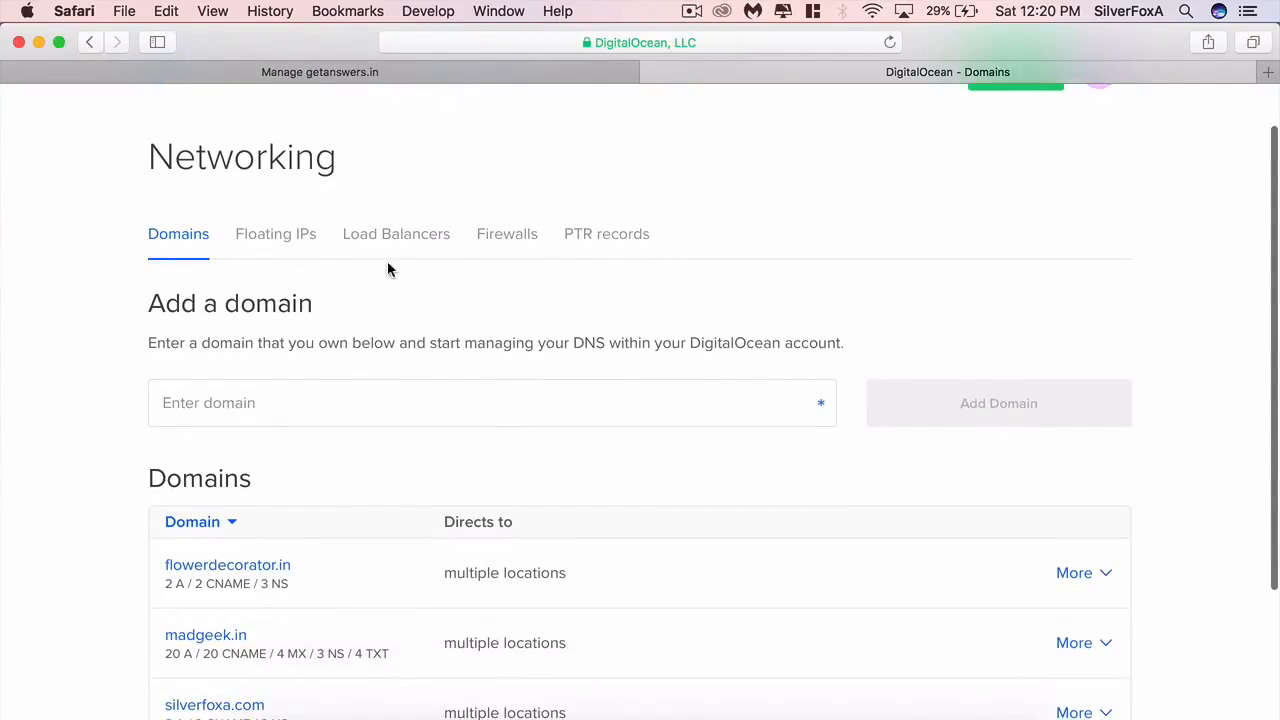
pyautogui.click(320, 72)
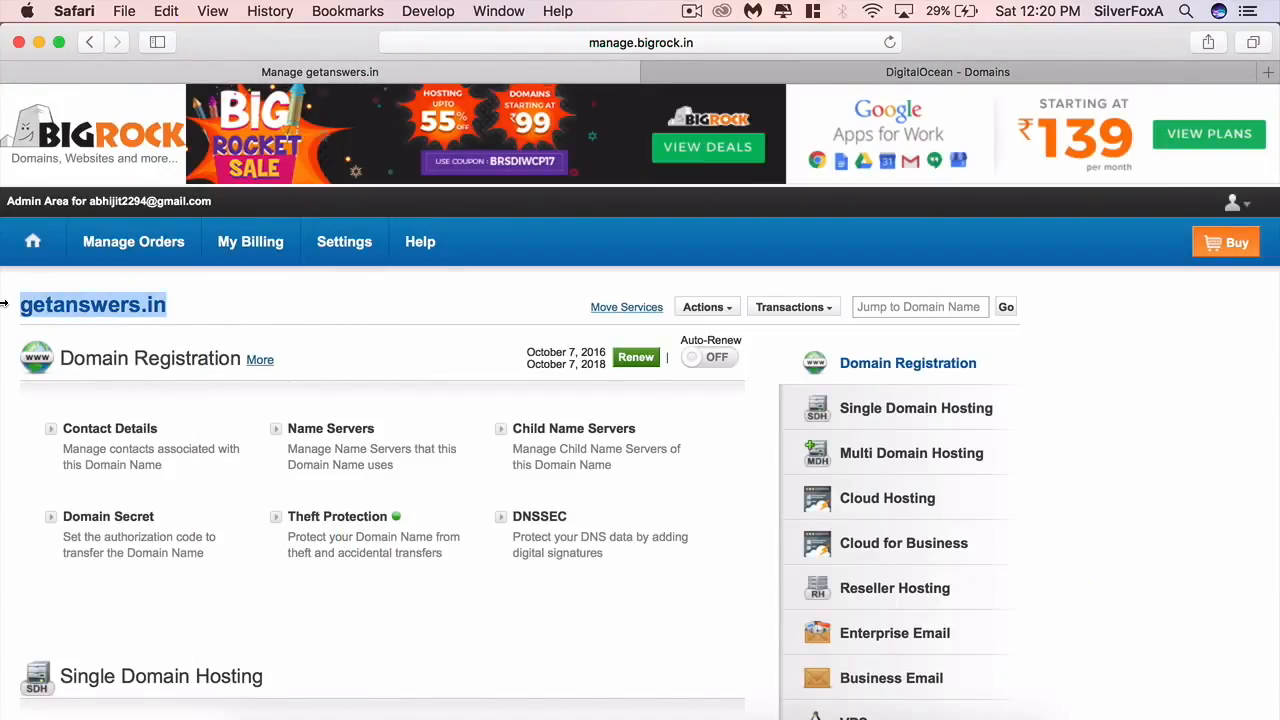
pyautogui.click(948, 72)
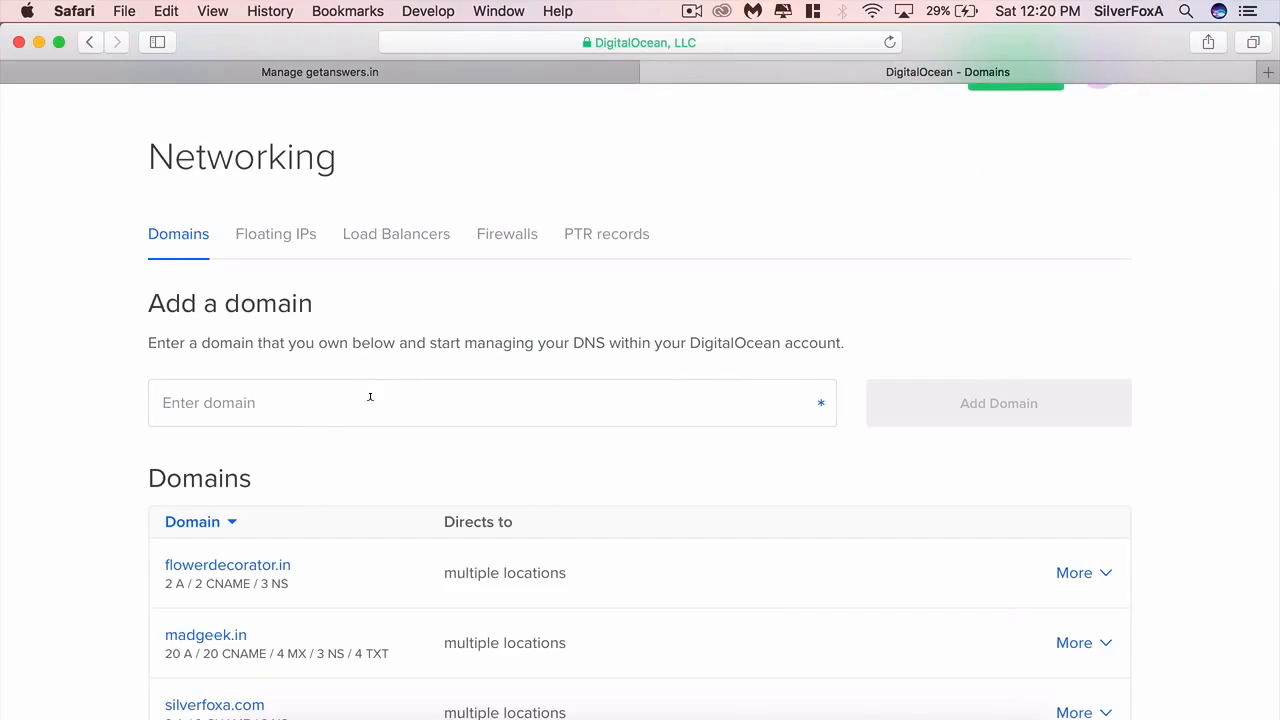
pyautogui.write('getanswers.in')
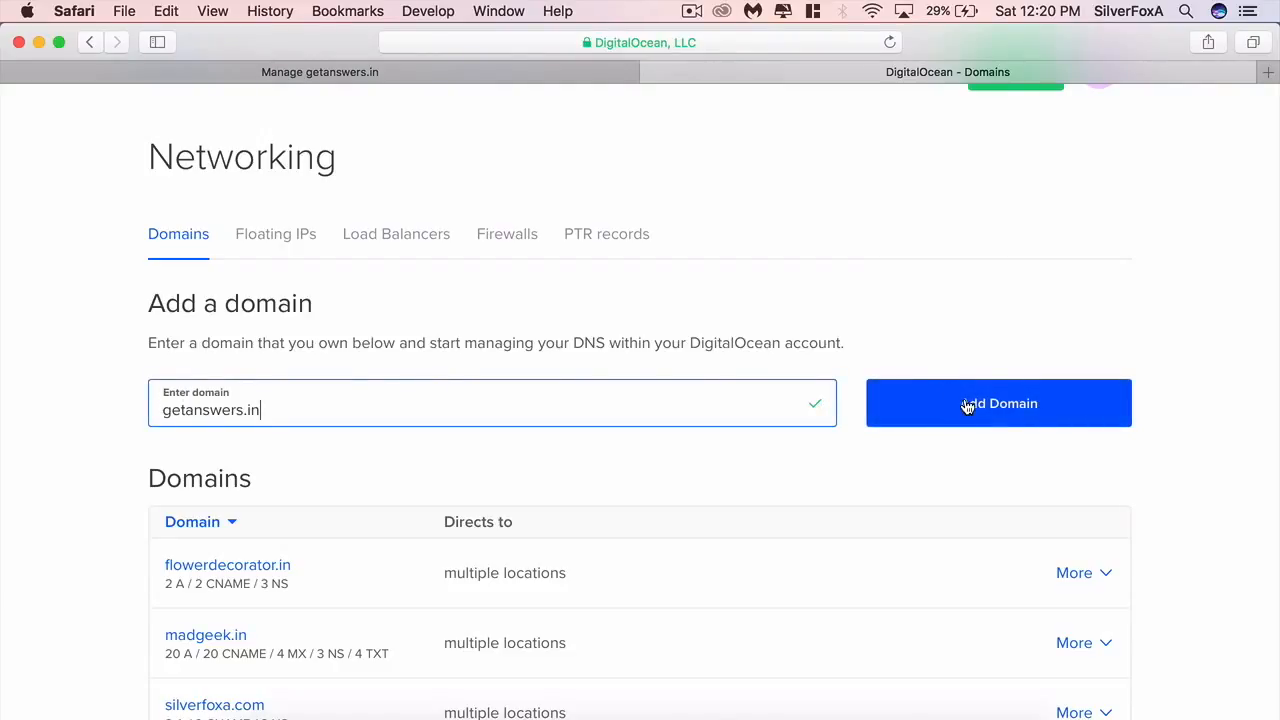
pyautogui.click(998, 404)
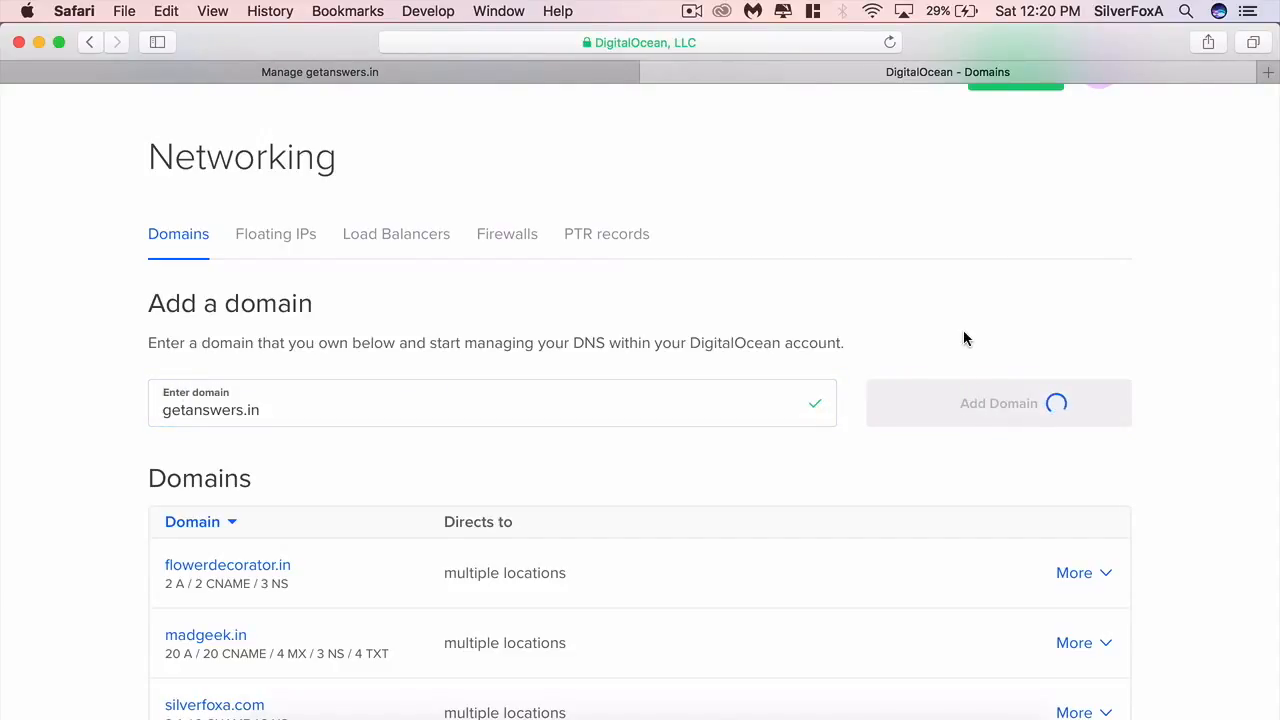
# Step: Copy ns1.digitalocean.com from getanswers.in's DNS records and switch to the BigRock tab
pyautogui.click(998, 404)
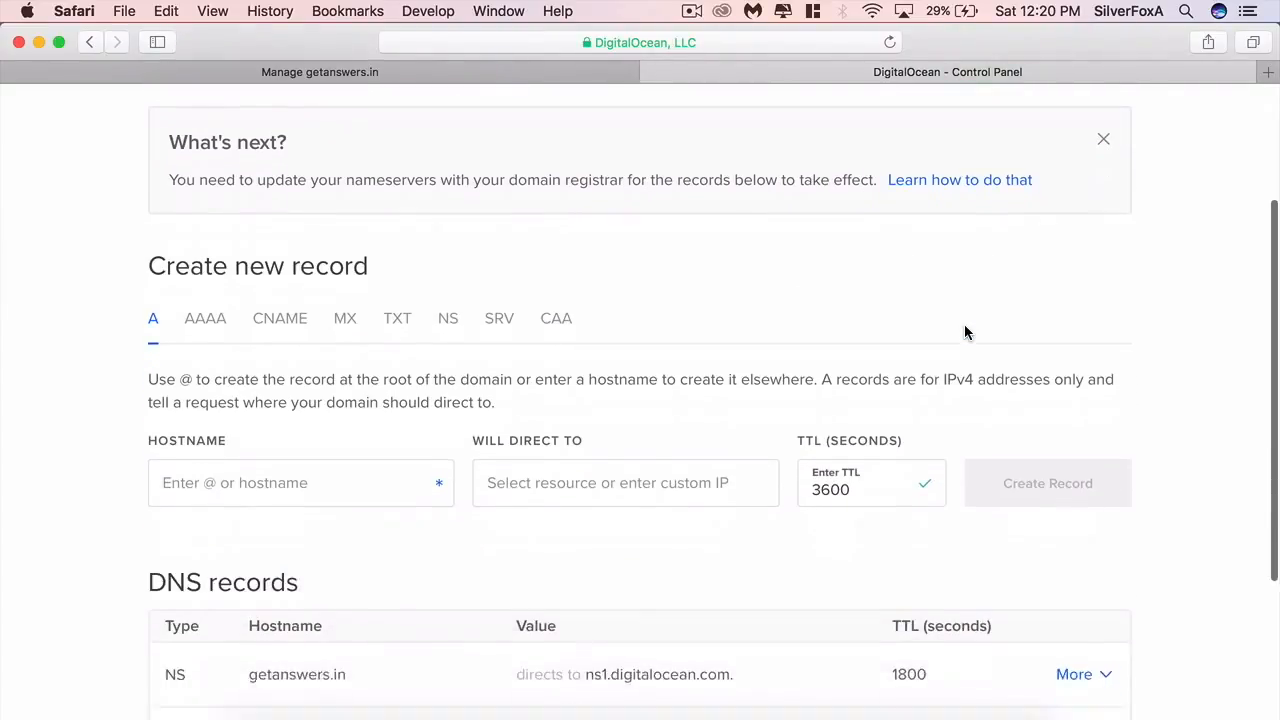
pyautogui.scroll(-3)
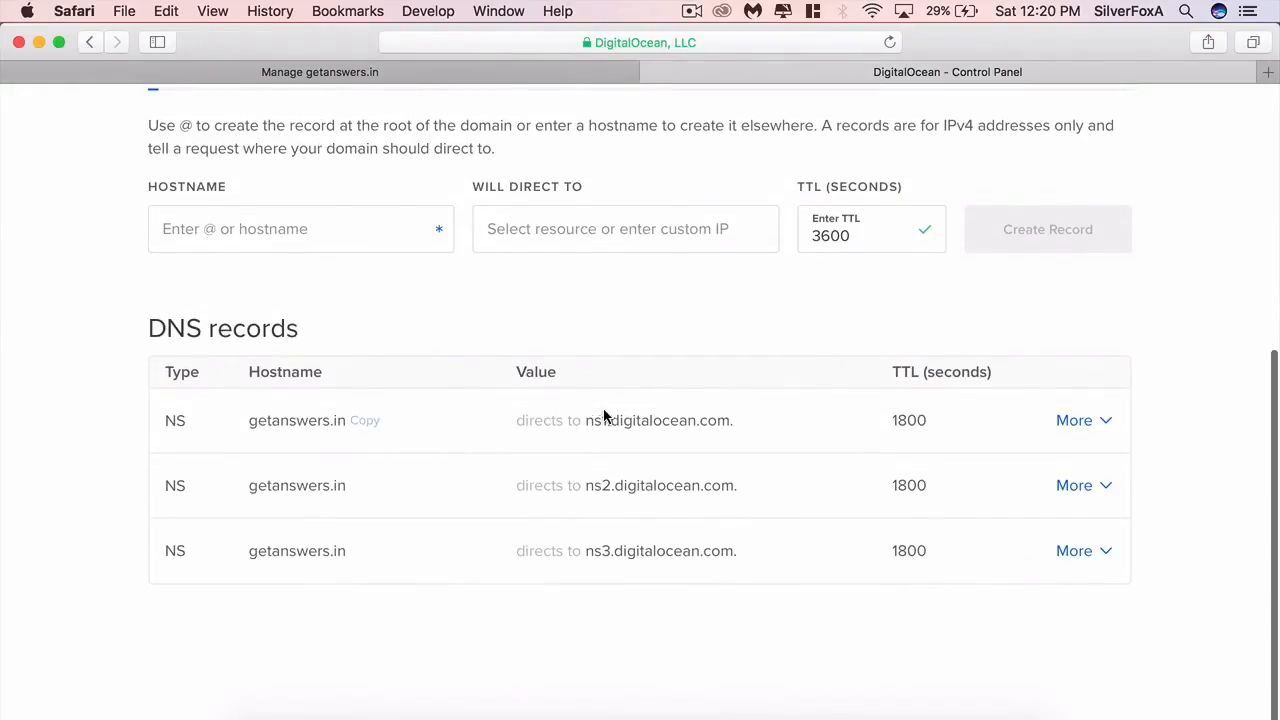
pyautogui.moveTo(756, 424)
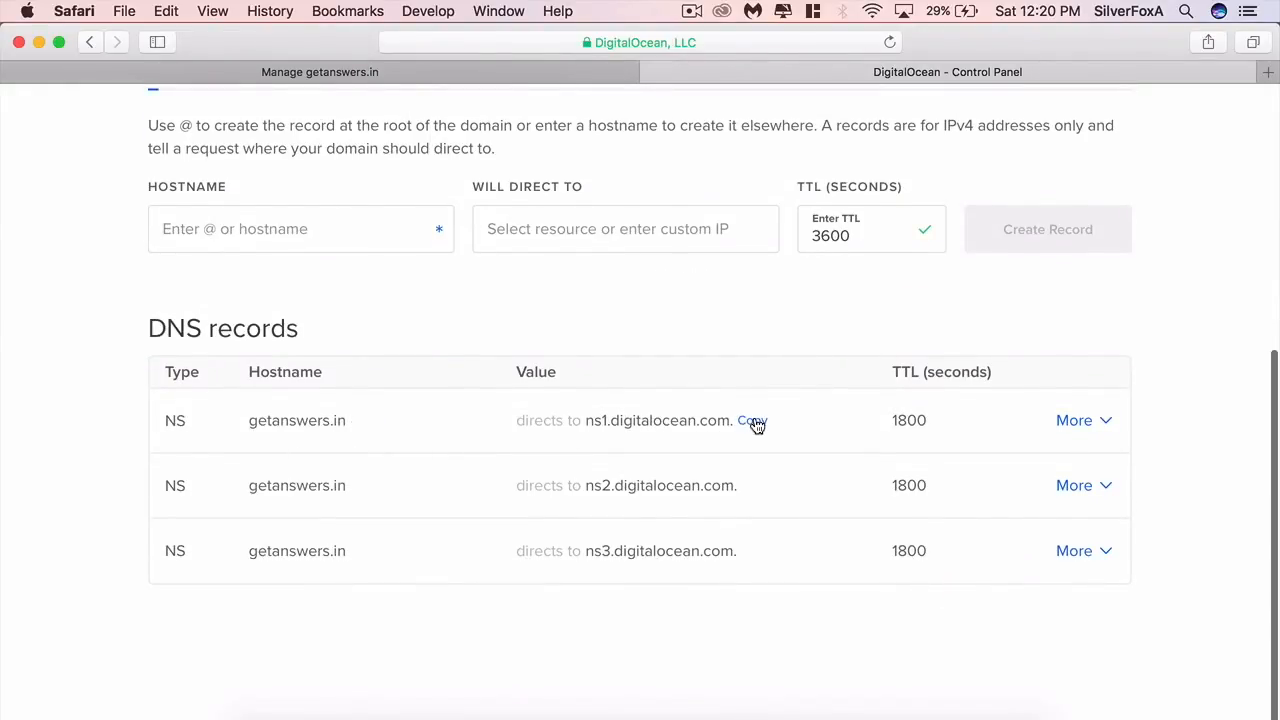
pyautogui.click(752, 420)
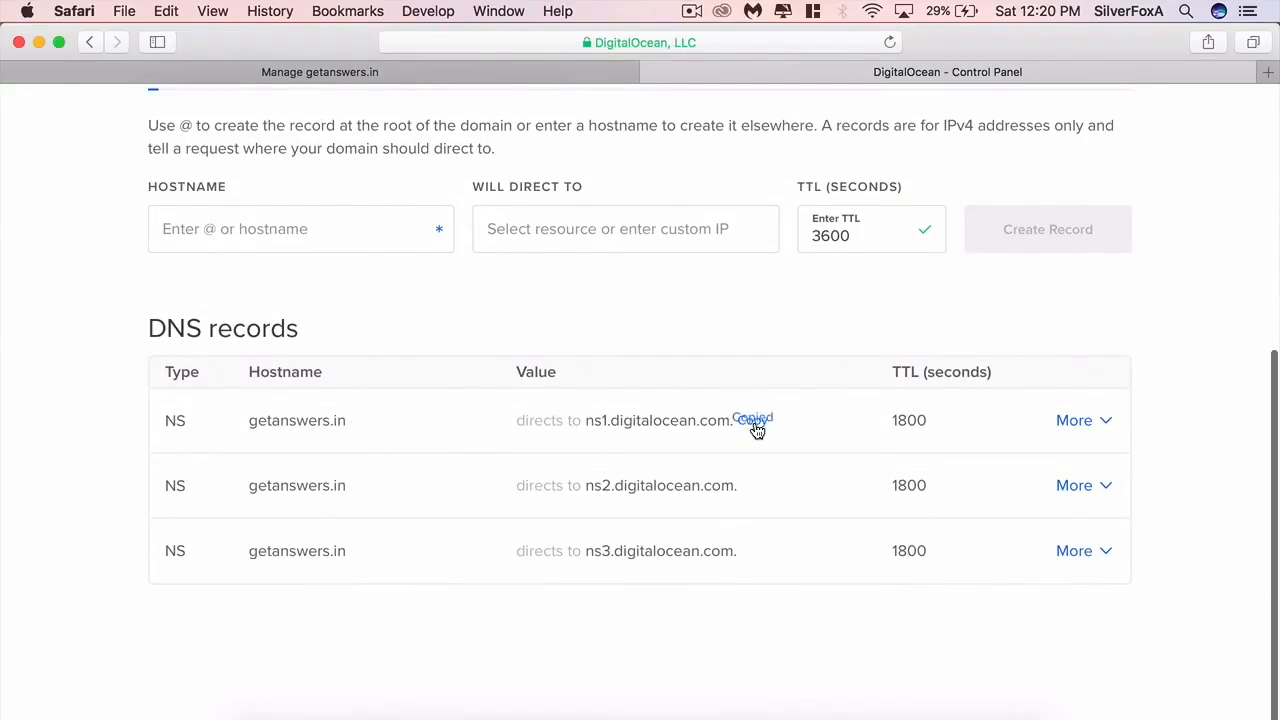
pyautogui.click(320, 72)
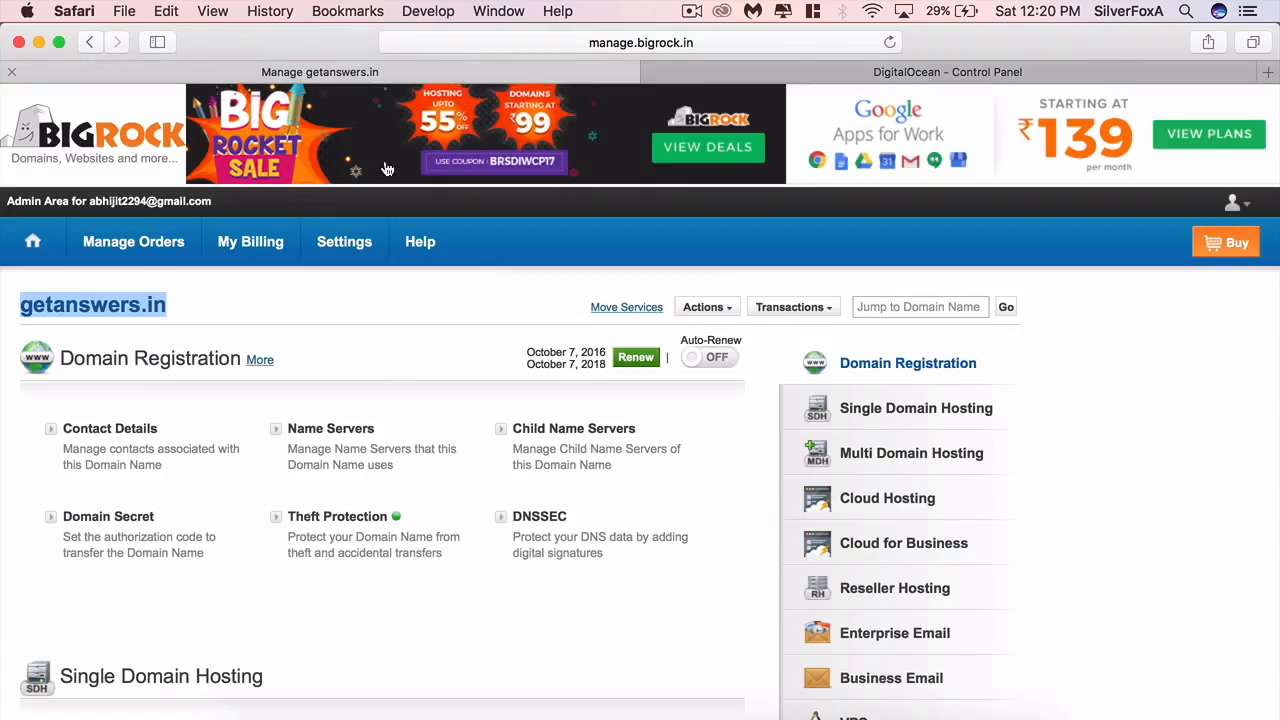
# Step: In Manage Name Servers, enter ns1 and ns3.digitalocean.com, checking them against DigitalOcean's records
pyautogui.click(330, 428)
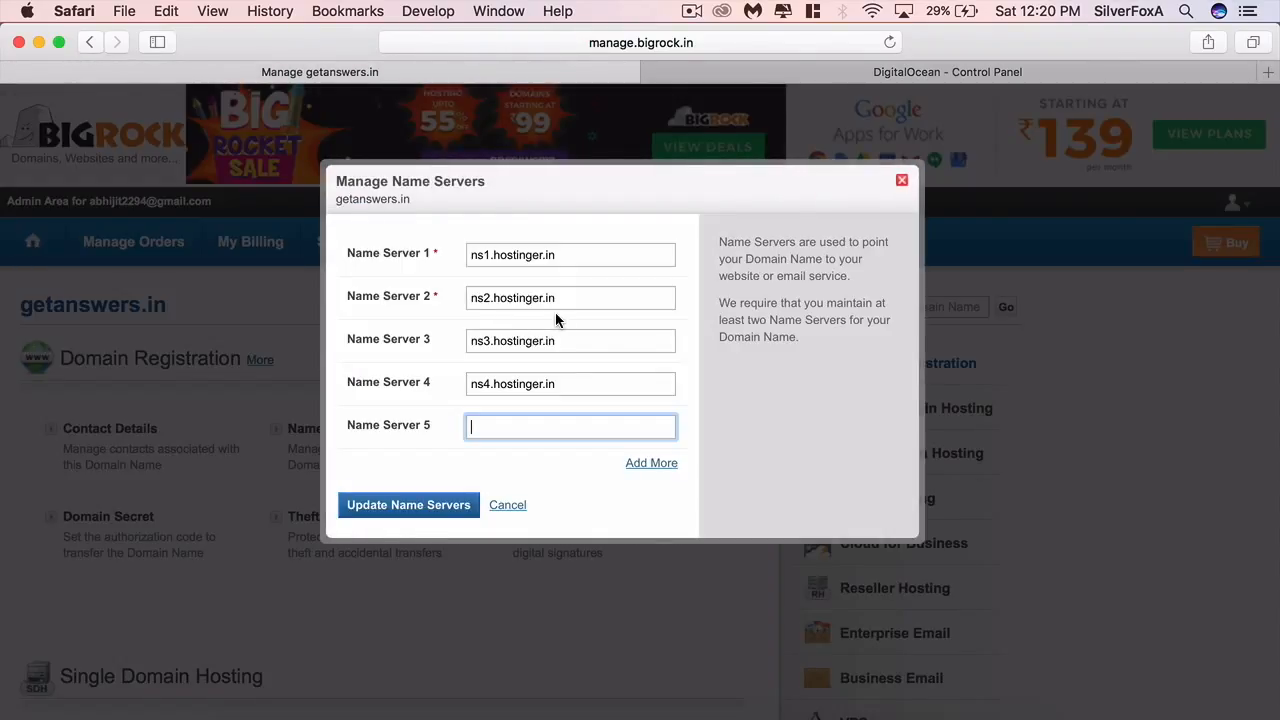
pyautogui.write('ns1.digitalocean.com.')
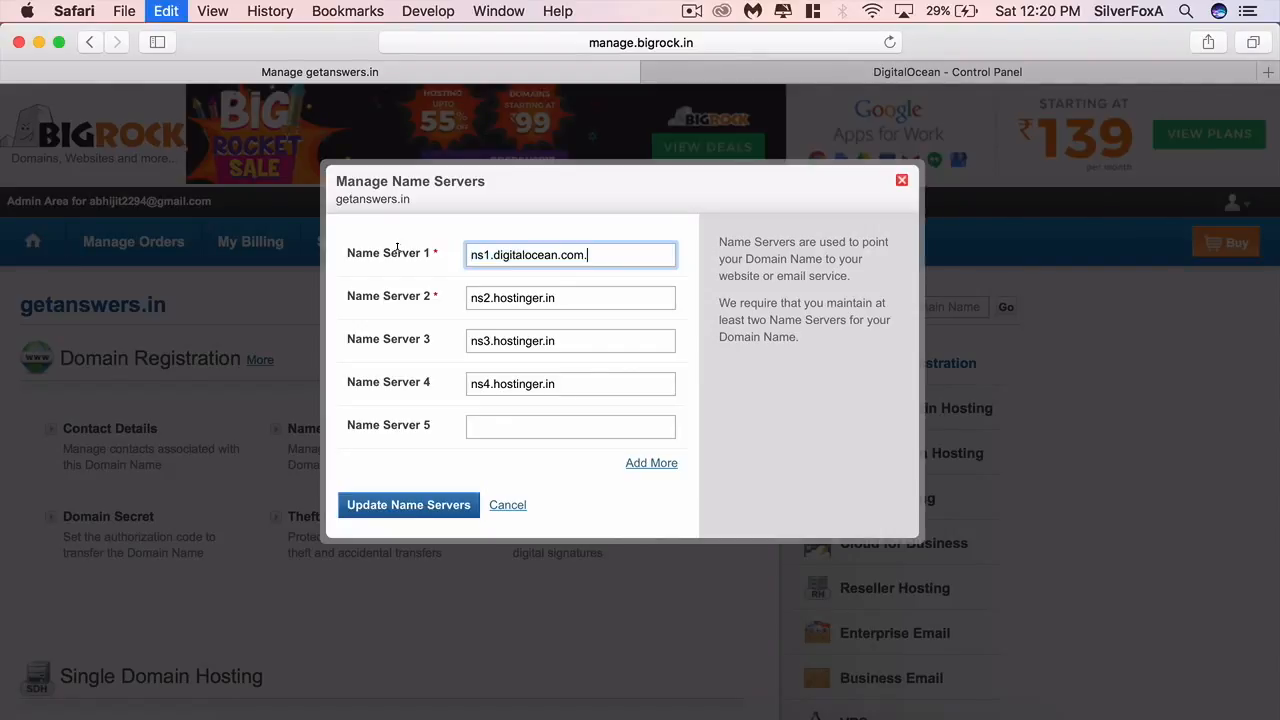
pyautogui.moveTo(948, 78)
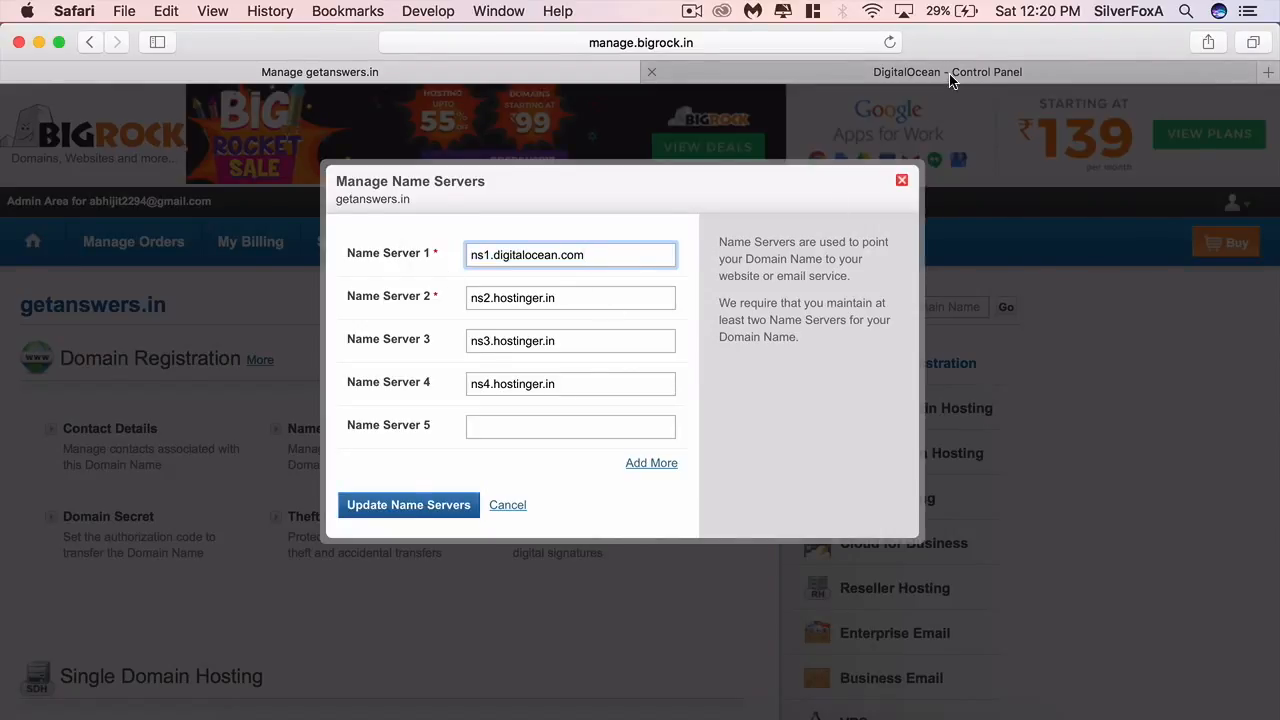
pyautogui.click(946, 72)
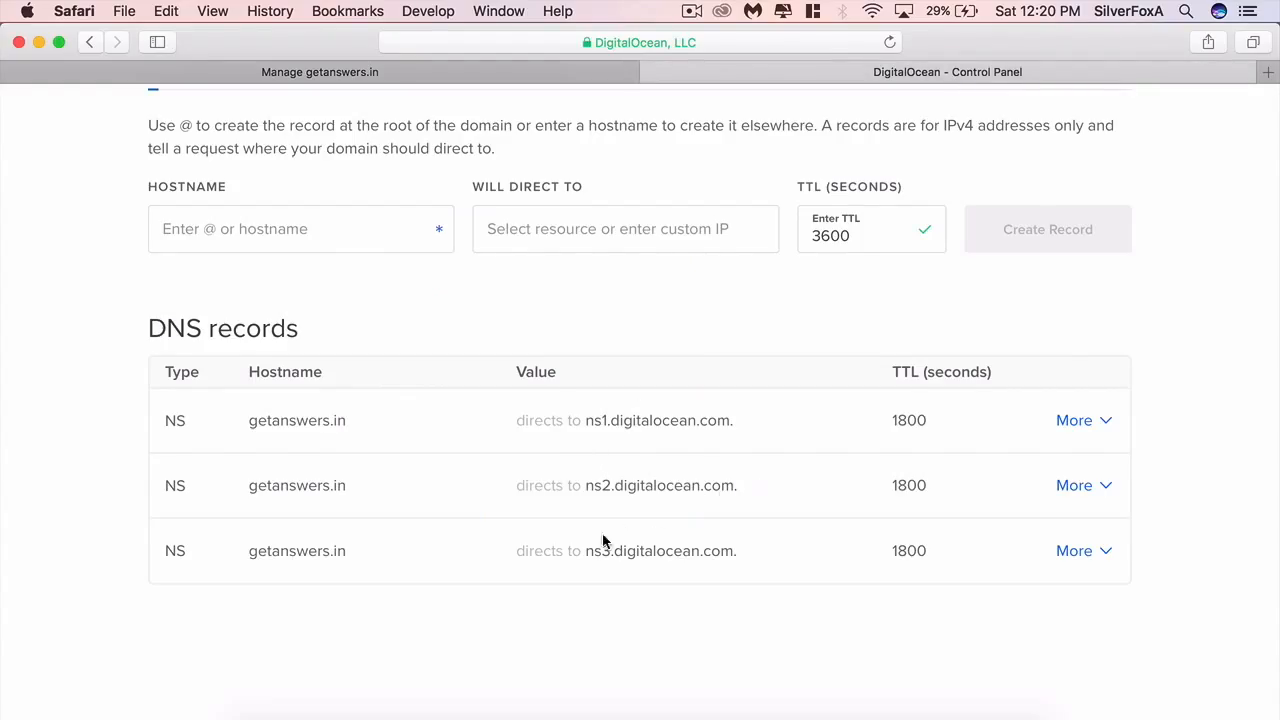
pyautogui.moveTo(752, 496)
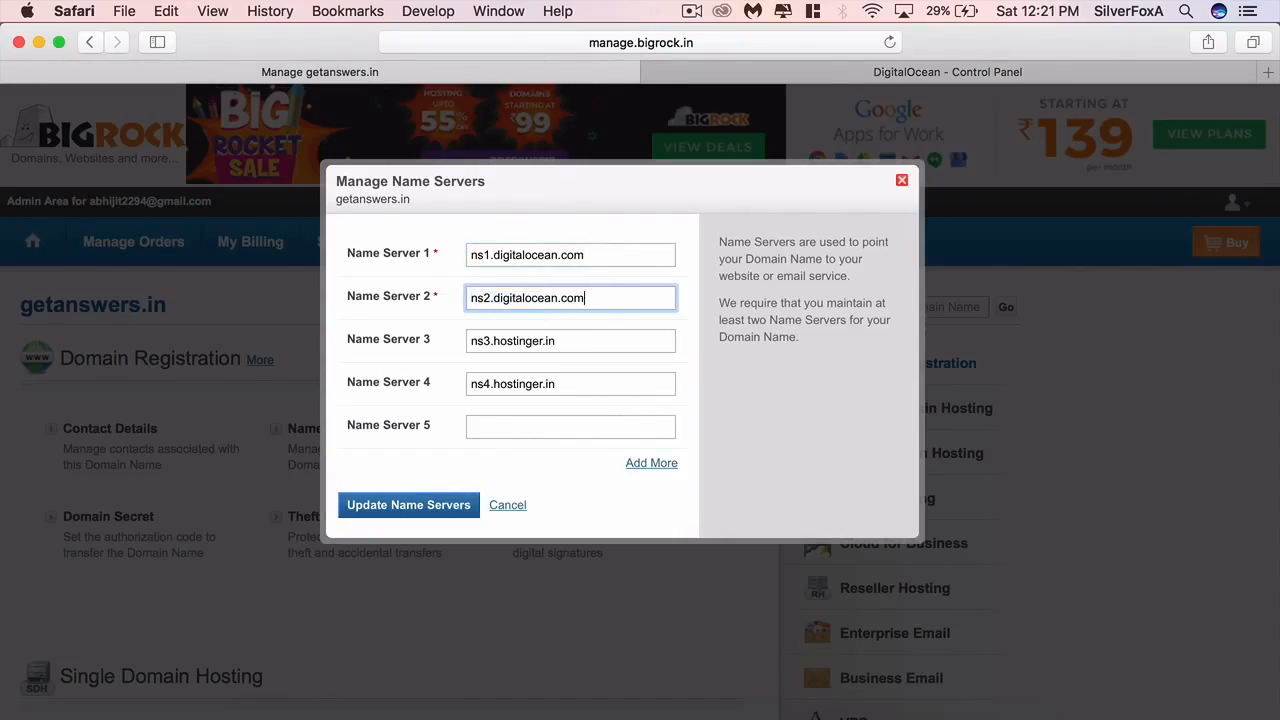
pyautogui.click(946, 72)
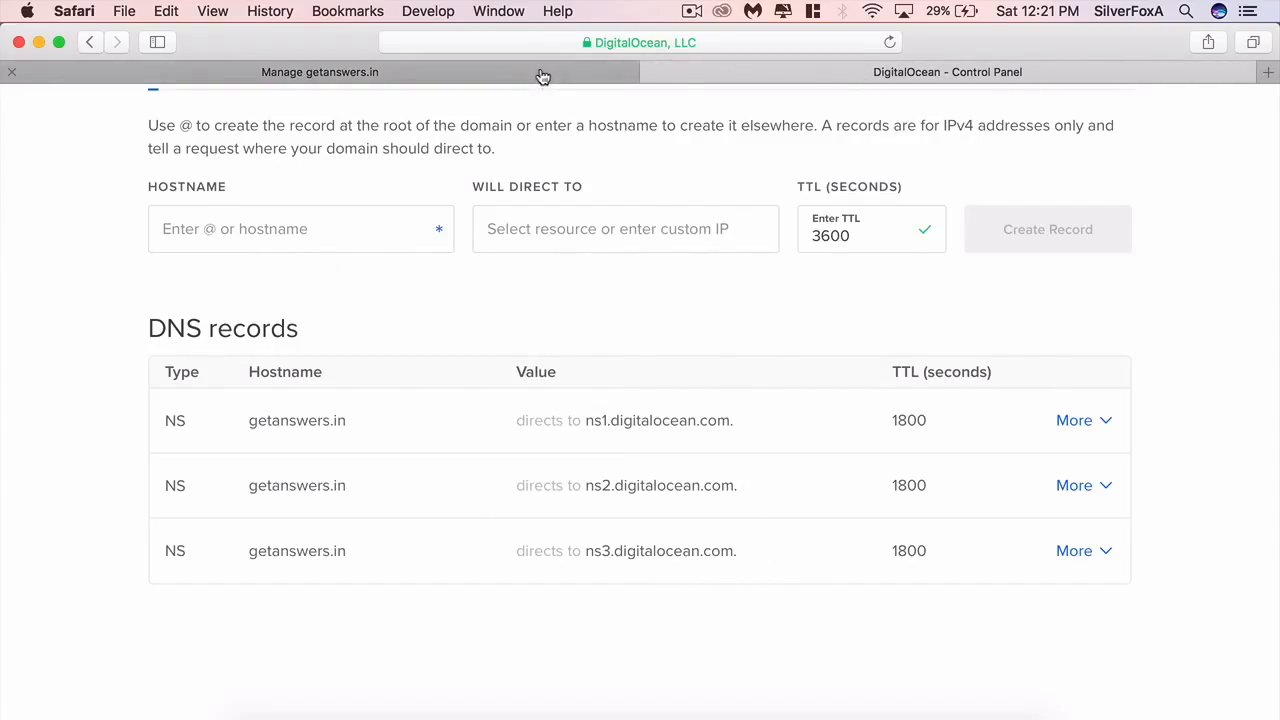
pyautogui.click(320, 72)
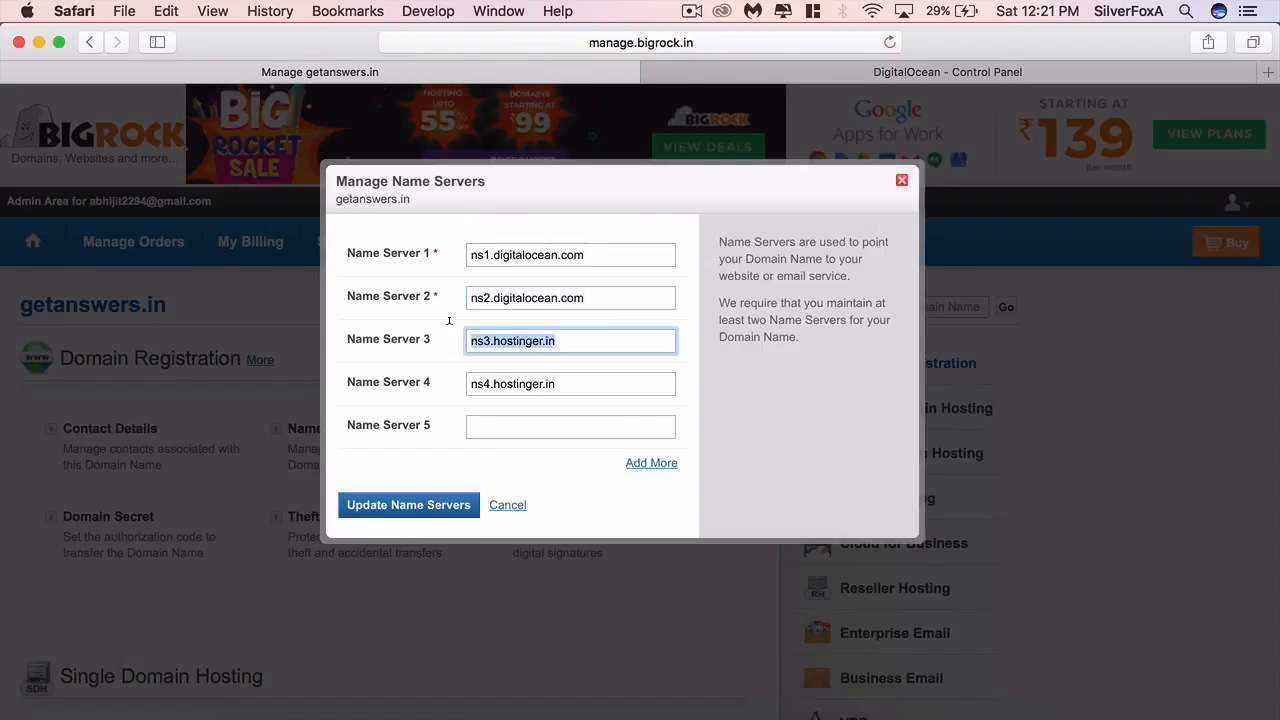
pyautogui.write('ns3.digitalocean.com')
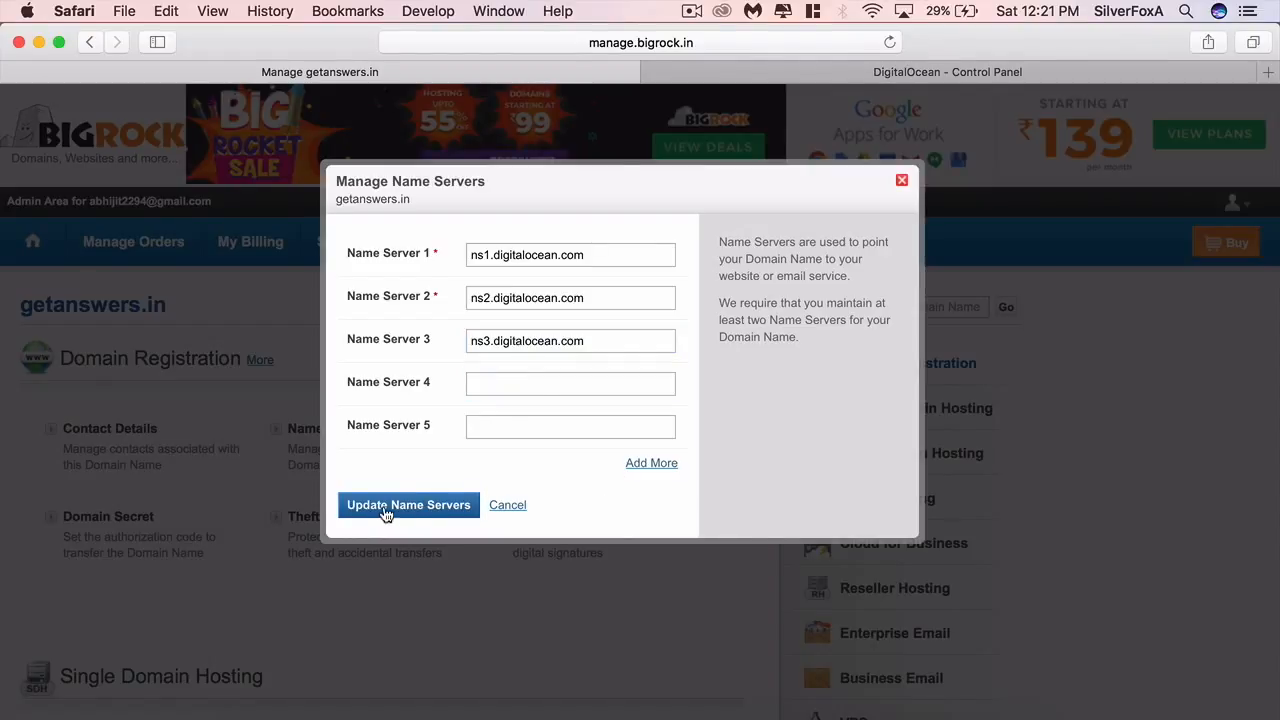
# Step: Save the update so getanswers.in uses DigitalOcean's name servers instead of Hostinger's
pyautogui.click(408, 504)
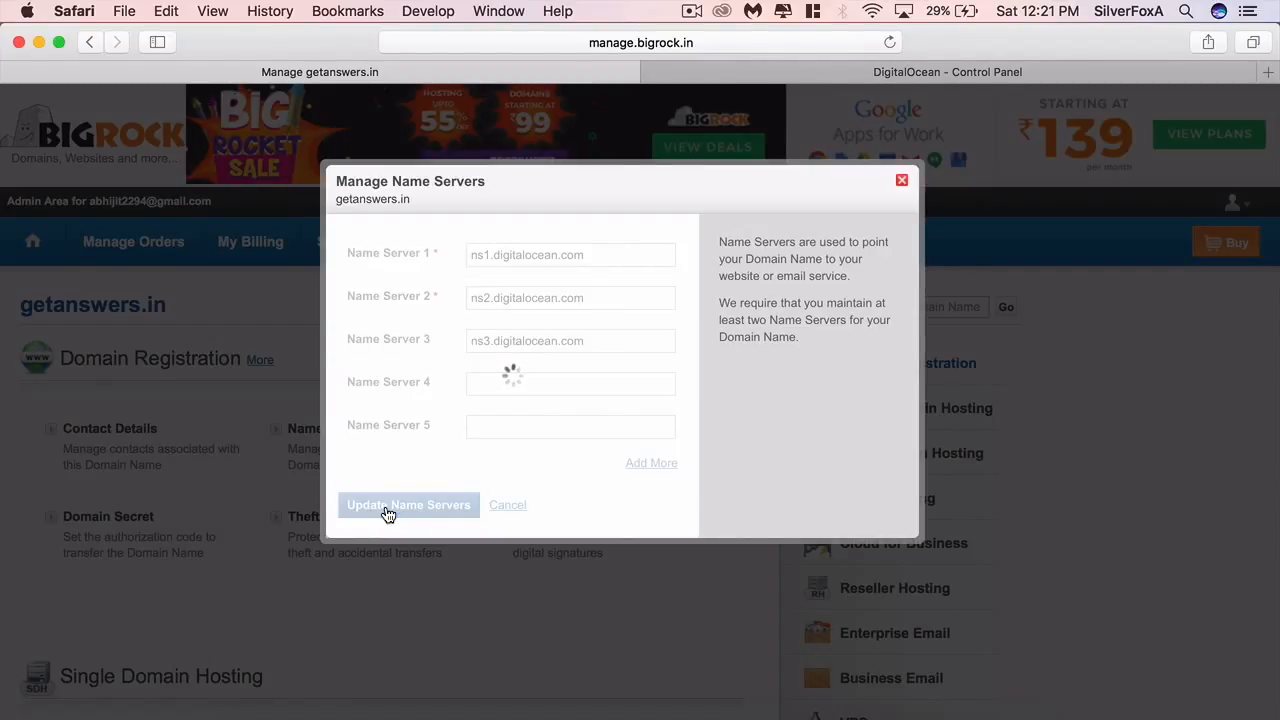
pyautogui.click(408, 504)
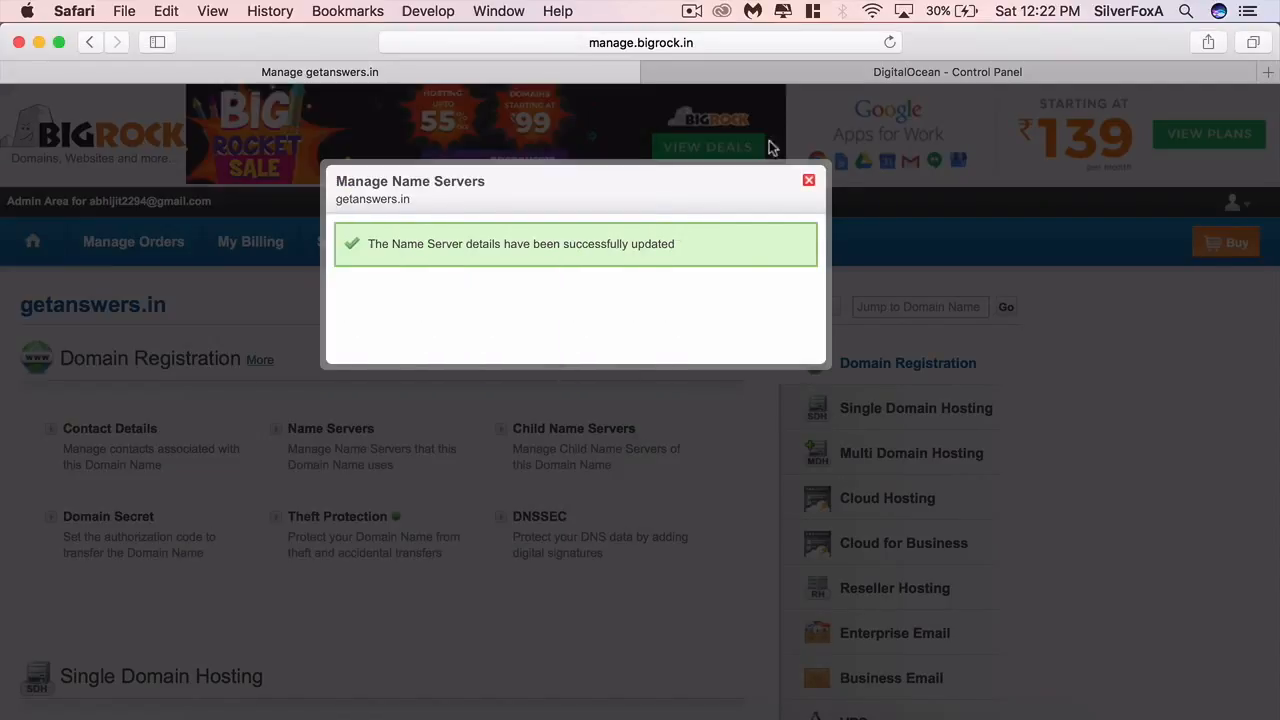
# Step: Dismiss BigRock's success message and return to getanswers.in's DNS records in DigitalOcean
pyautogui.click(808, 180)
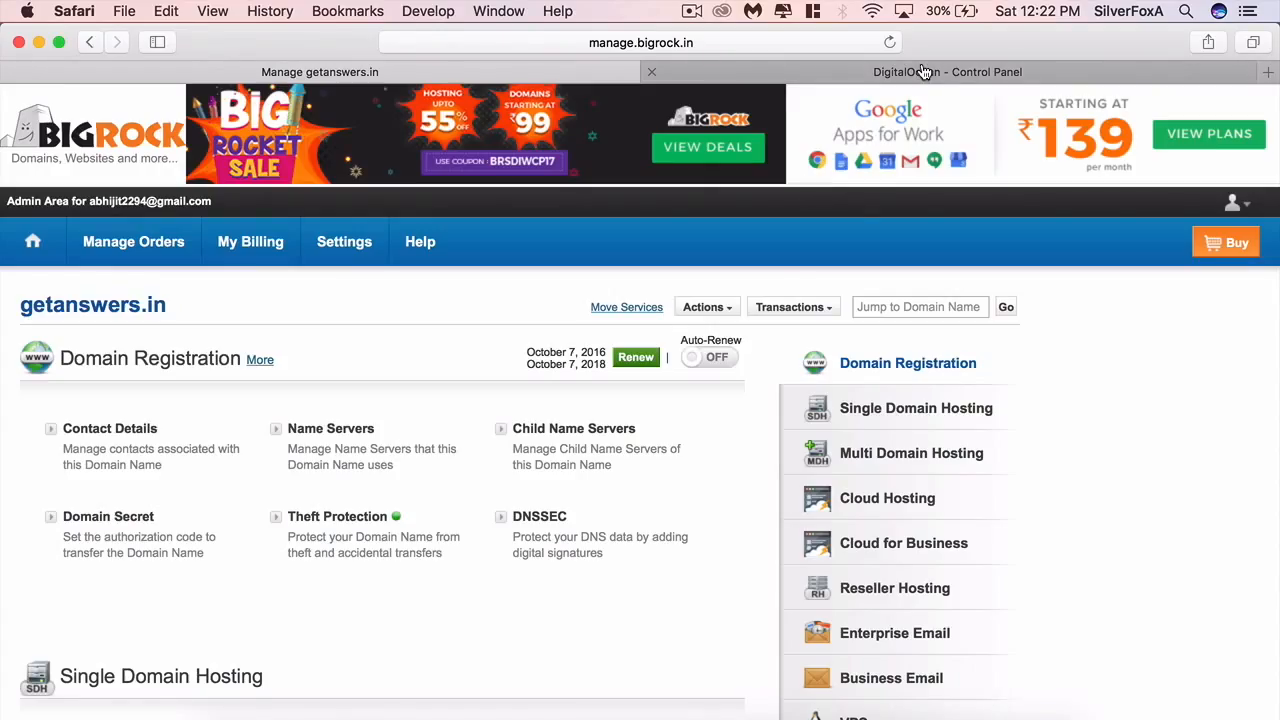
pyautogui.click(948, 72)
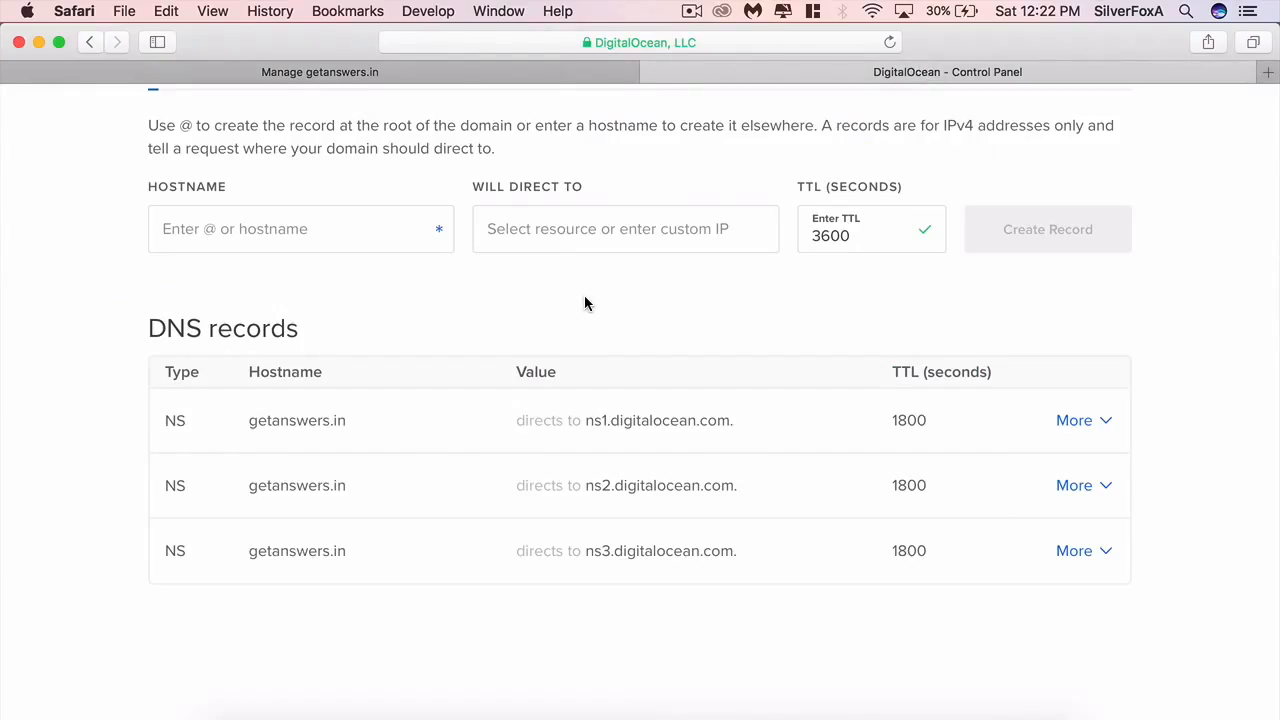
pyautogui.scroll(3)
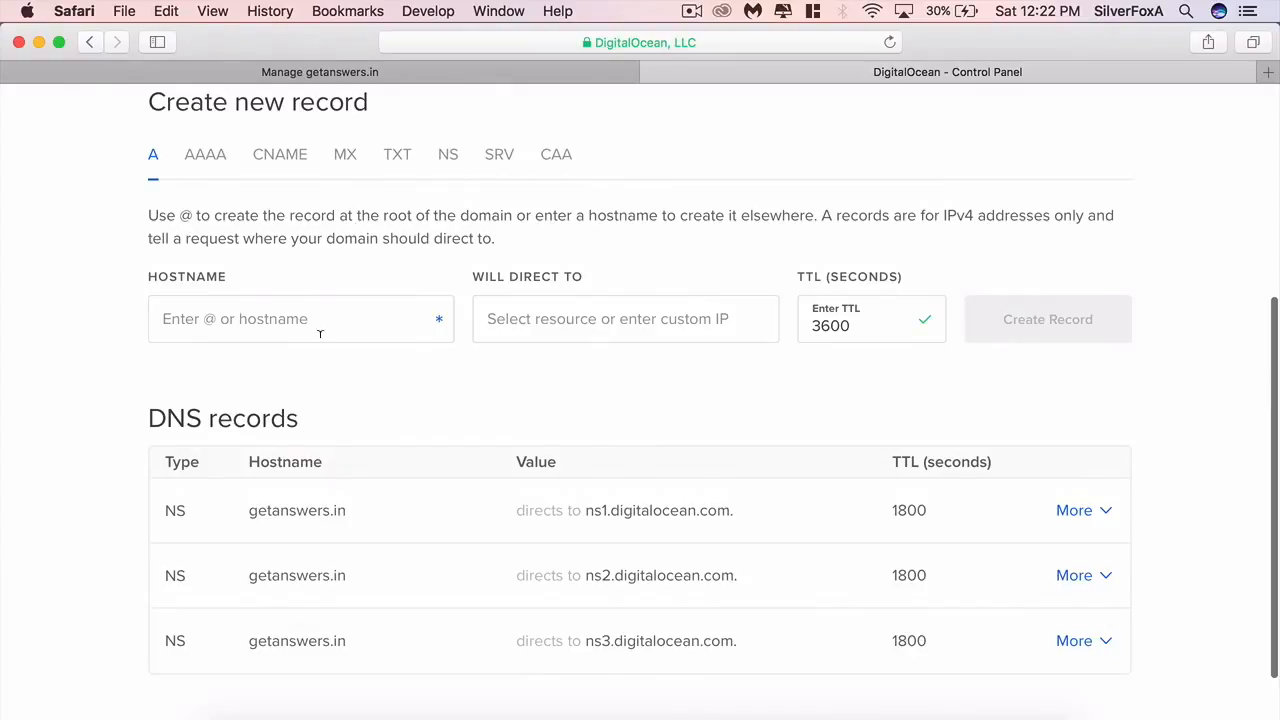
pyautogui.scroll(3)
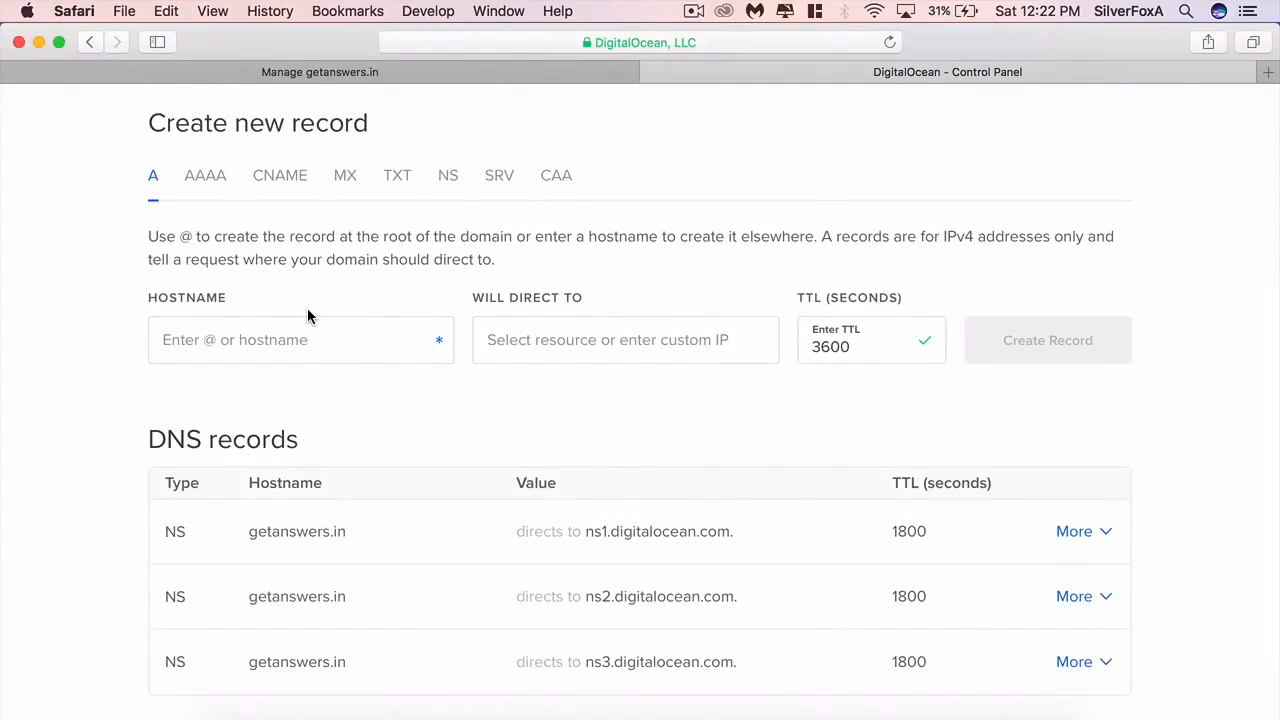
# Step: Create an A record with hostname @ pointing to the MadGeek droplet at 128.199.112.251
pyautogui.click(300, 340)
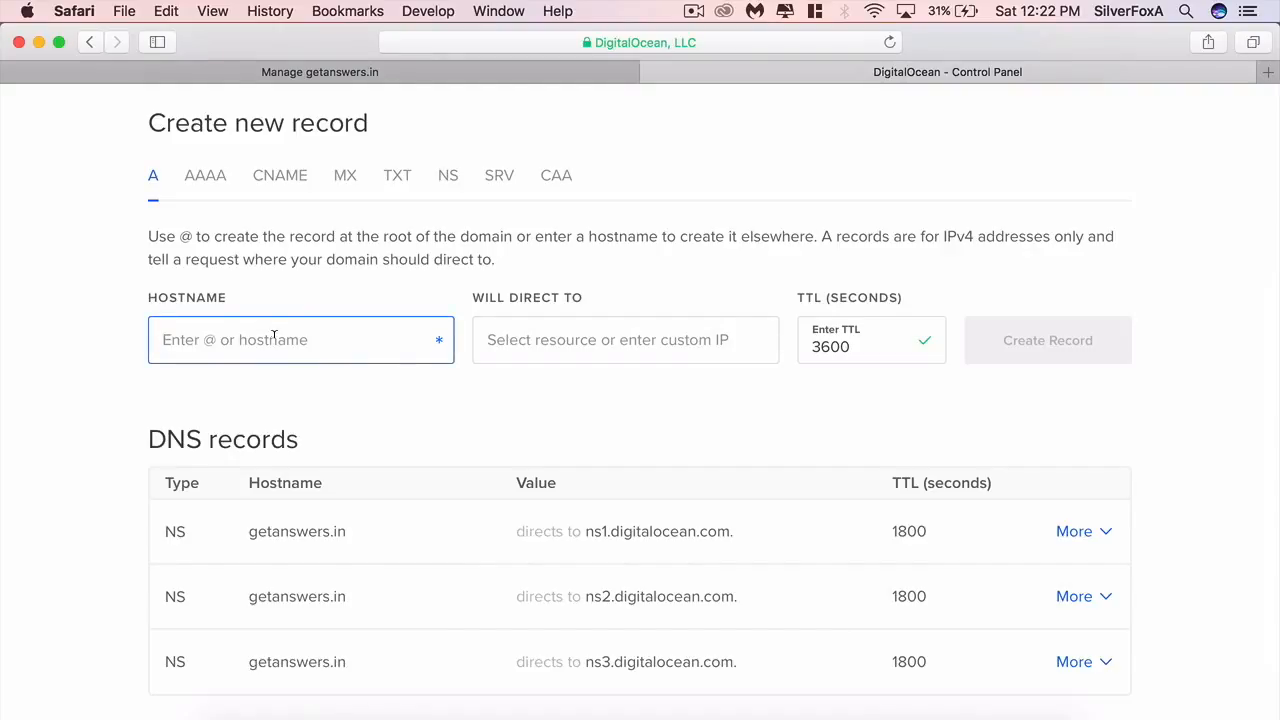
pyautogui.moveTo(248, 390)
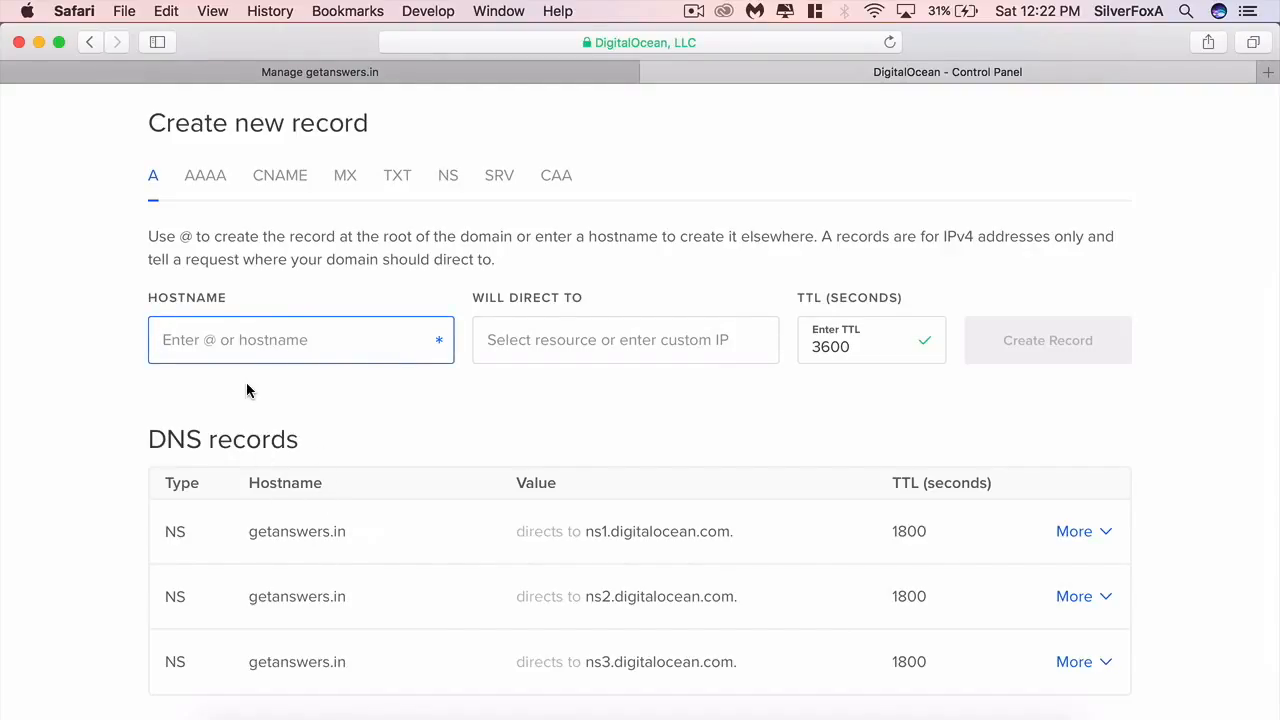
pyautogui.write('@')
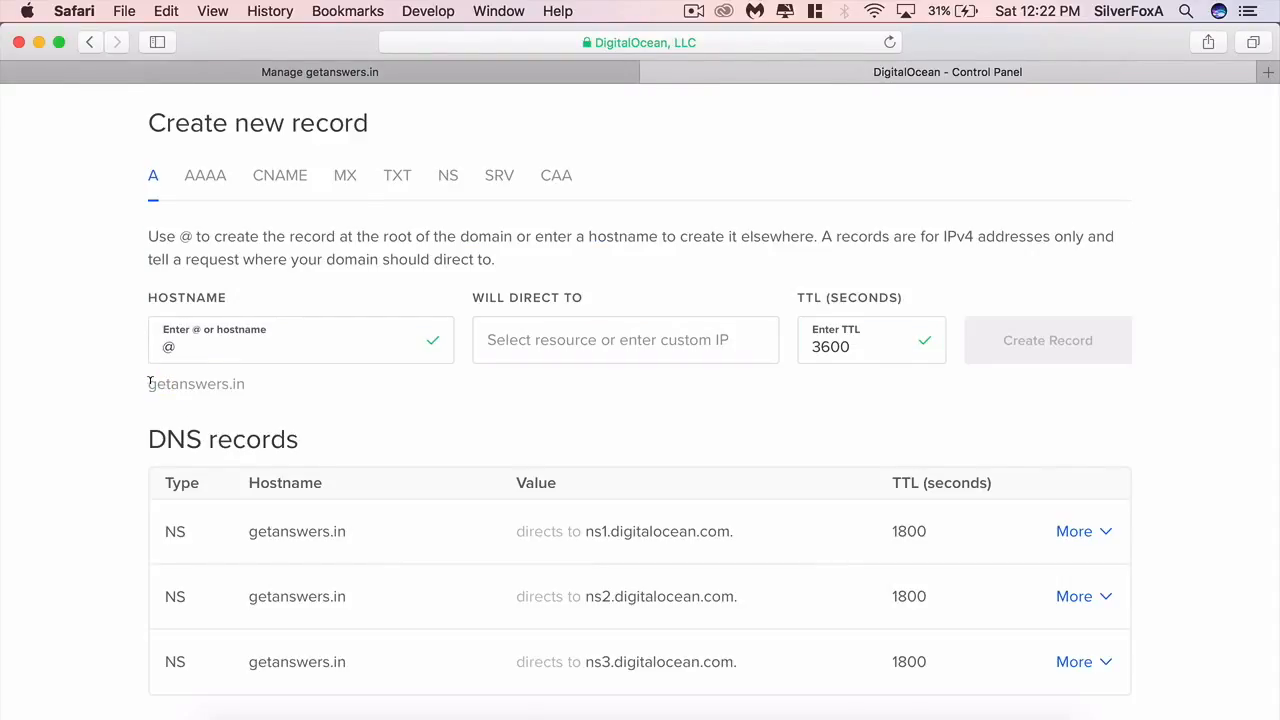
pyautogui.click(624, 340)
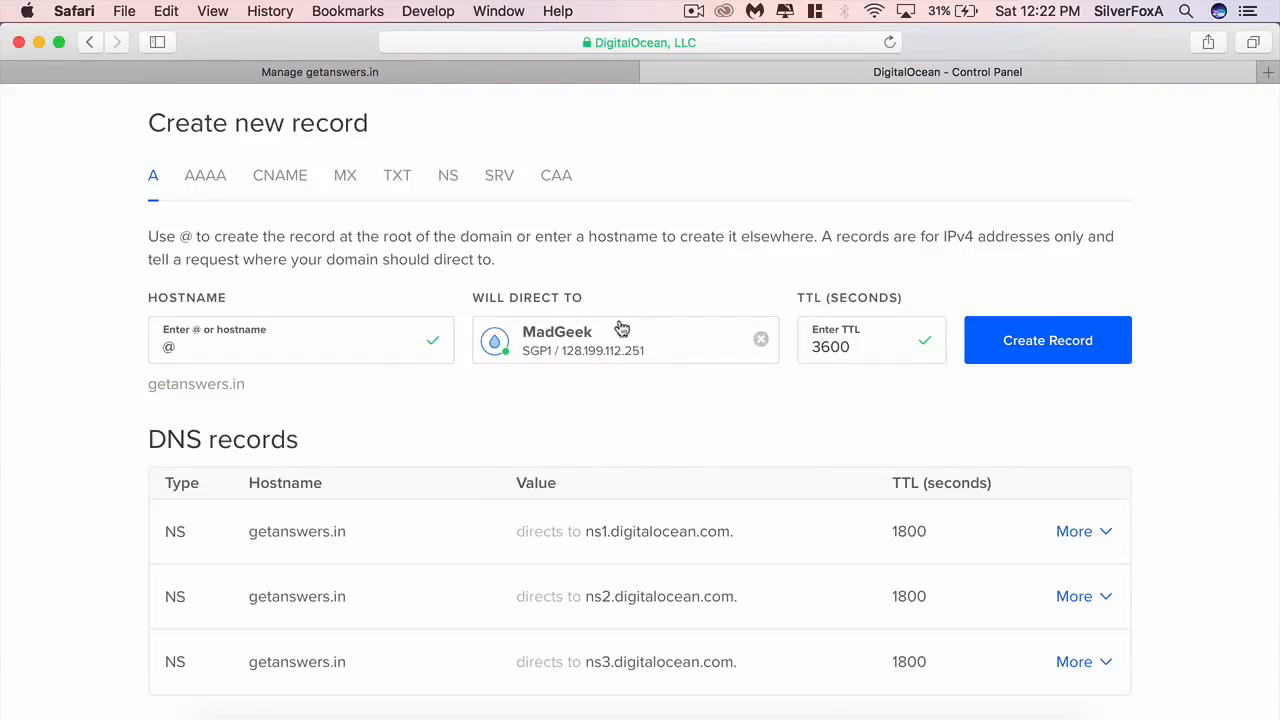
pyautogui.moveTo(576, 336)
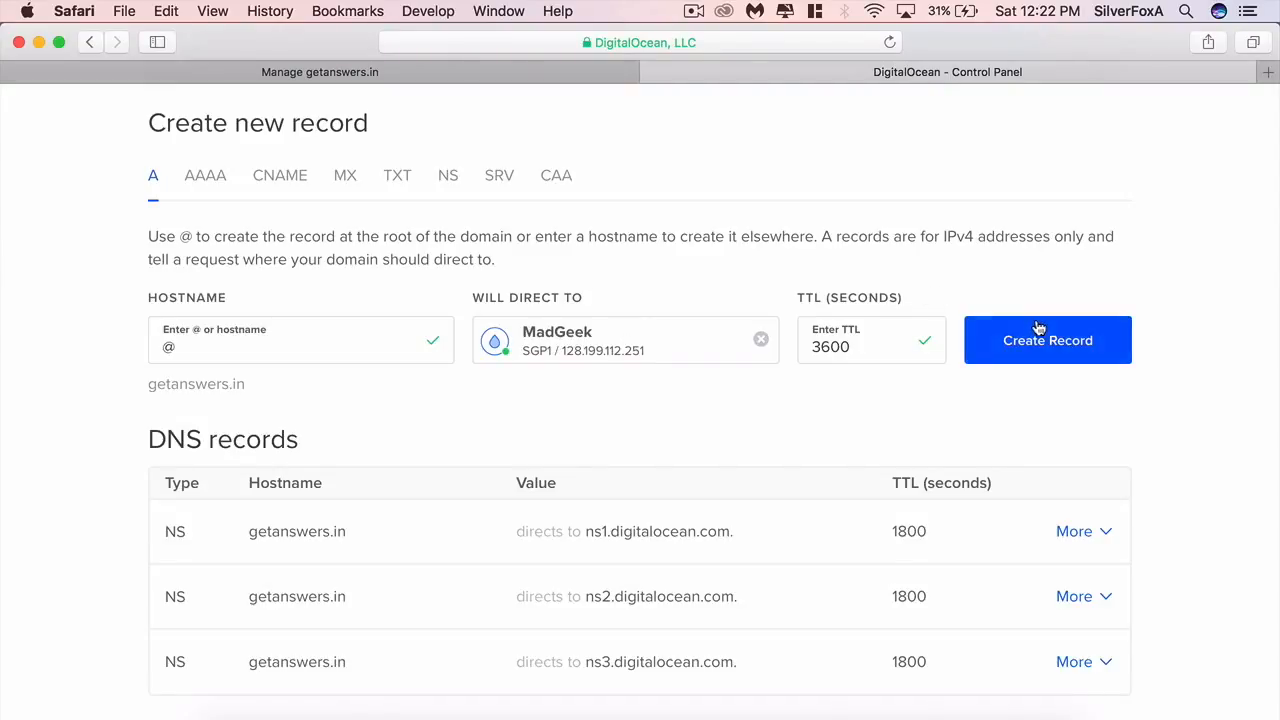
pyautogui.click(1048, 340)
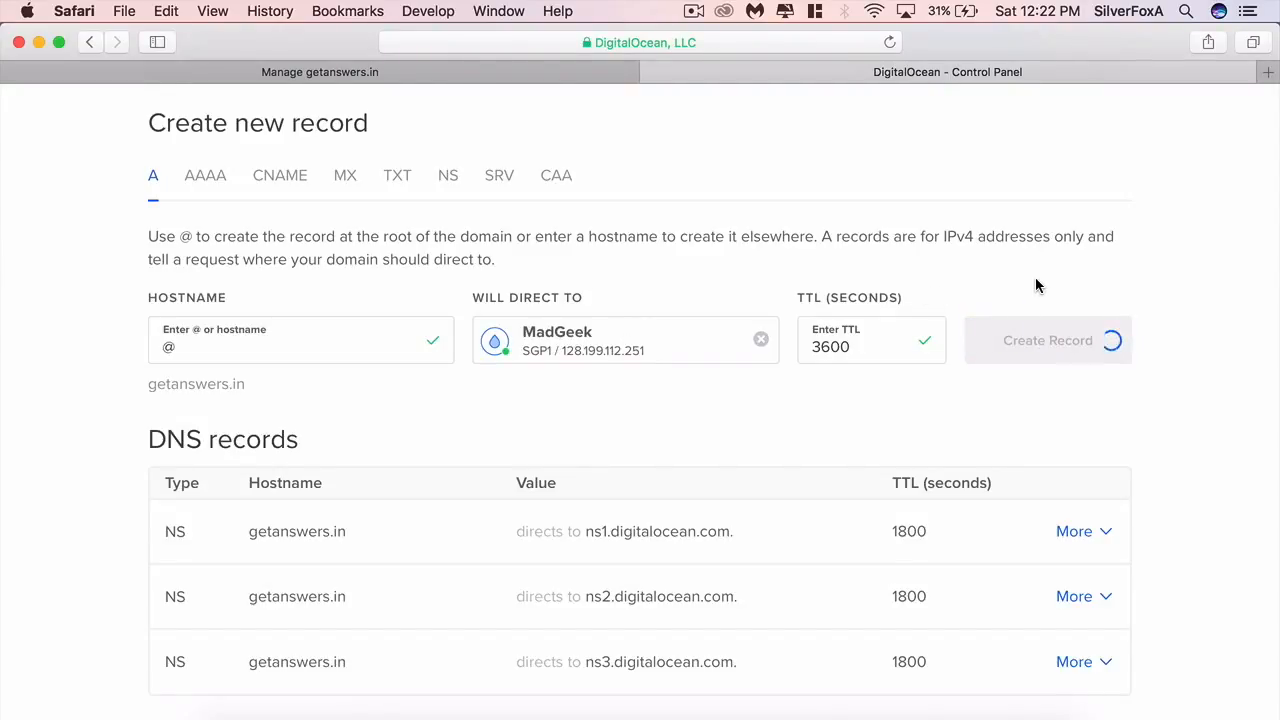
pyautogui.click(1048, 340)
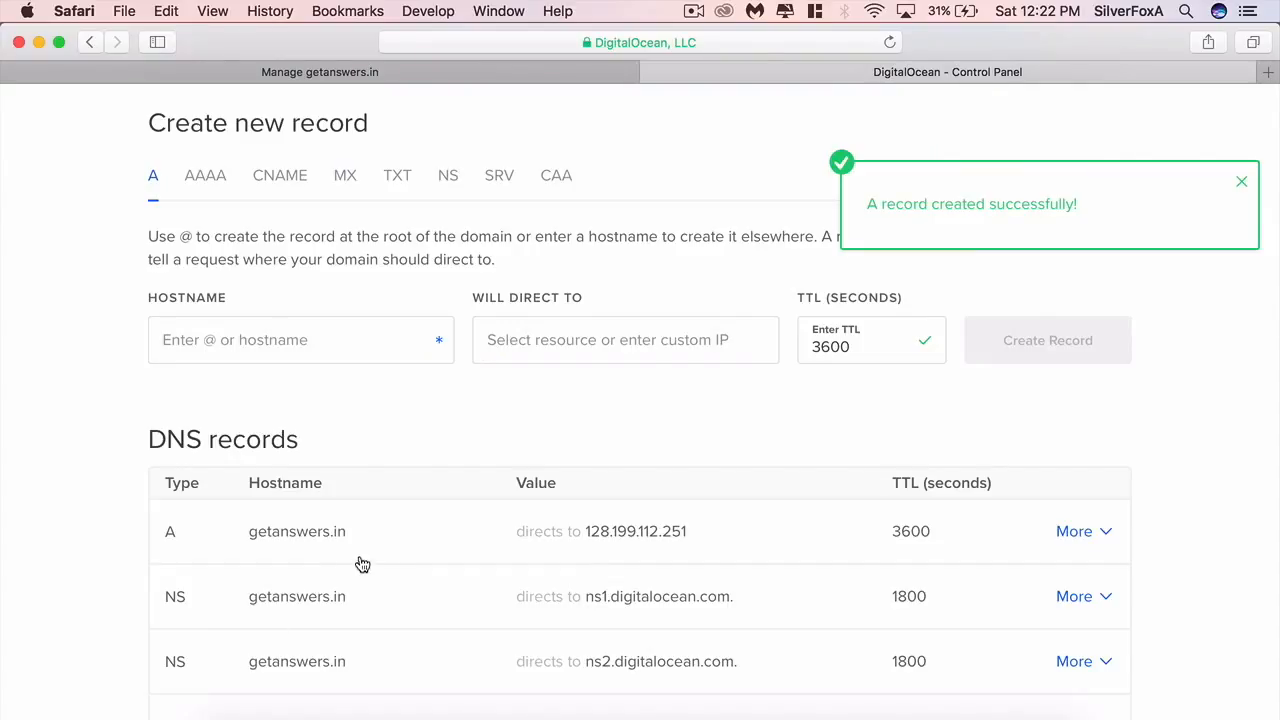
pyautogui.moveTo(584, 548)
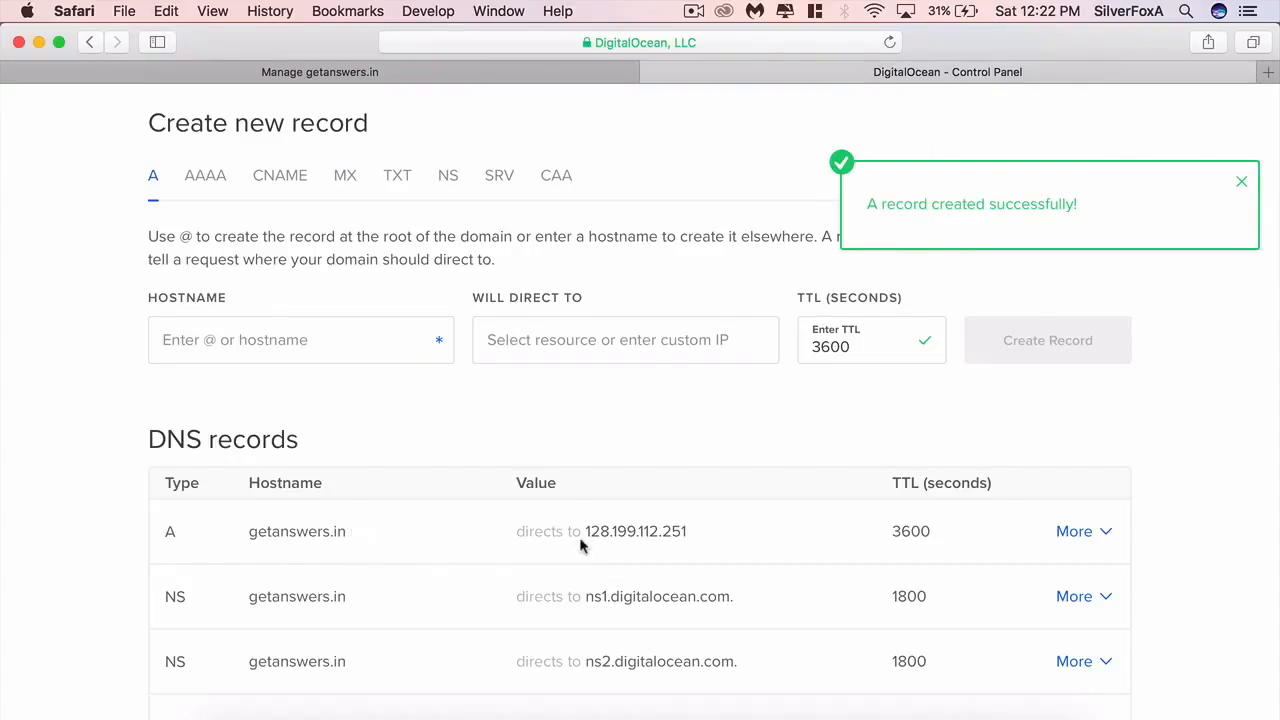
# Step: Create a CNAME record with hostname www aliasing getanswers.in and review the record list
pyautogui.click(280, 176)
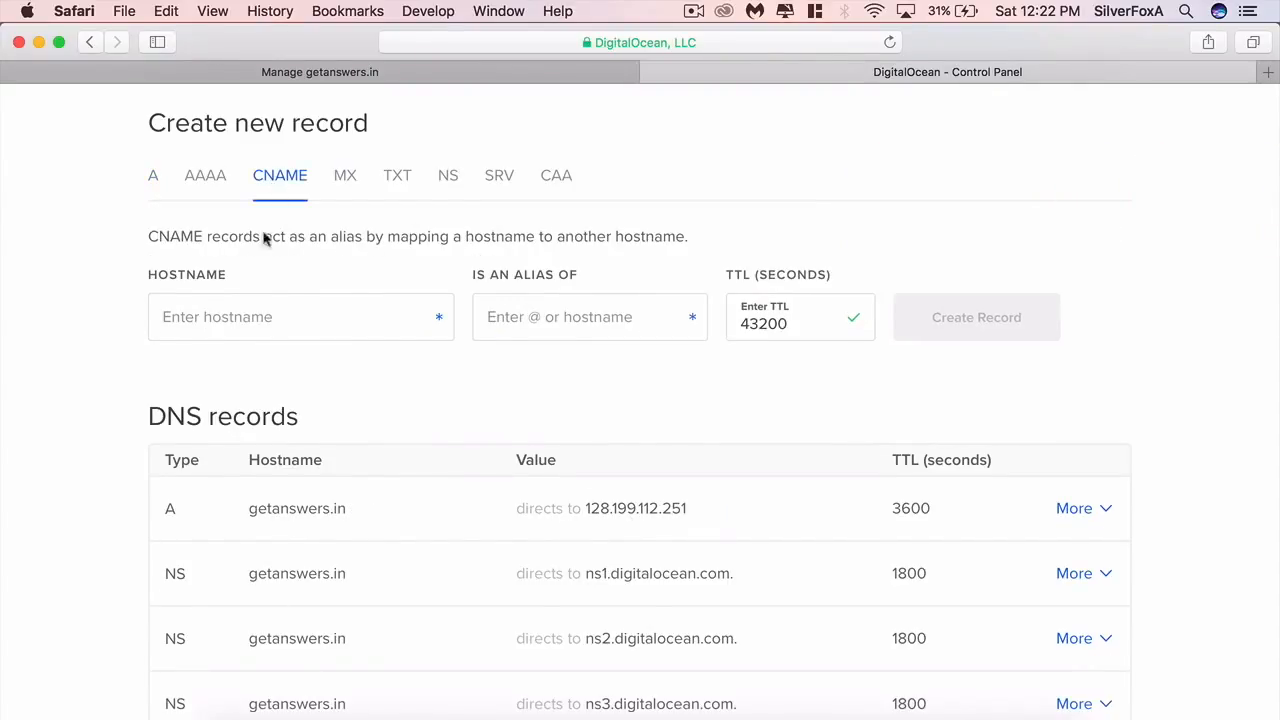
pyautogui.write('www')
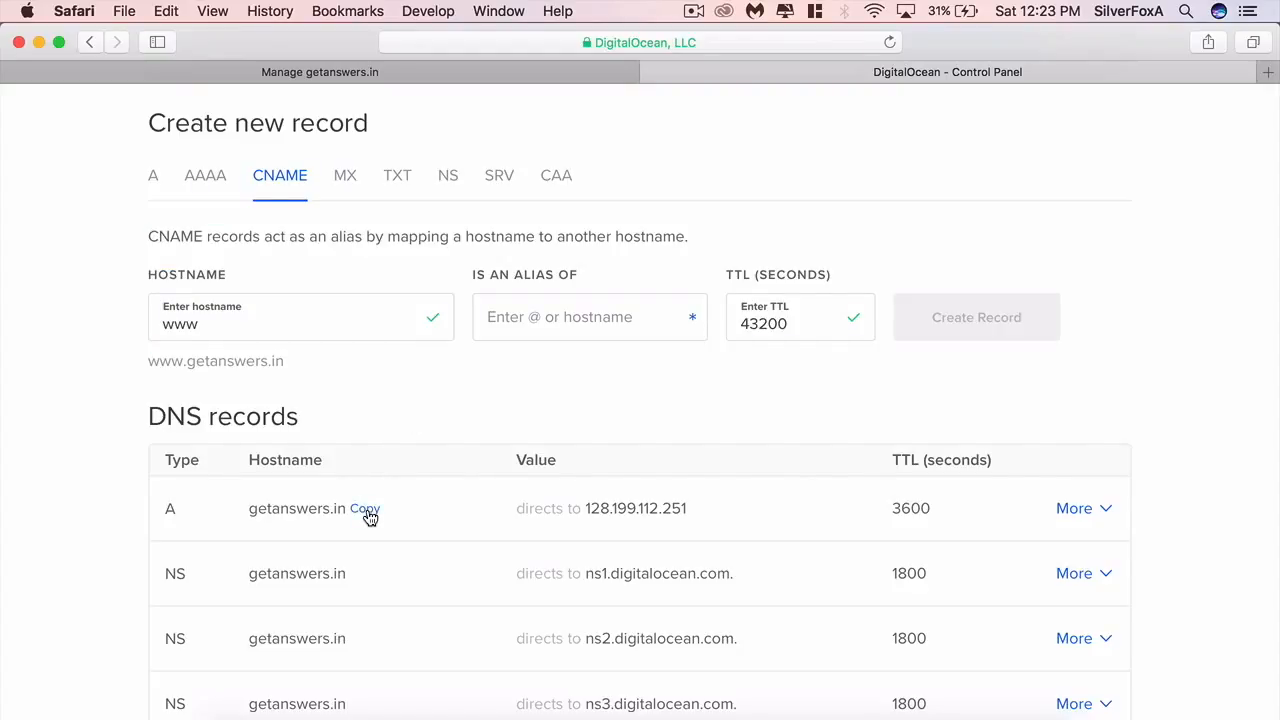
pyautogui.write('getanswers.in')
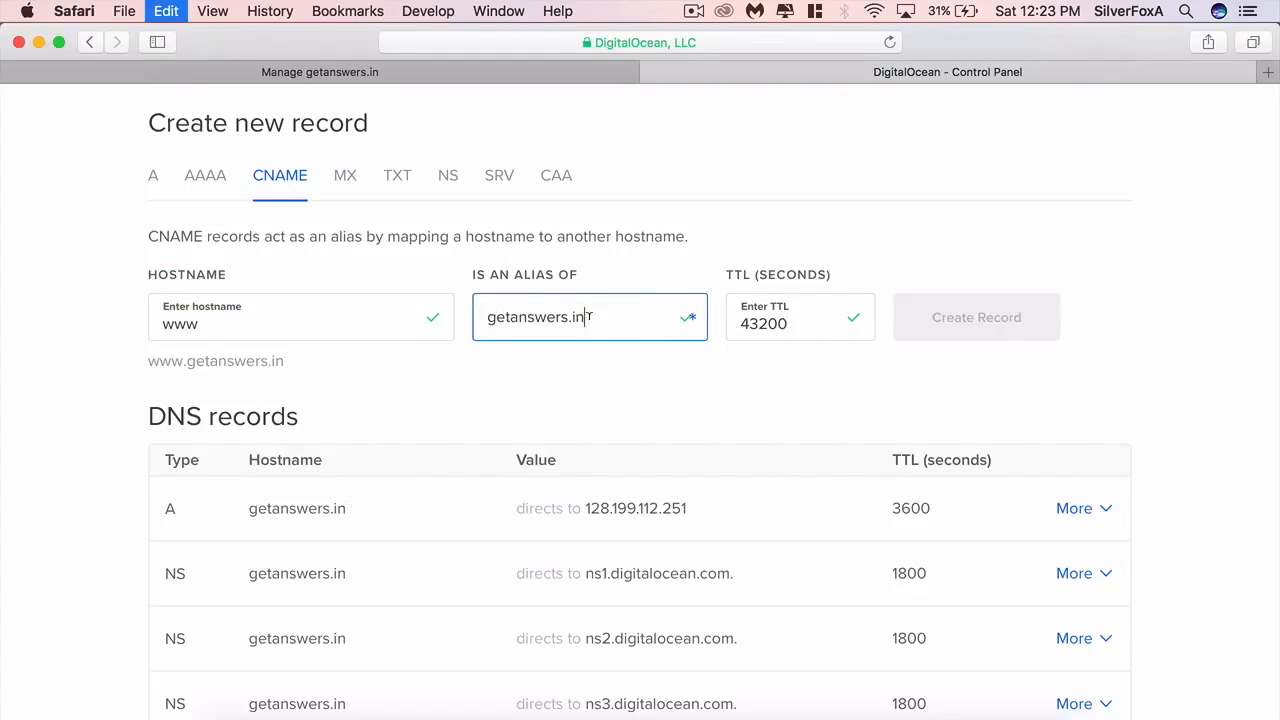
pyautogui.click(976, 316)
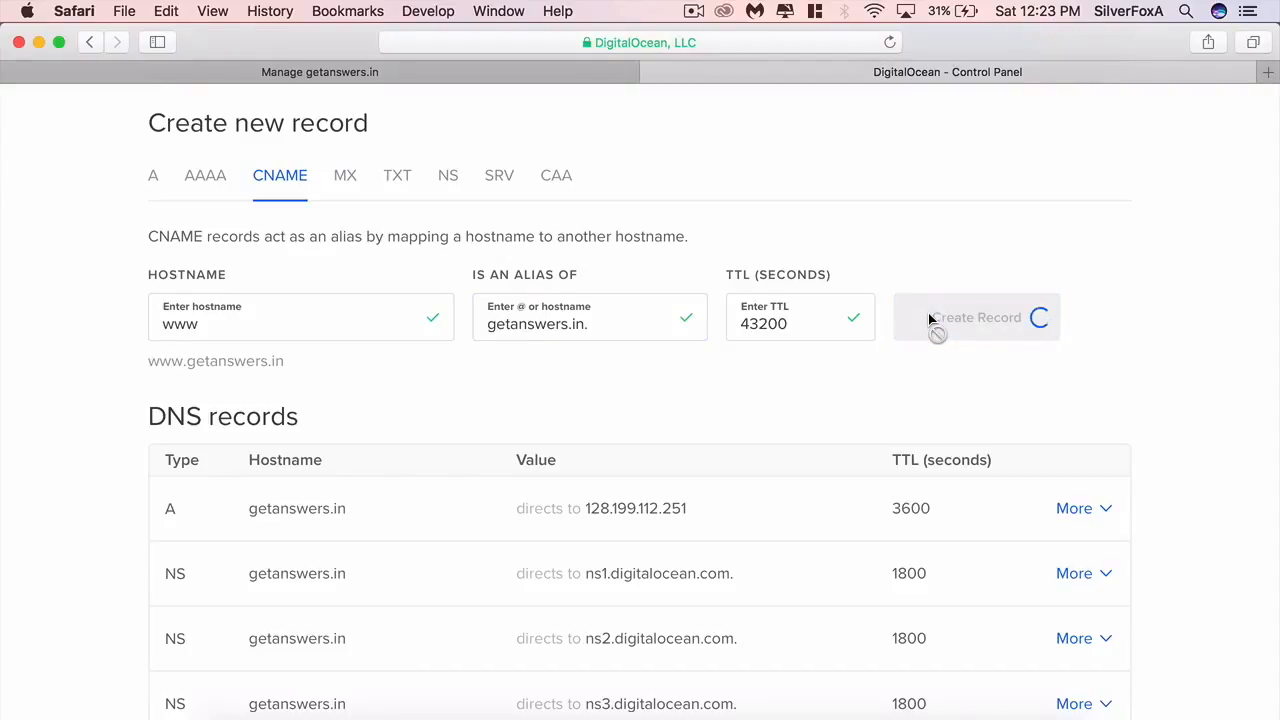
pyautogui.click(976, 316)
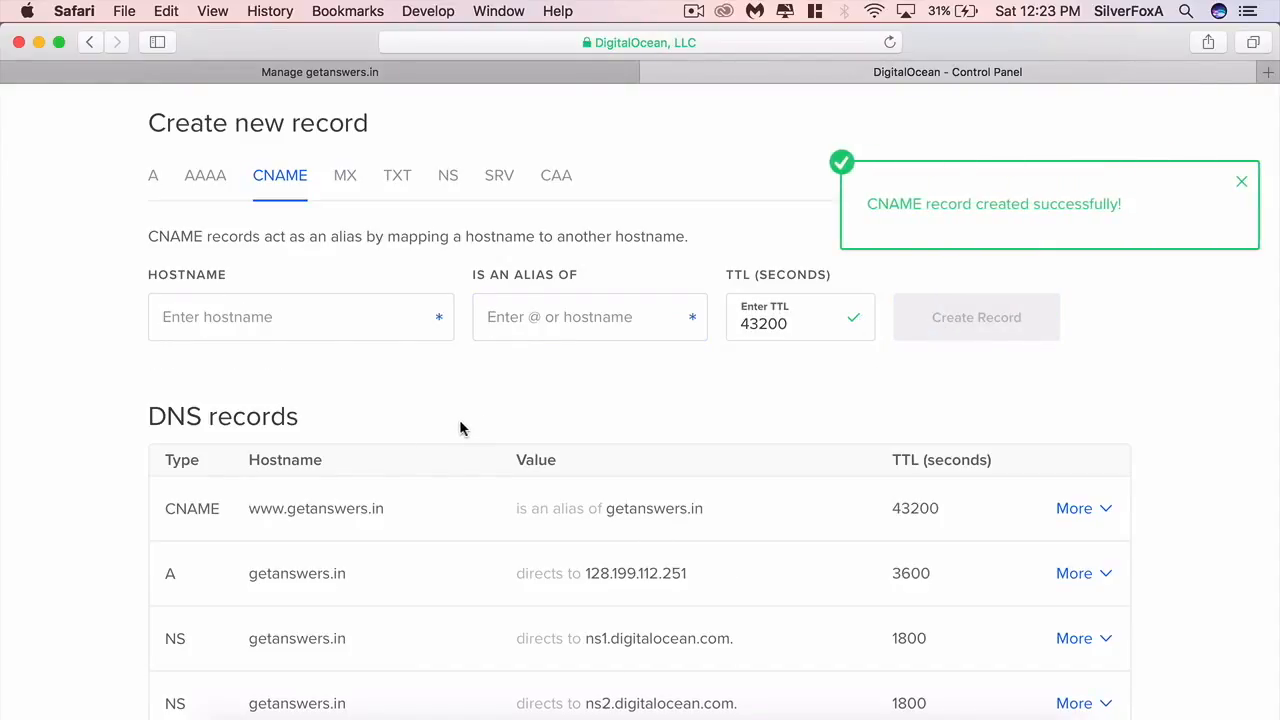
pyautogui.scroll(-3)
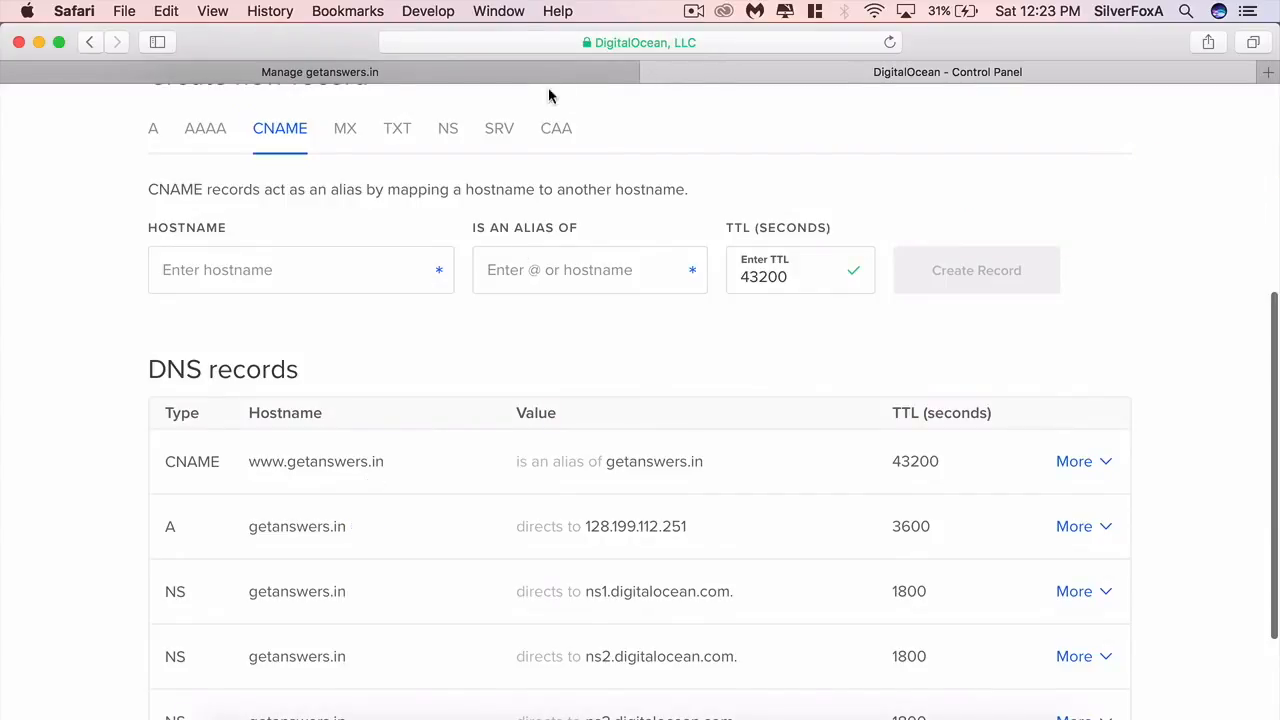
pyautogui.scroll(3)
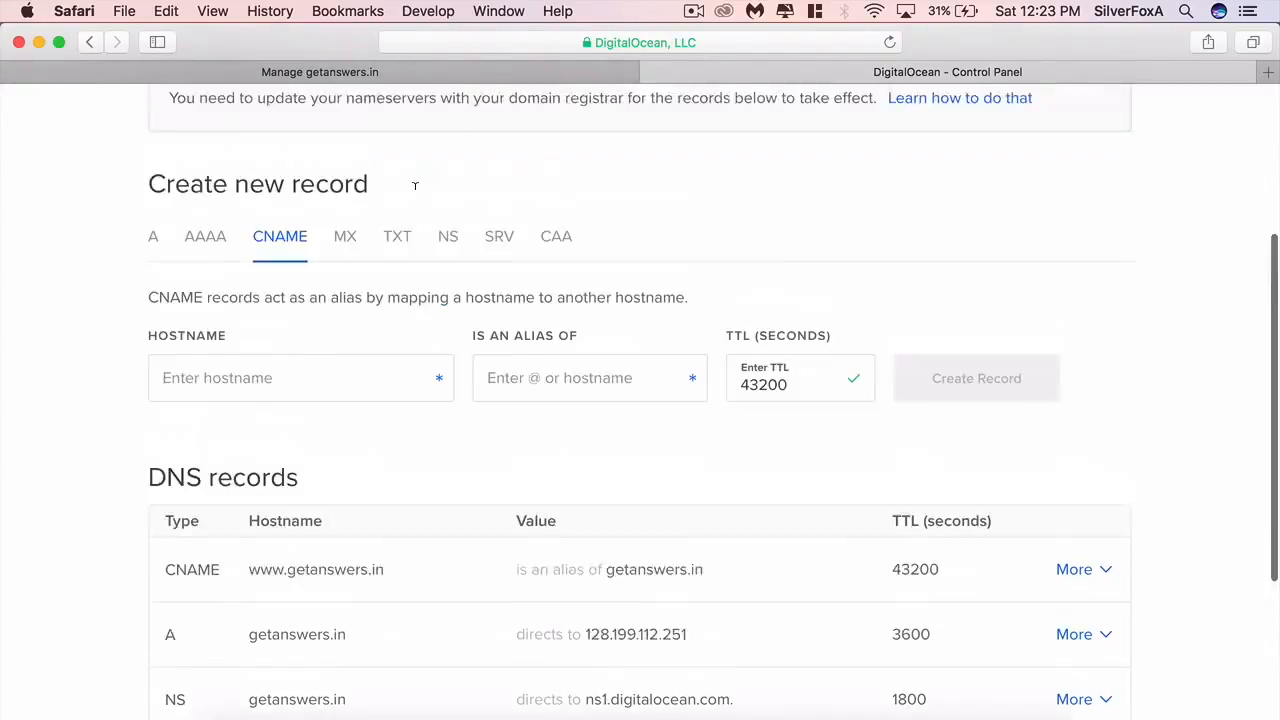
pyautogui.scroll(3)
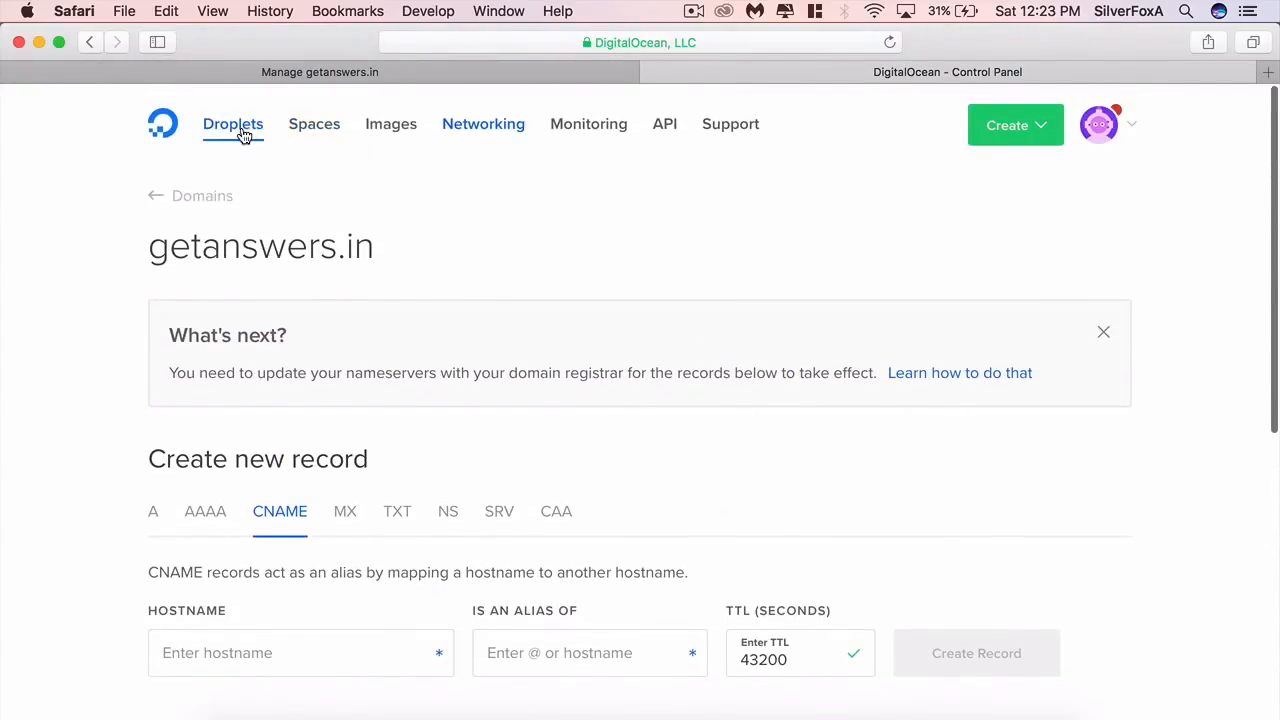
pyautogui.scroll(-3)
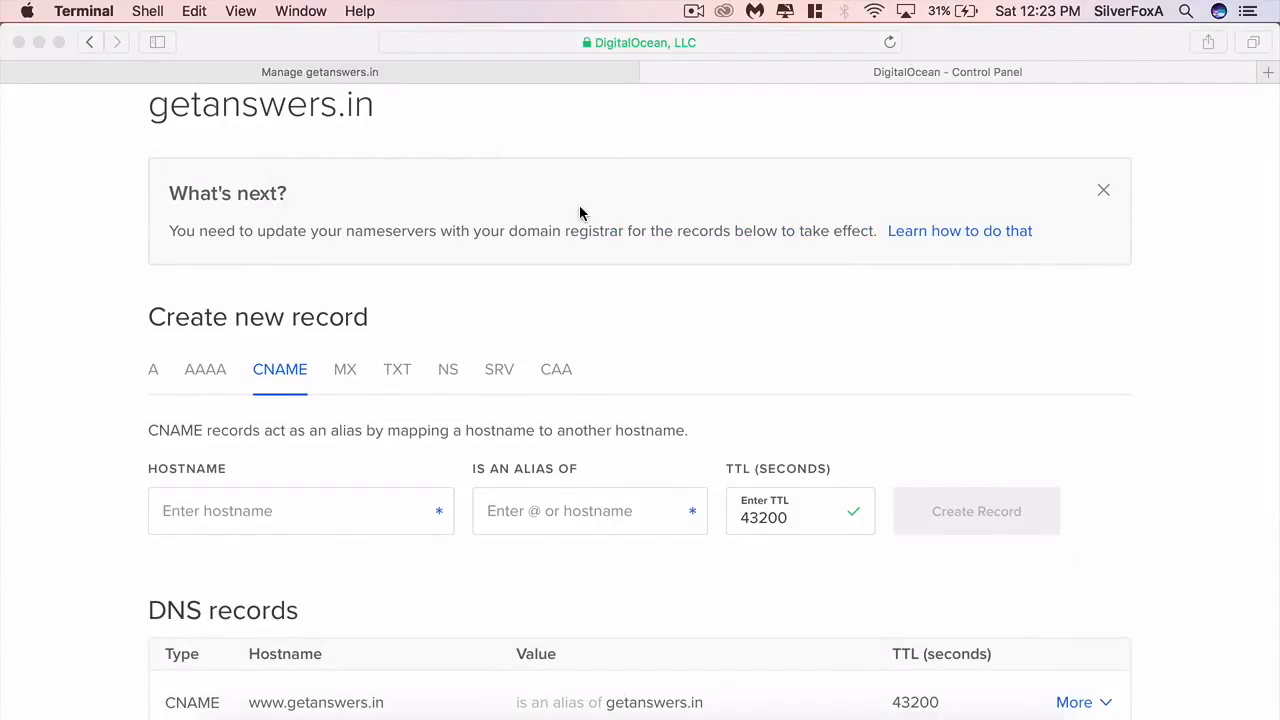
pyautogui.click(84, 12)
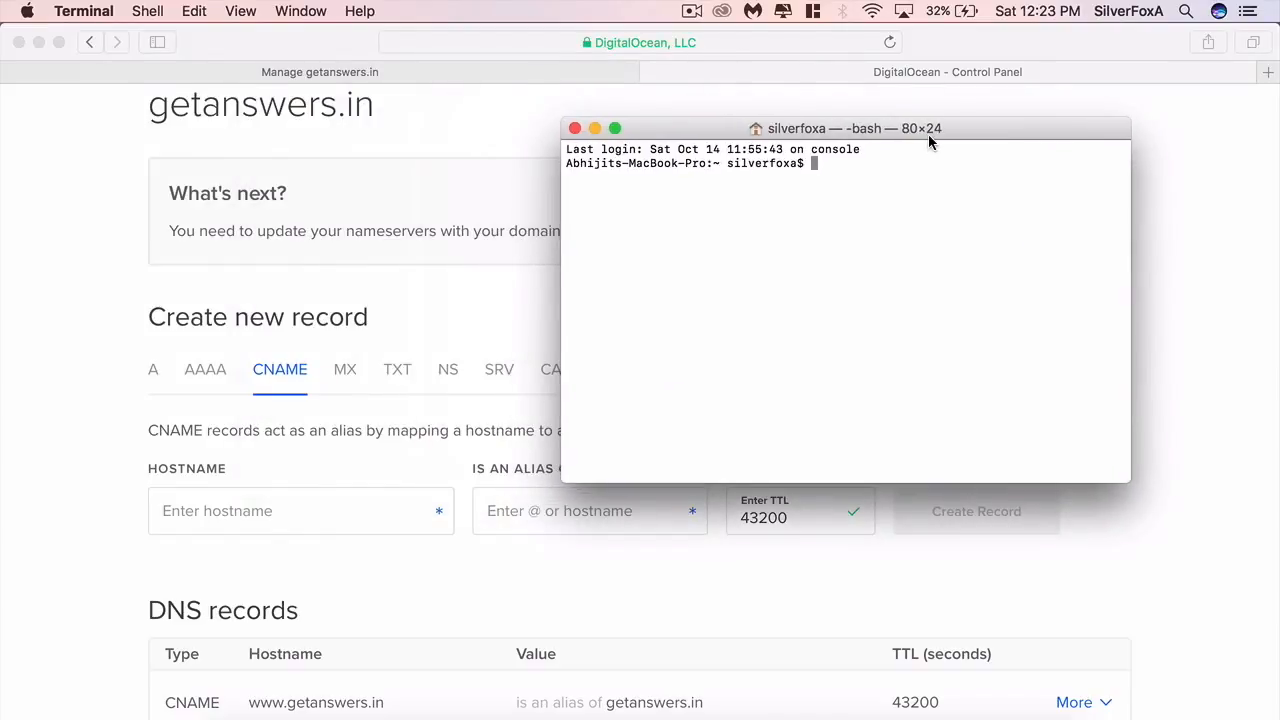
pyautogui.write('ssh')
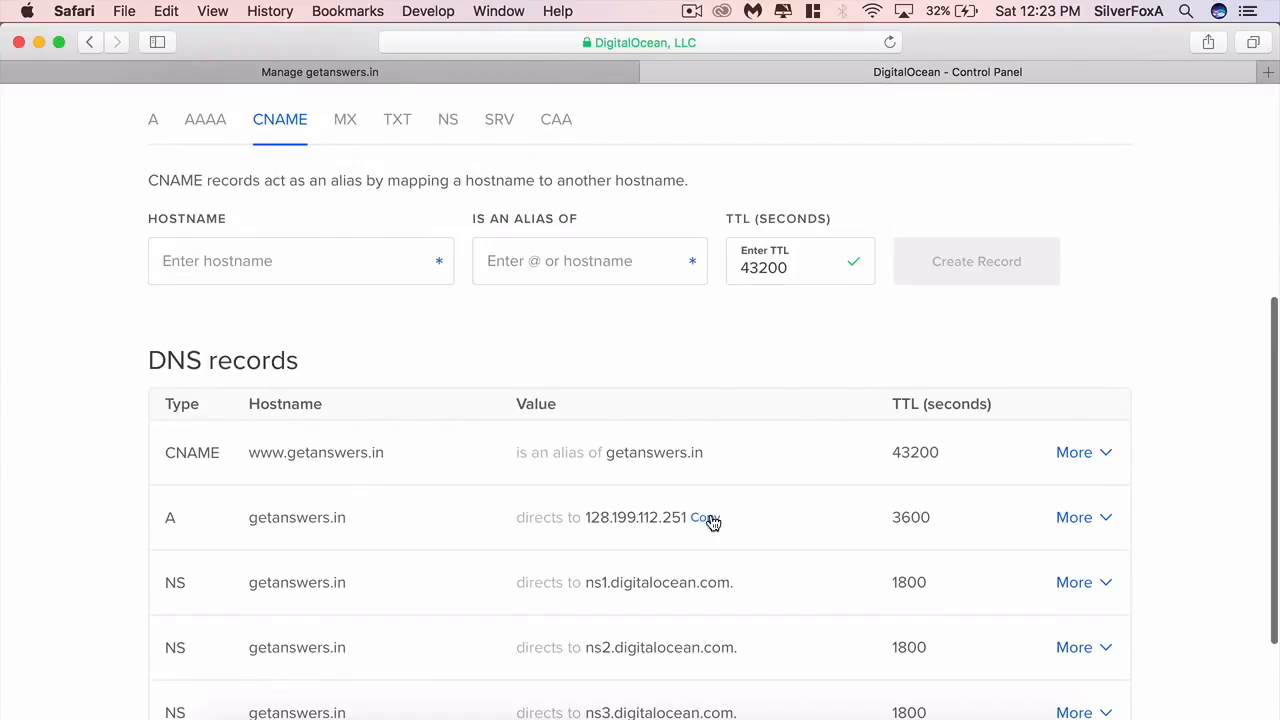
pyautogui.moveTo(1132, 584)
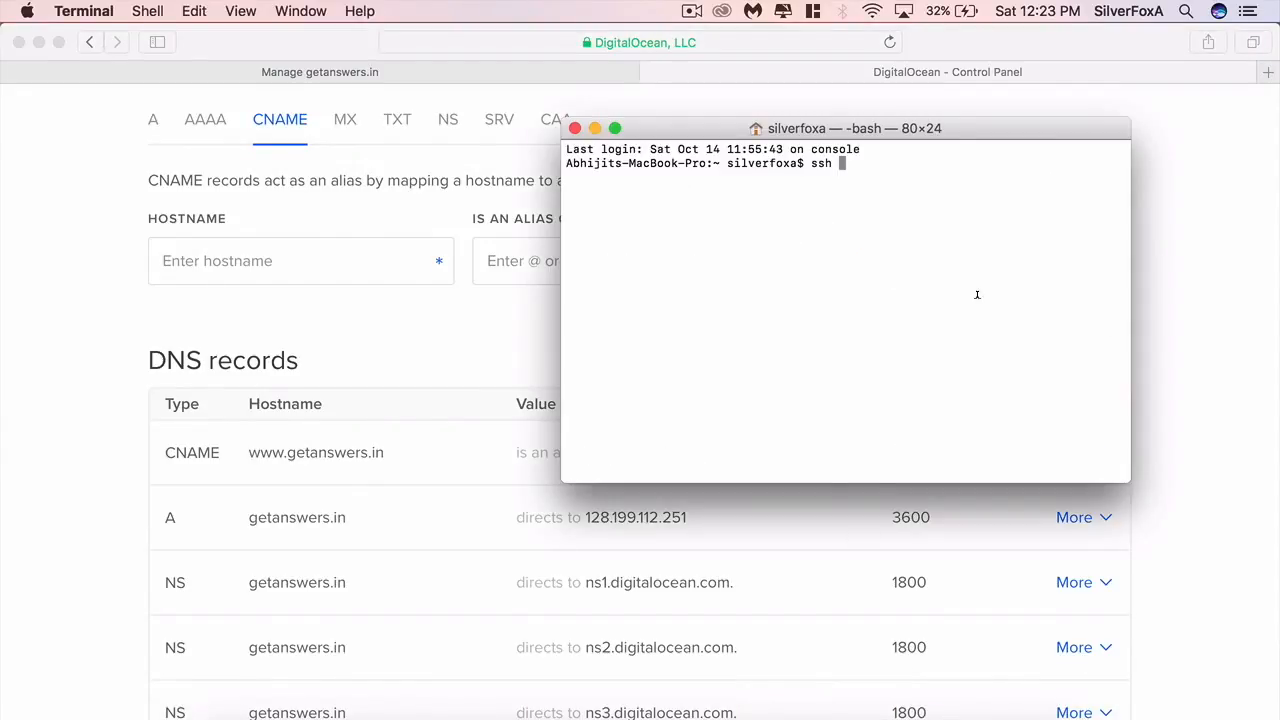
pyautogui.moveTo(896, 252)
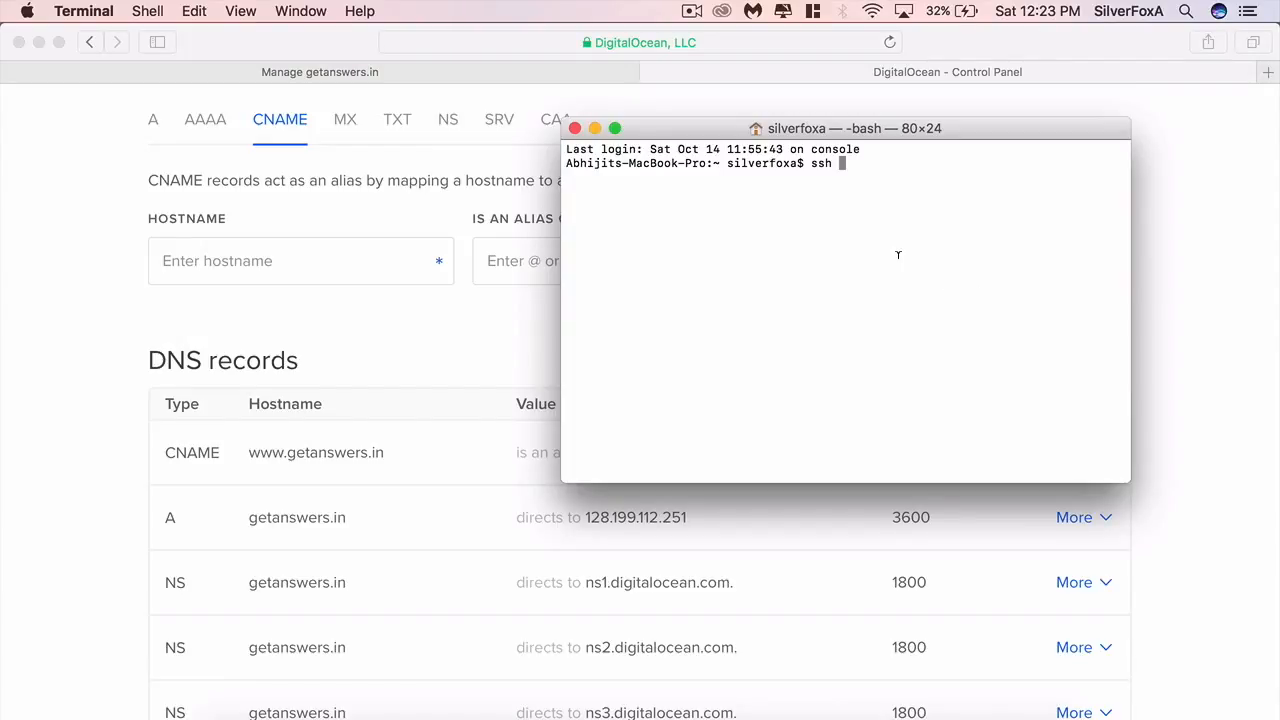
pyautogui.write('r')
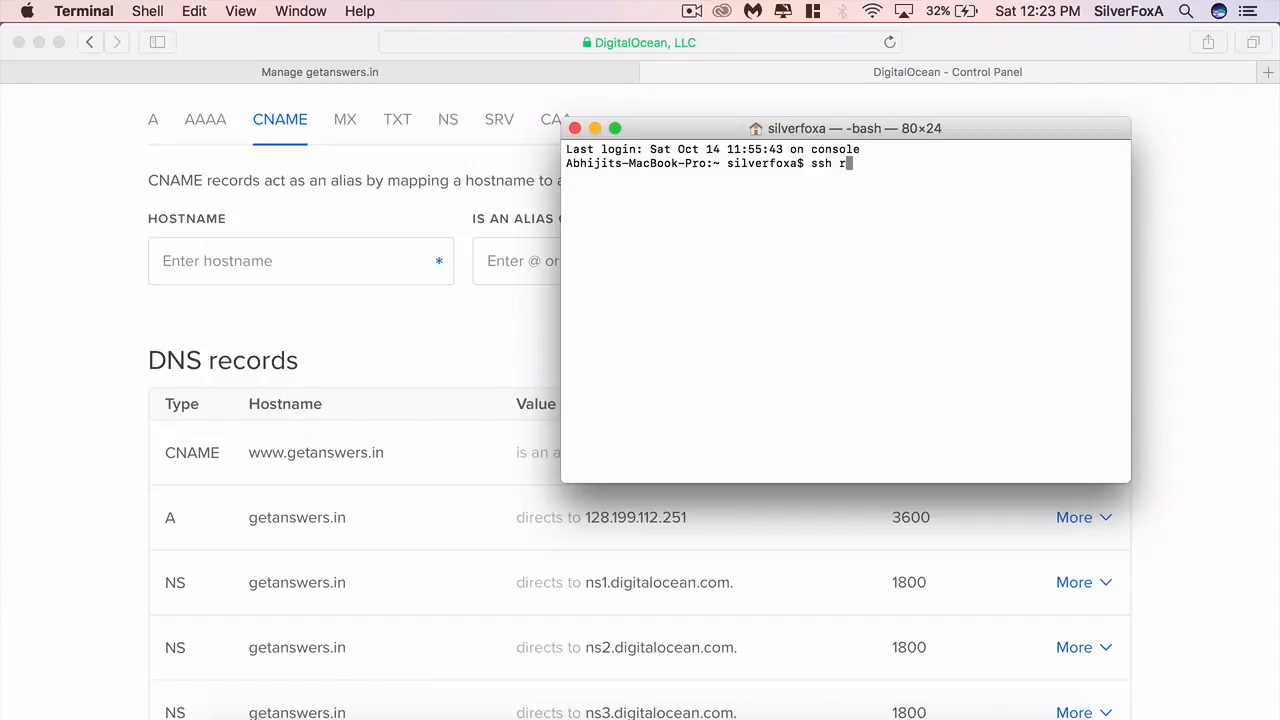
pyautogui.write('oot')
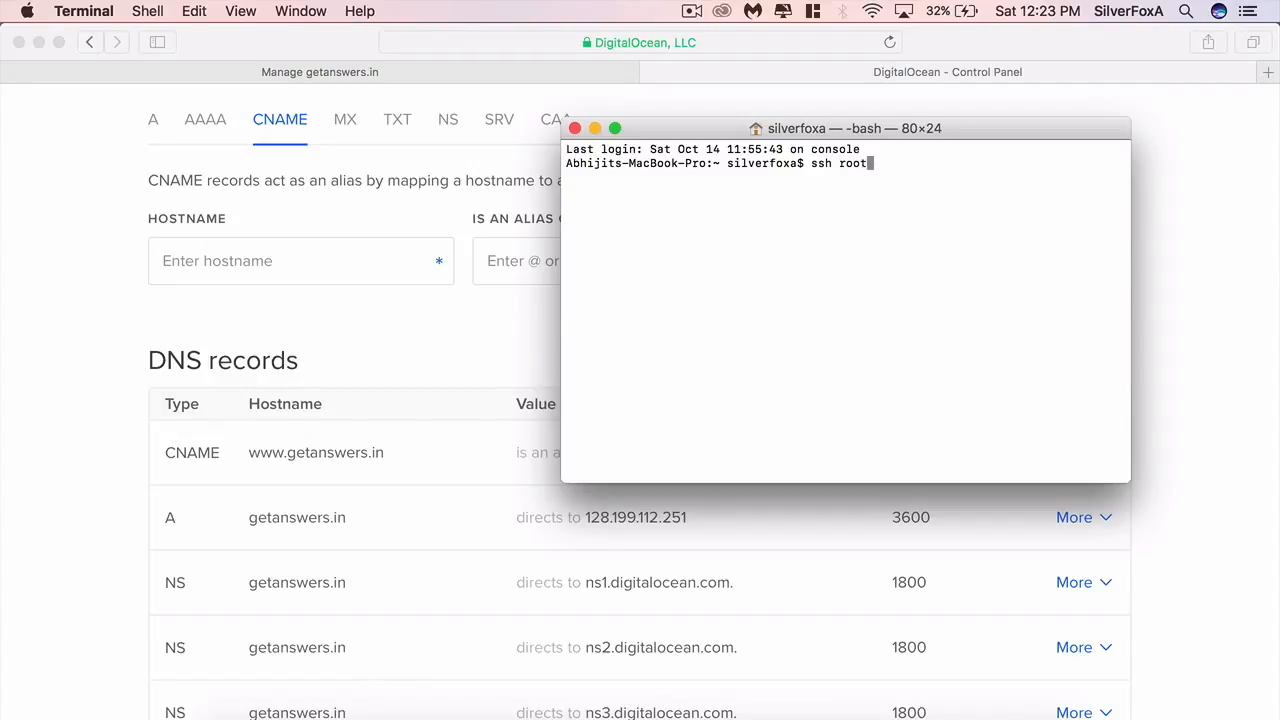
pyautogui.write('@')
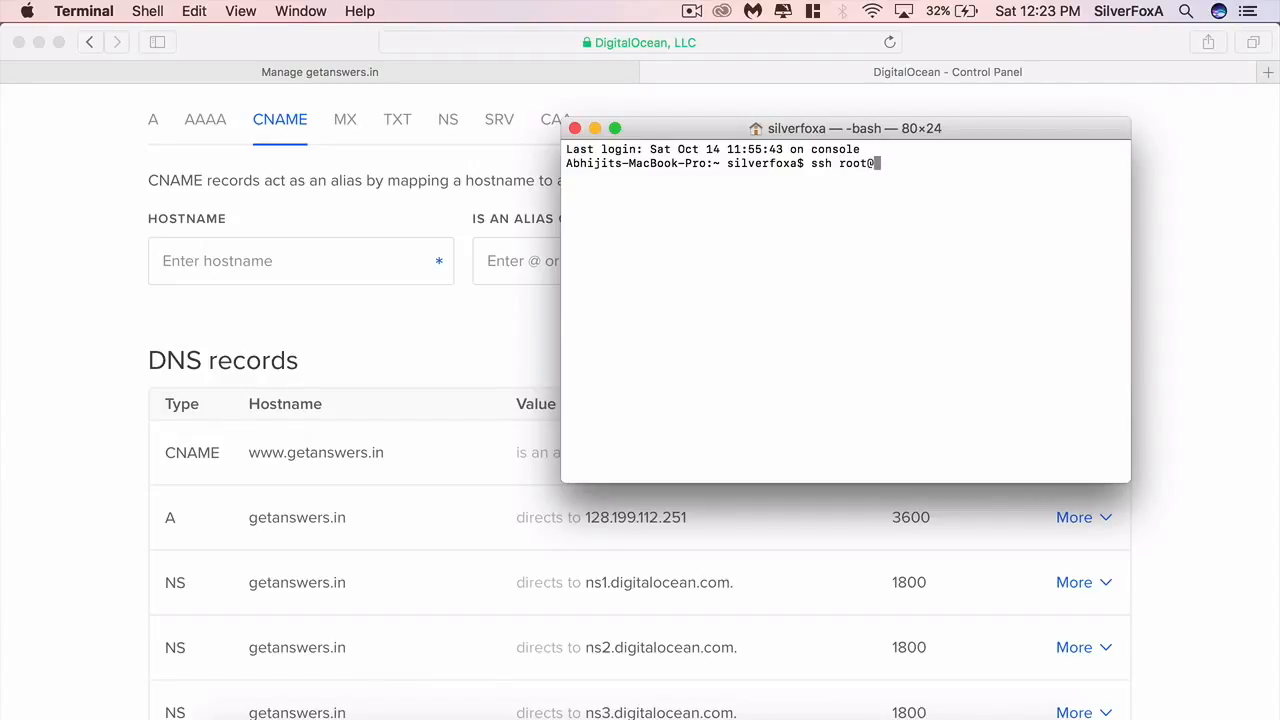
pyautogui.press('Return')
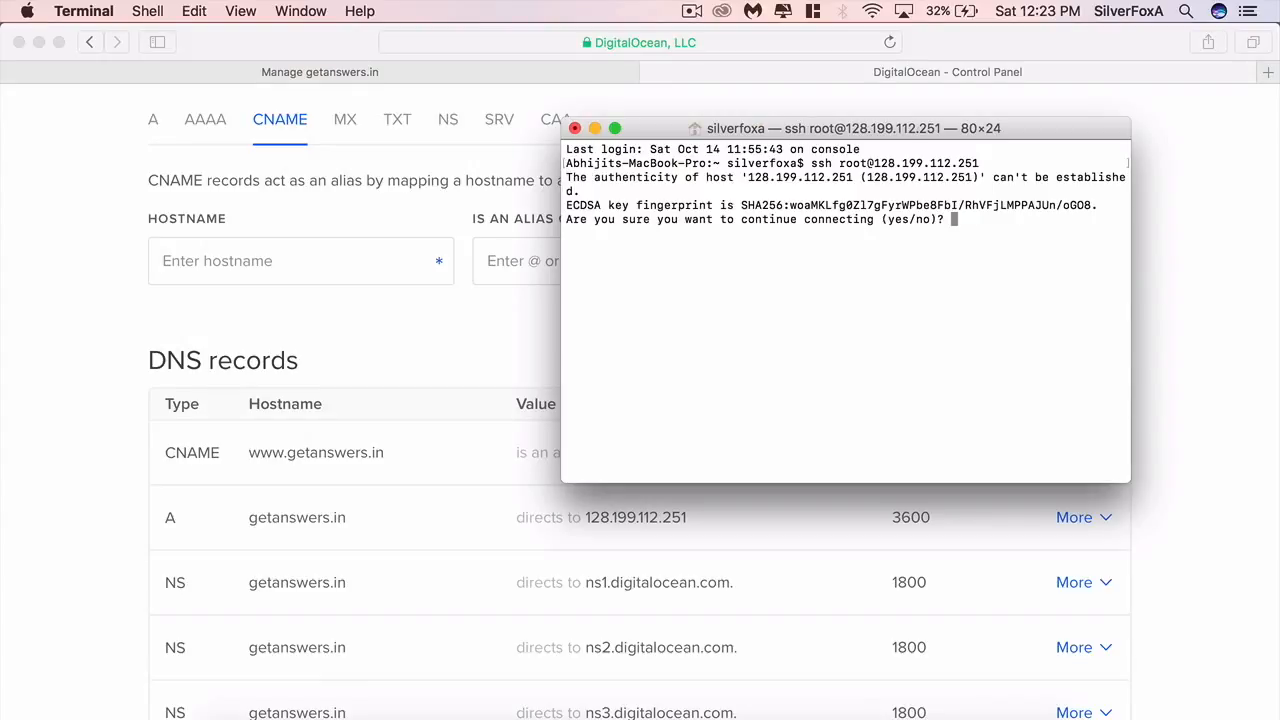
pyautogui.write('yes')
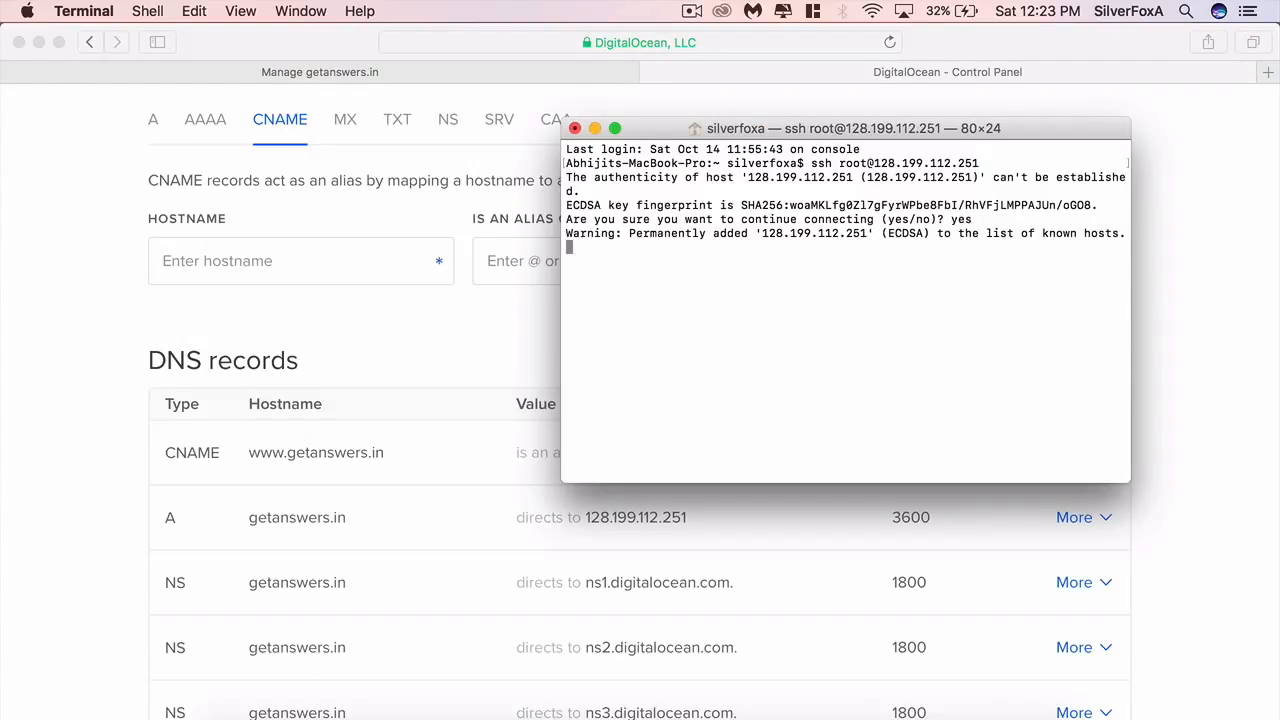
pyautogui.press('Return')
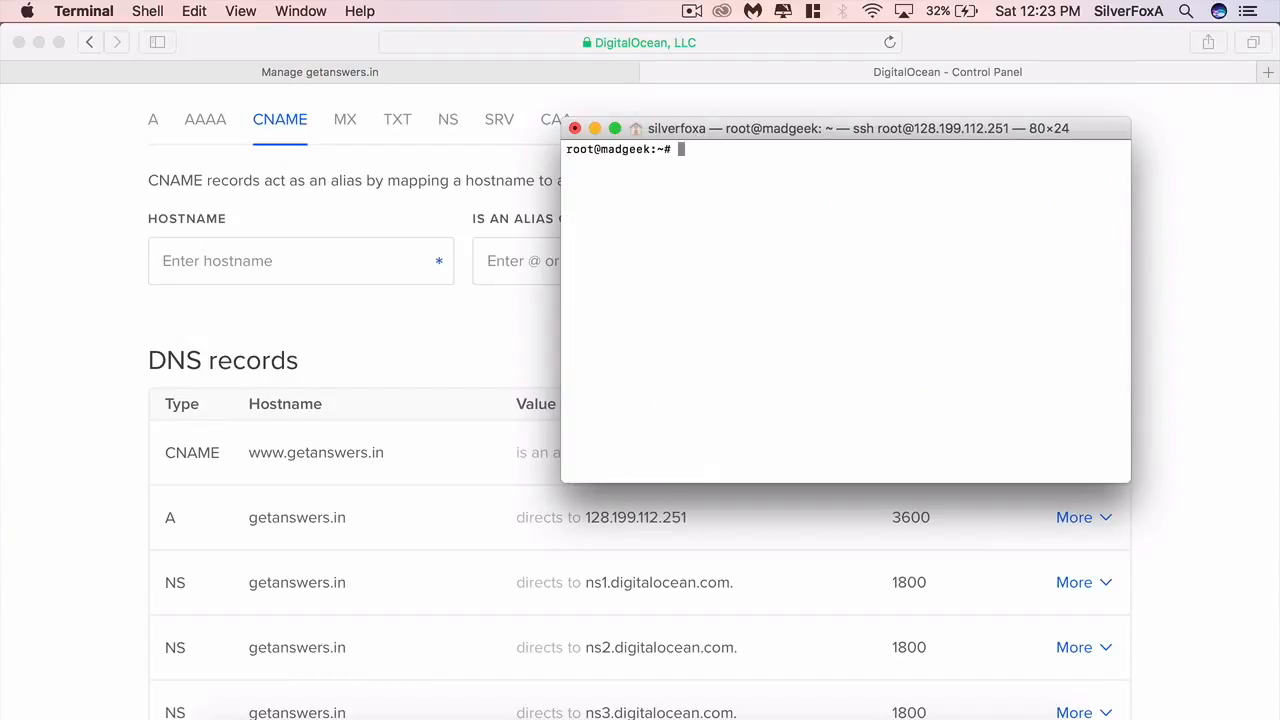
# Step: cd into /var/www/madgeek, make a getanswers folder, and start sudo nano index.php inside it
pyautogui.write('cd')
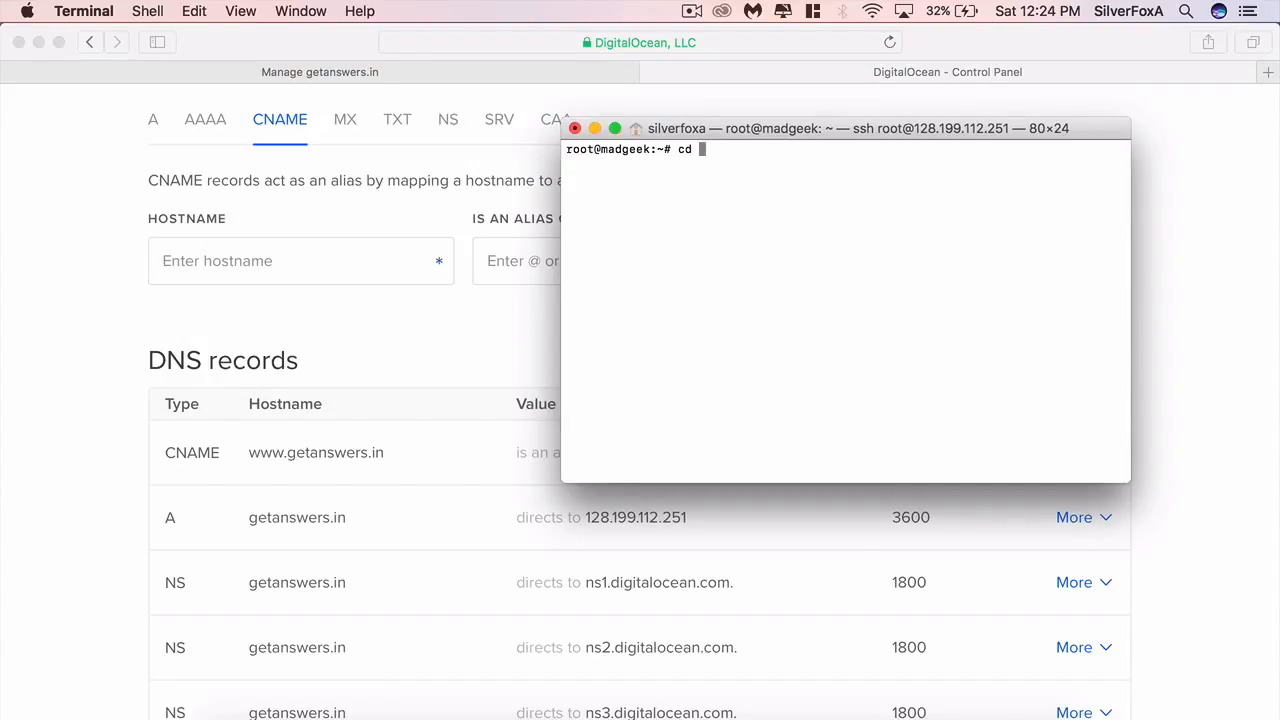
pyautogui.write('/var/www')
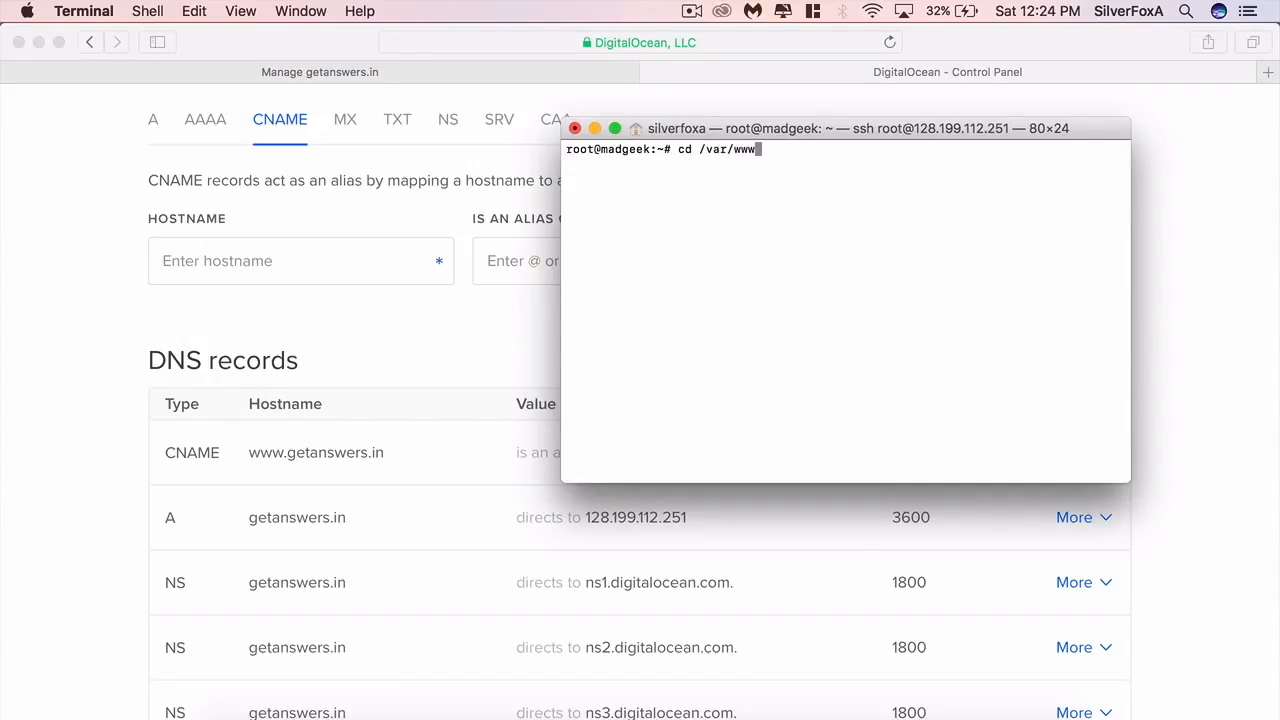
pyautogui.write('/')
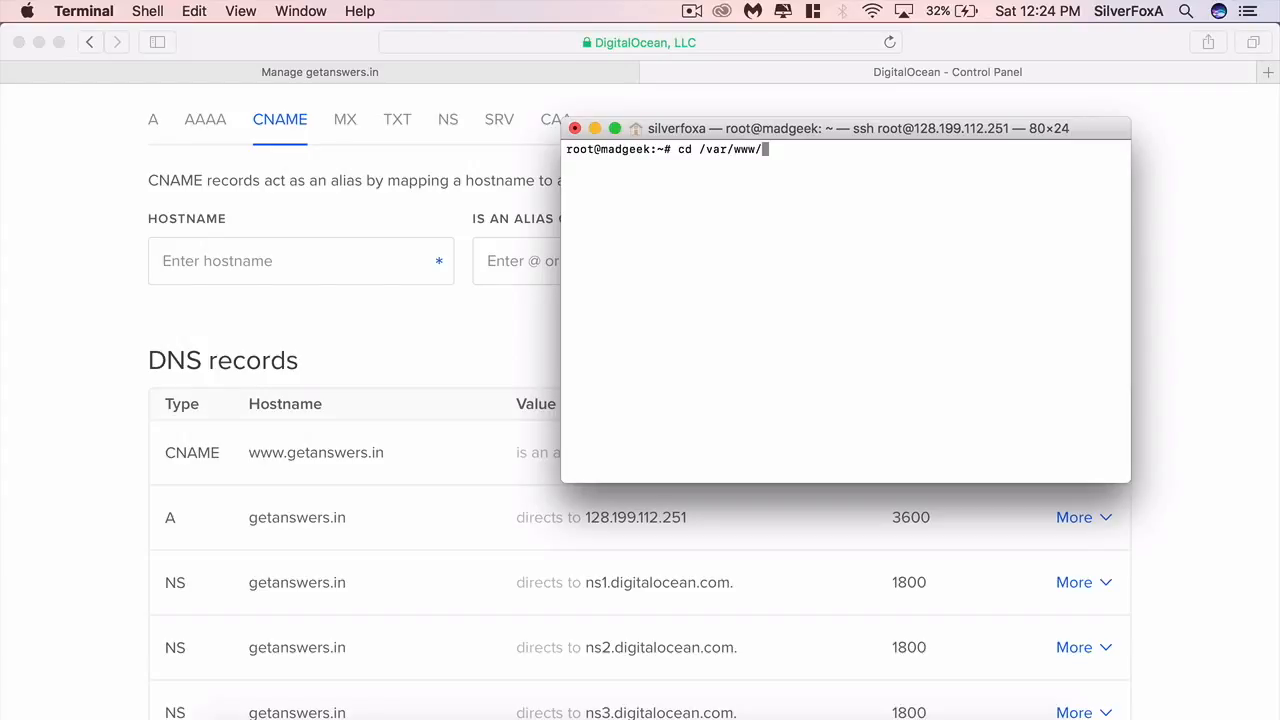
pyautogui.write('madgeek/')
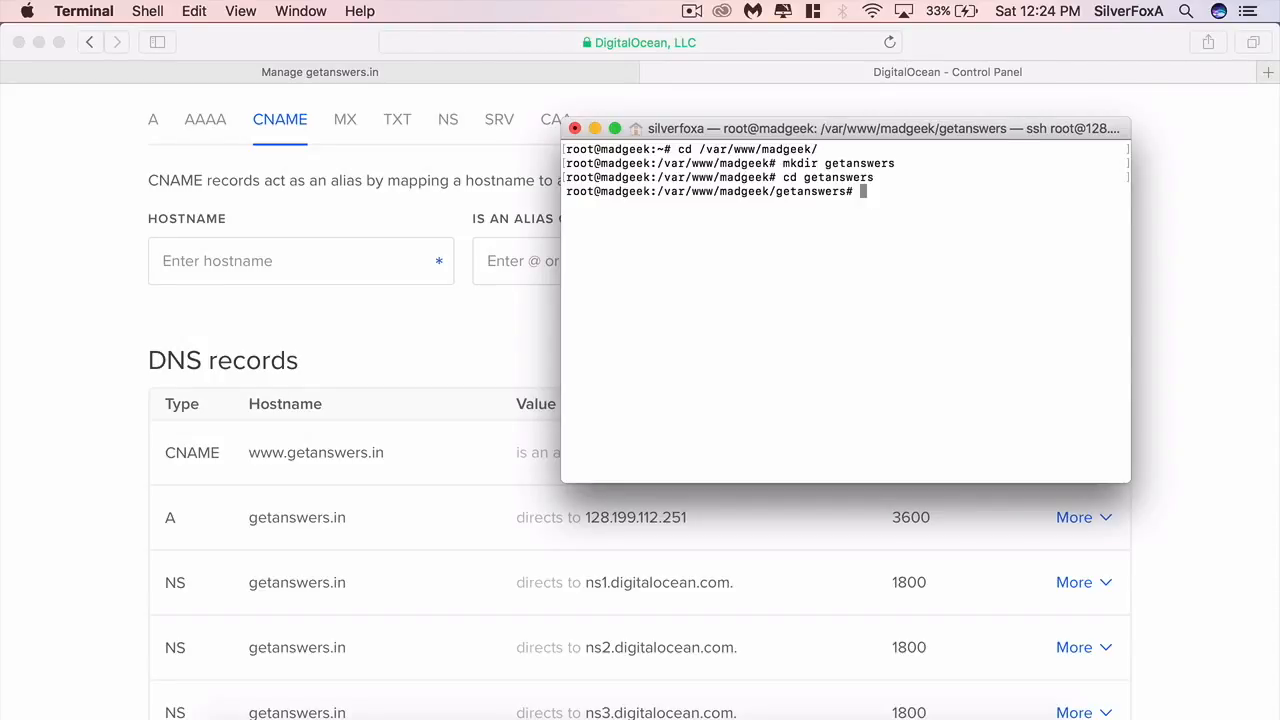
pyautogui.write('sudo')
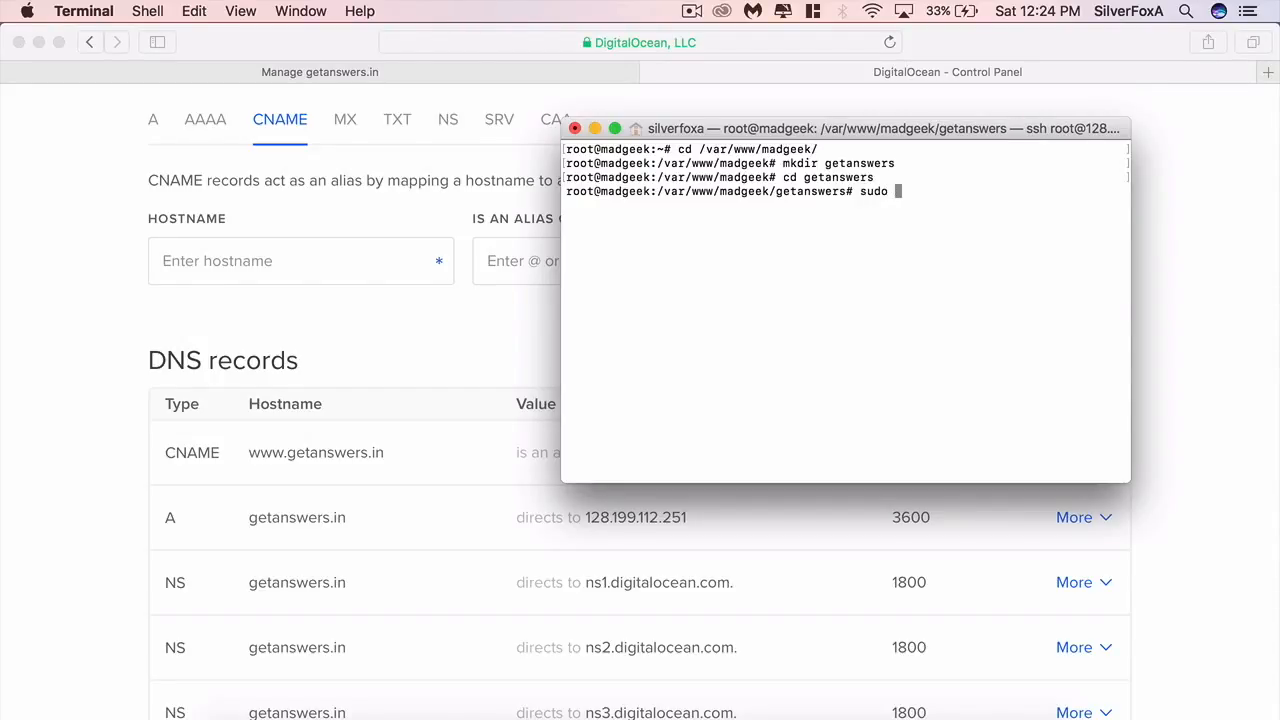
pyautogui.write('nano')
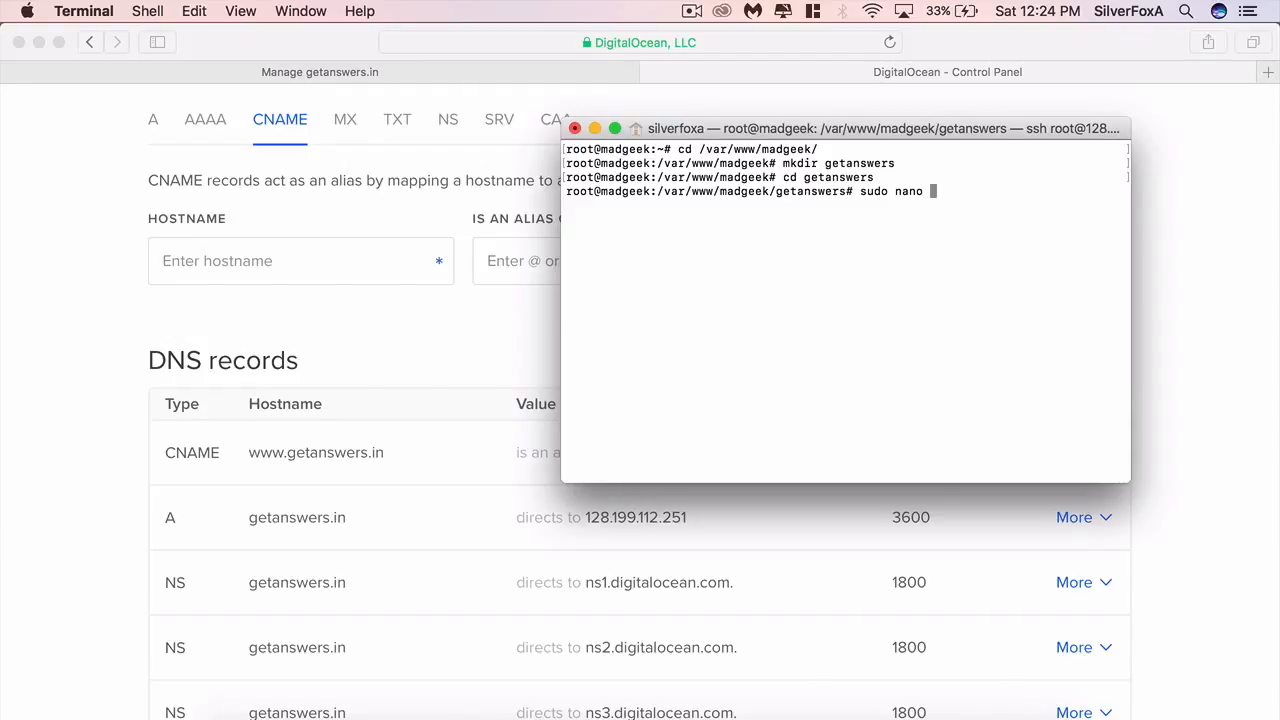
pyautogui.write('in')
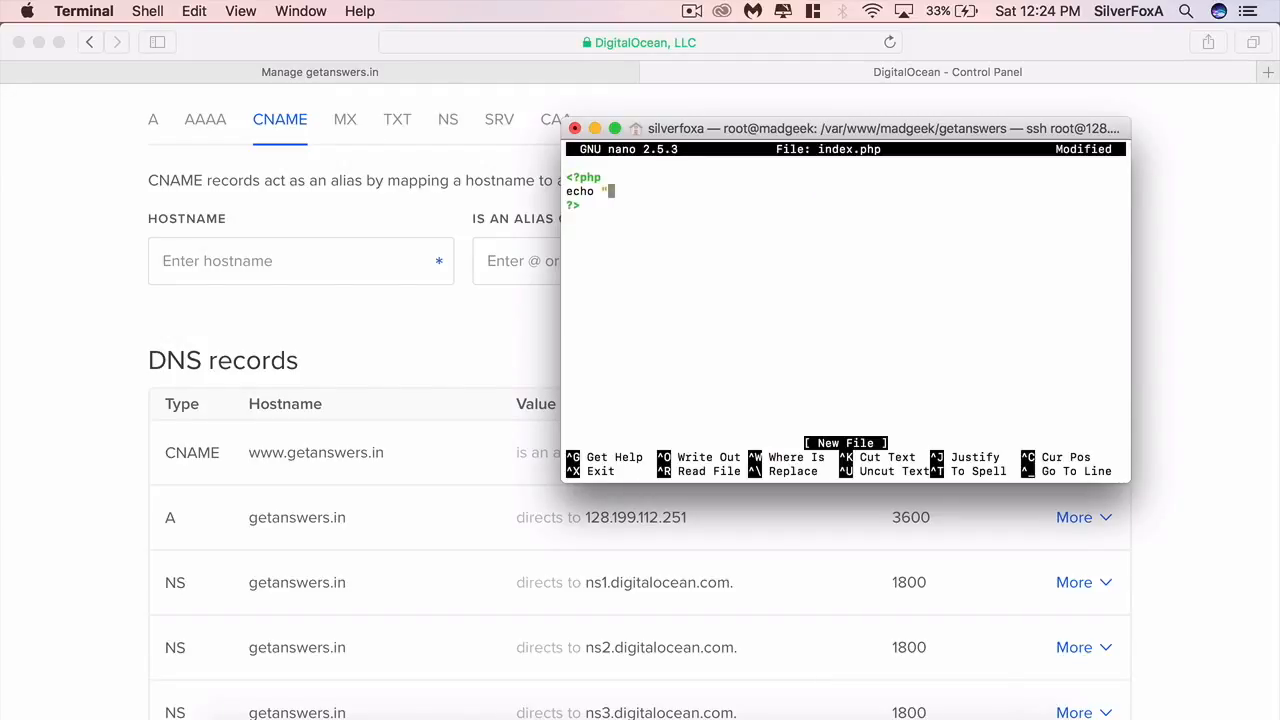
# Step: Write <?php echo "Hello world"; ?> into index.php, save and exit nano, then begin cd /etc/
pyautogui.write('Hello')
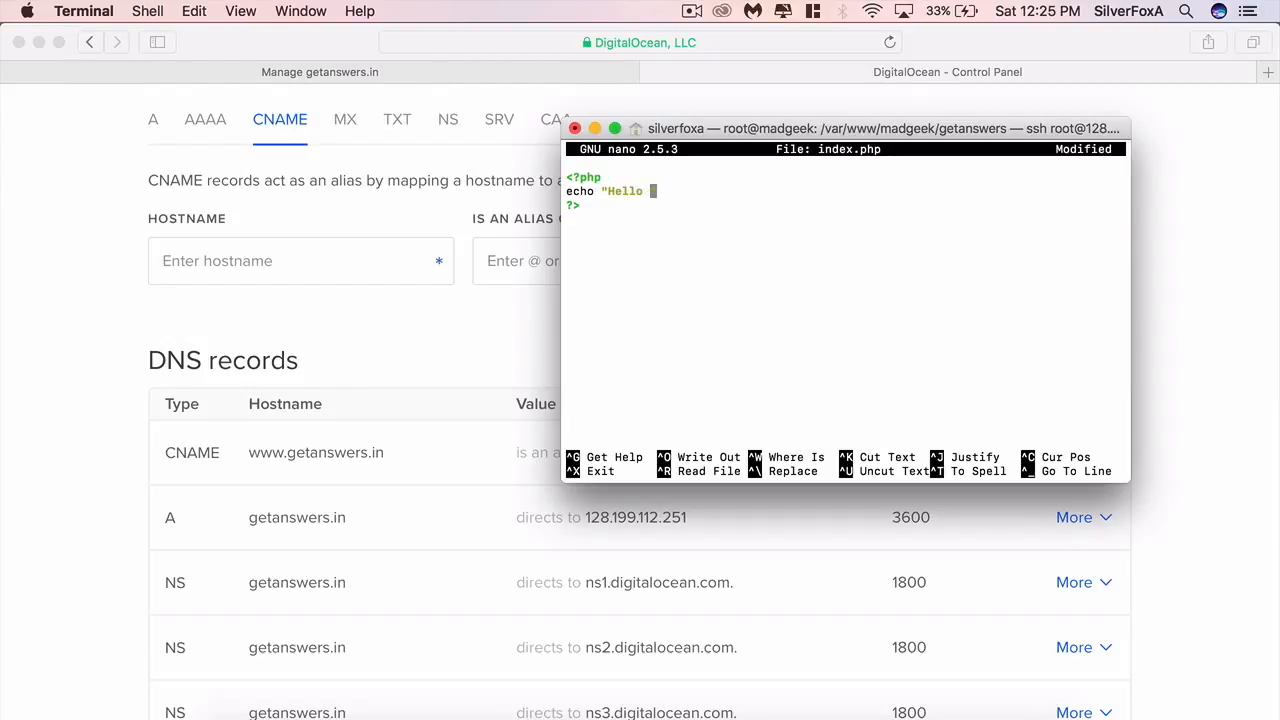
pyautogui.write('world"')
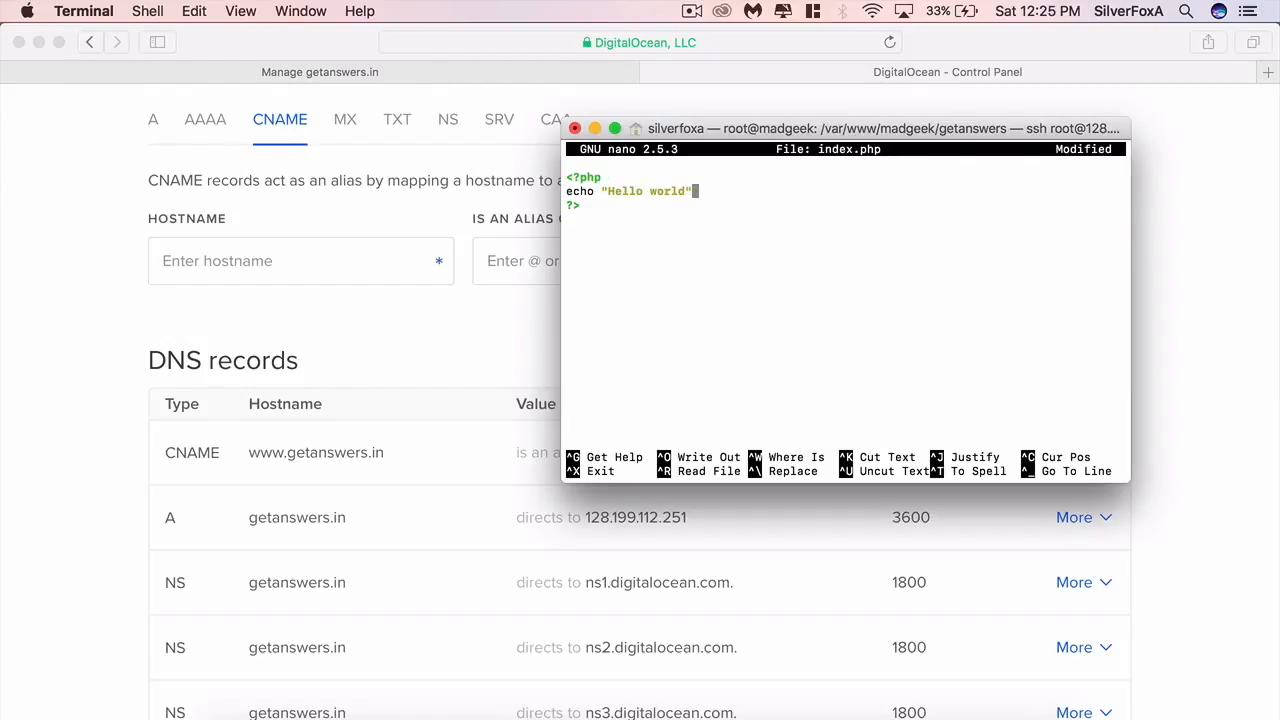
pyautogui.write(';')
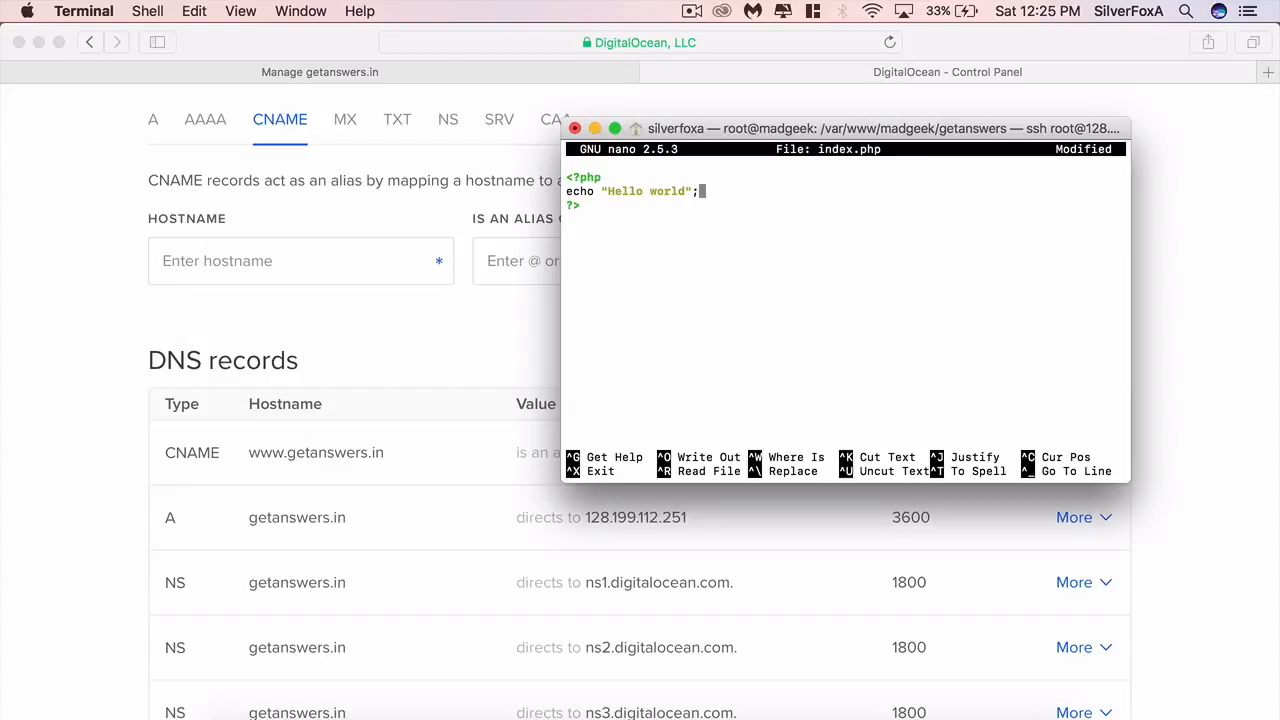
pyautogui.press('ctrl+x')
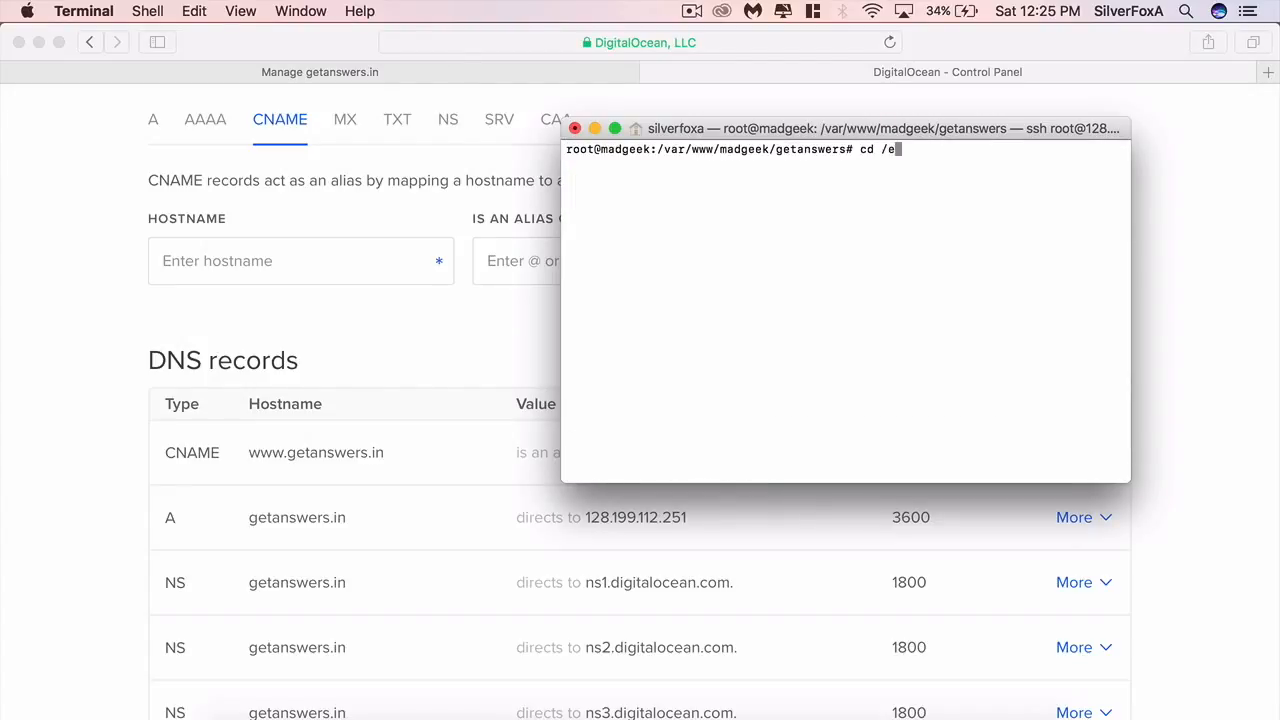
pyautogui.write('tc/')
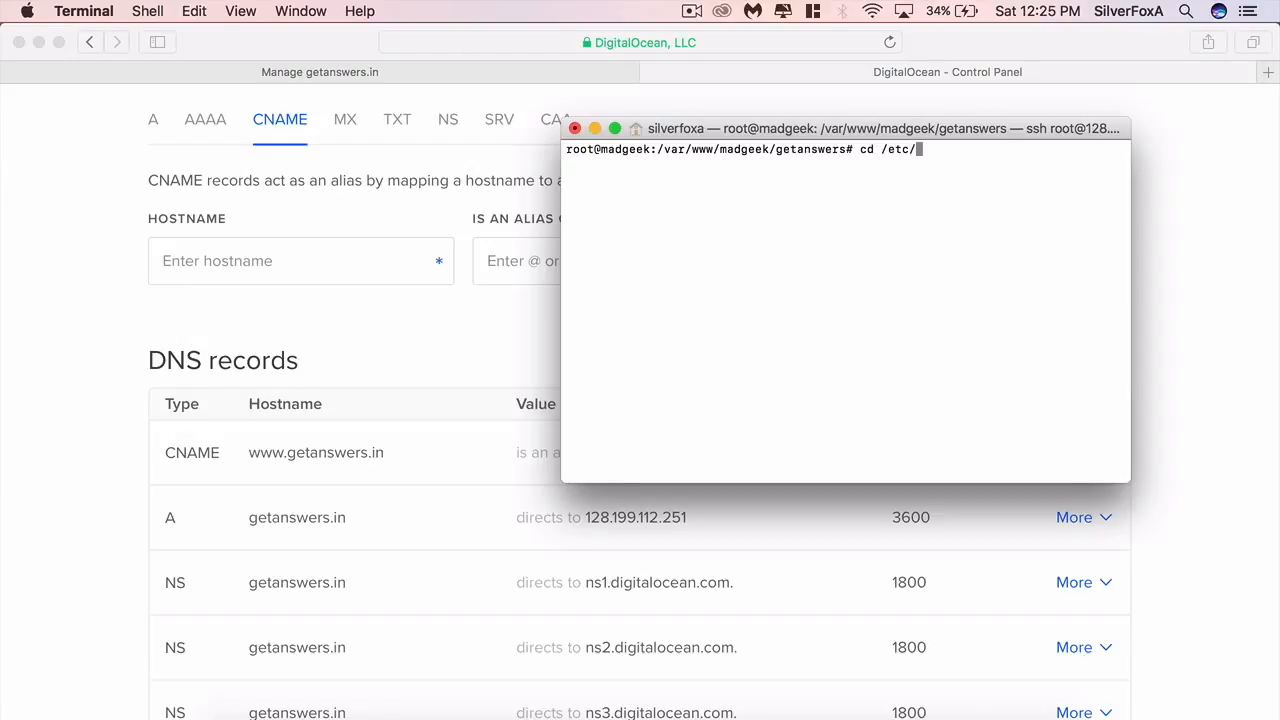
# Step: Move into /etc/apache2/sites-available
pyautogui.write('apache2/')
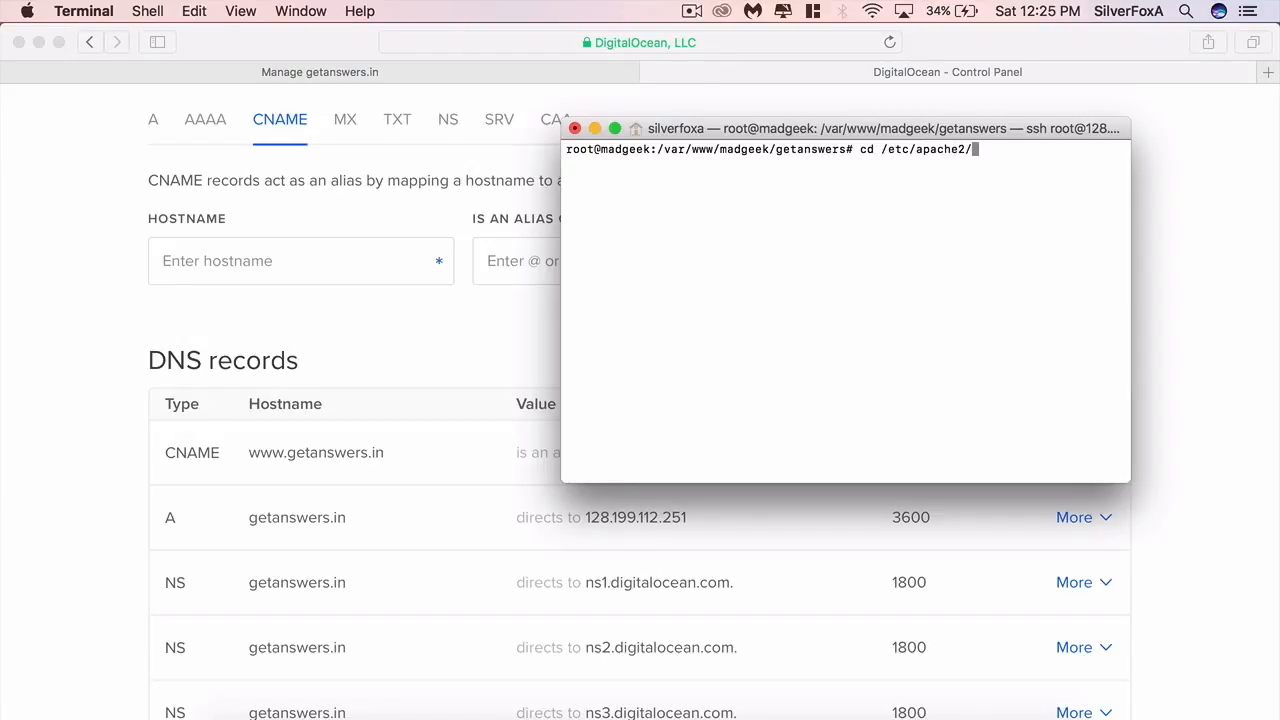
pyautogui.write('site')
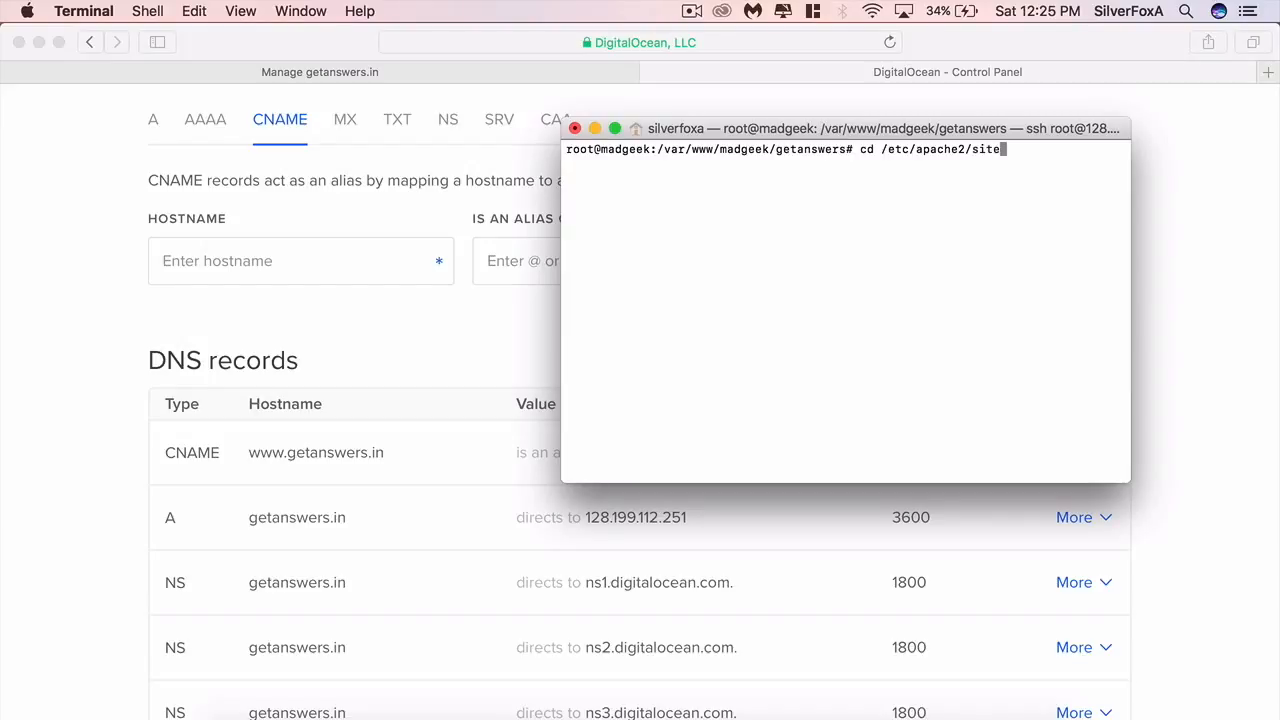
pyautogui.write('s-availa')
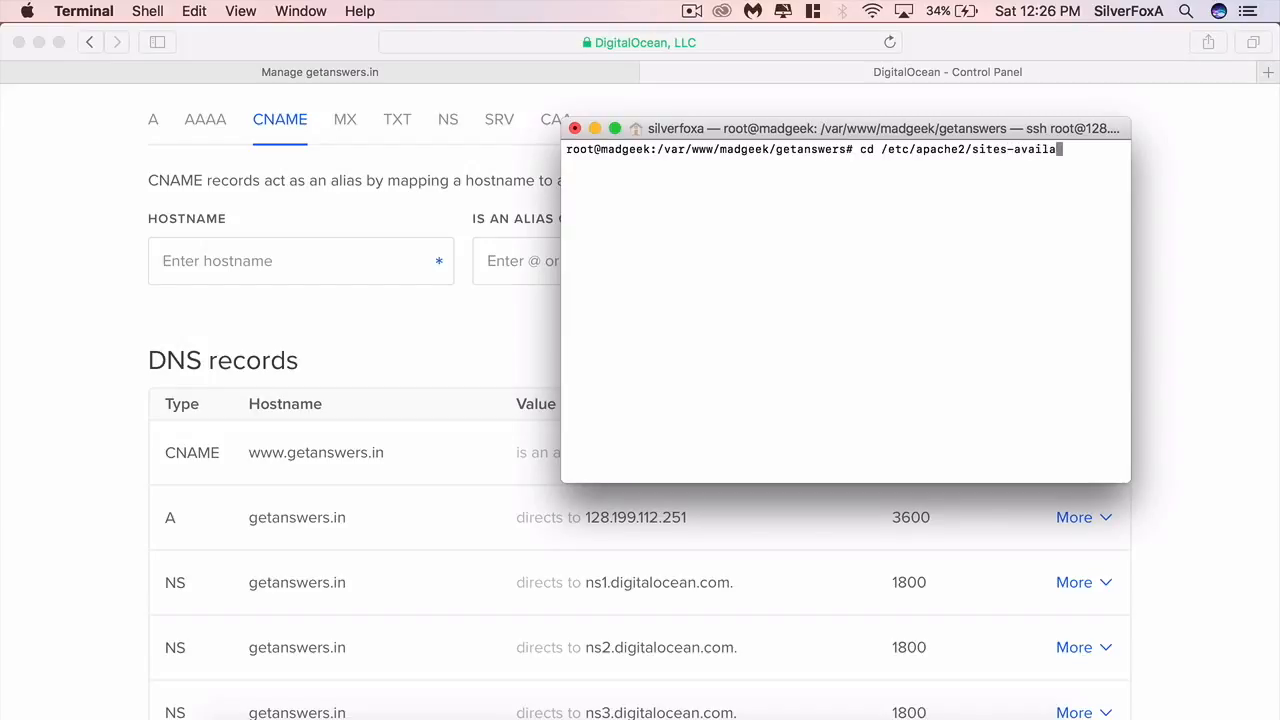
pyautogui.press('Return')
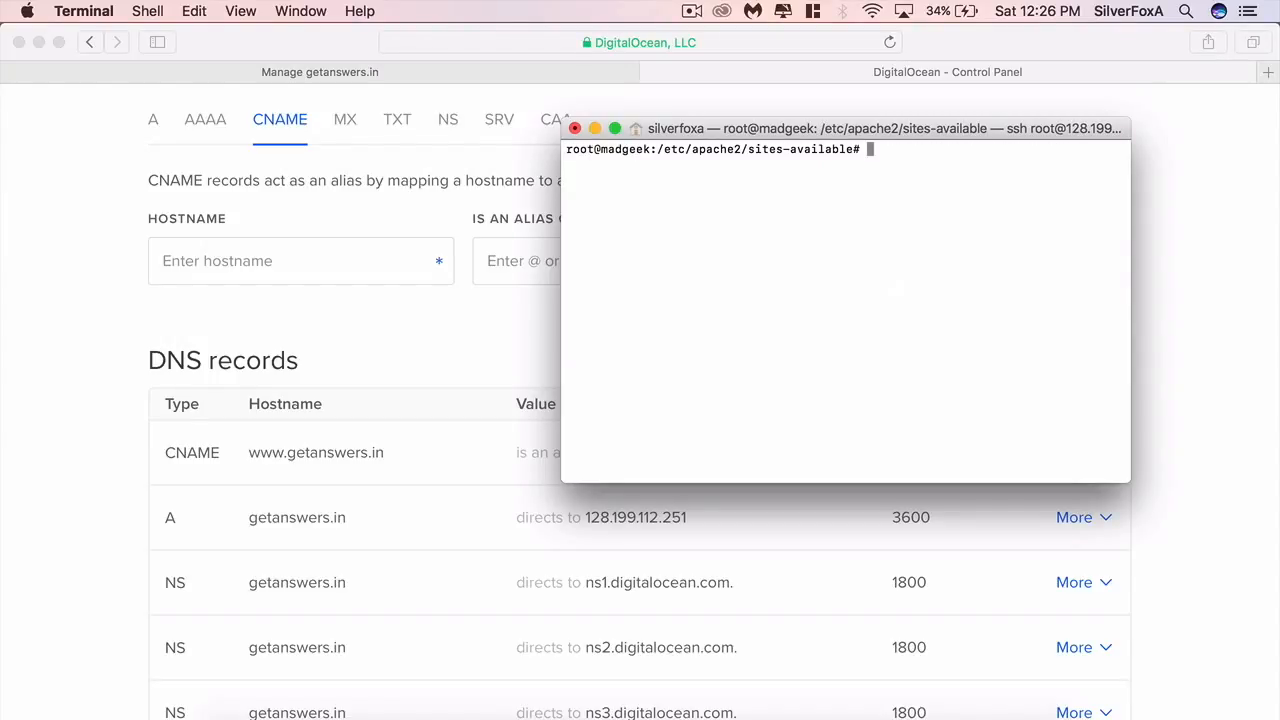
# Step: Copy 000-default.conf to getanswers.in.conf
pyautogui.write('c')
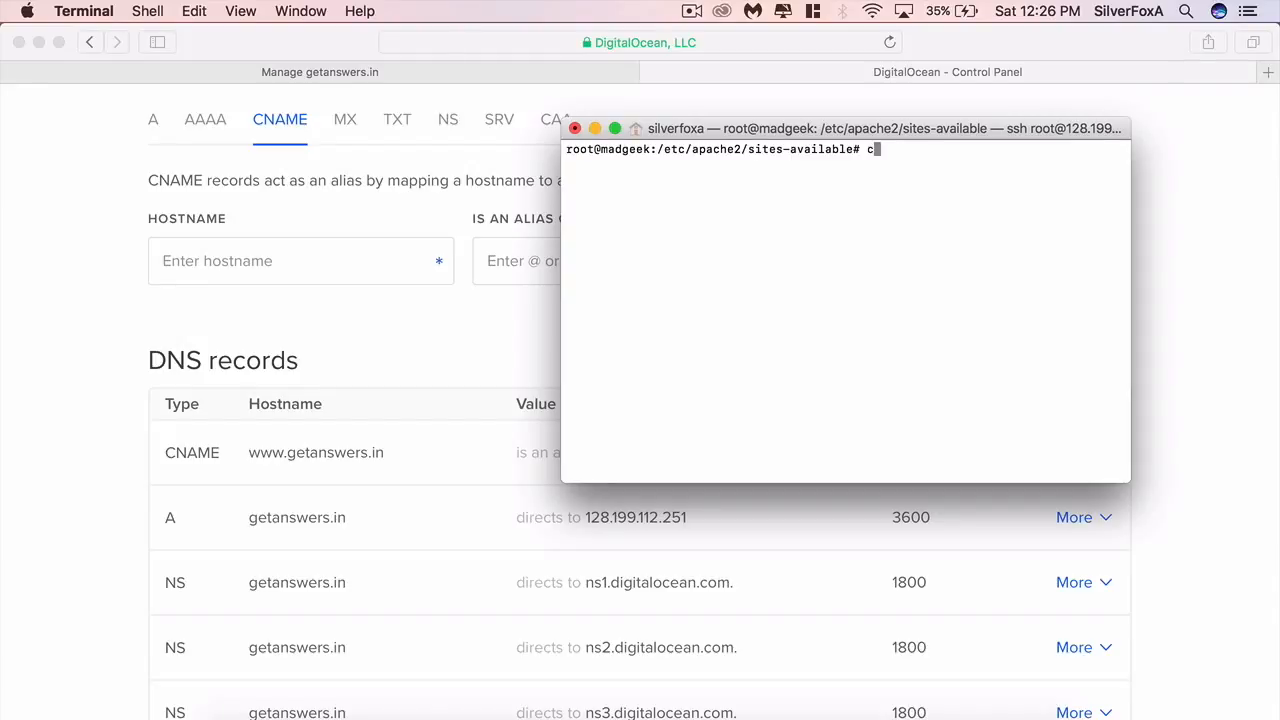
pyautogui.write('p 00')
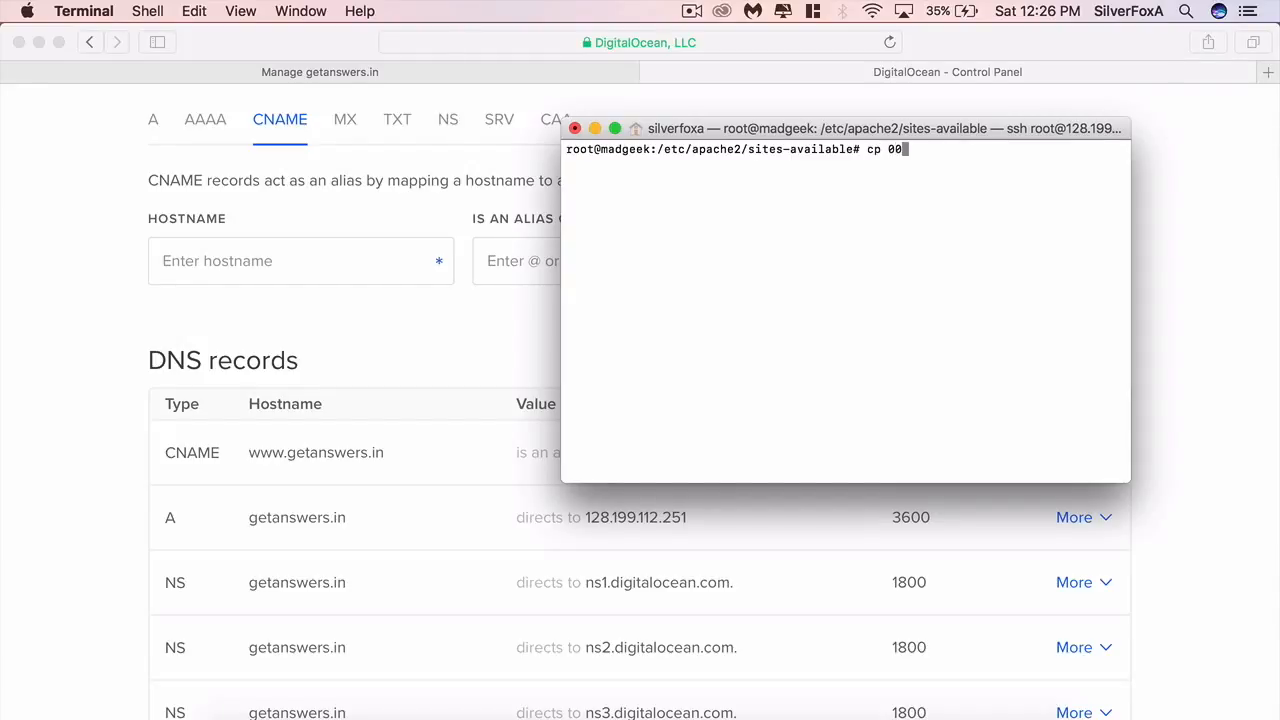
pyautogui.write('0-default.conf')
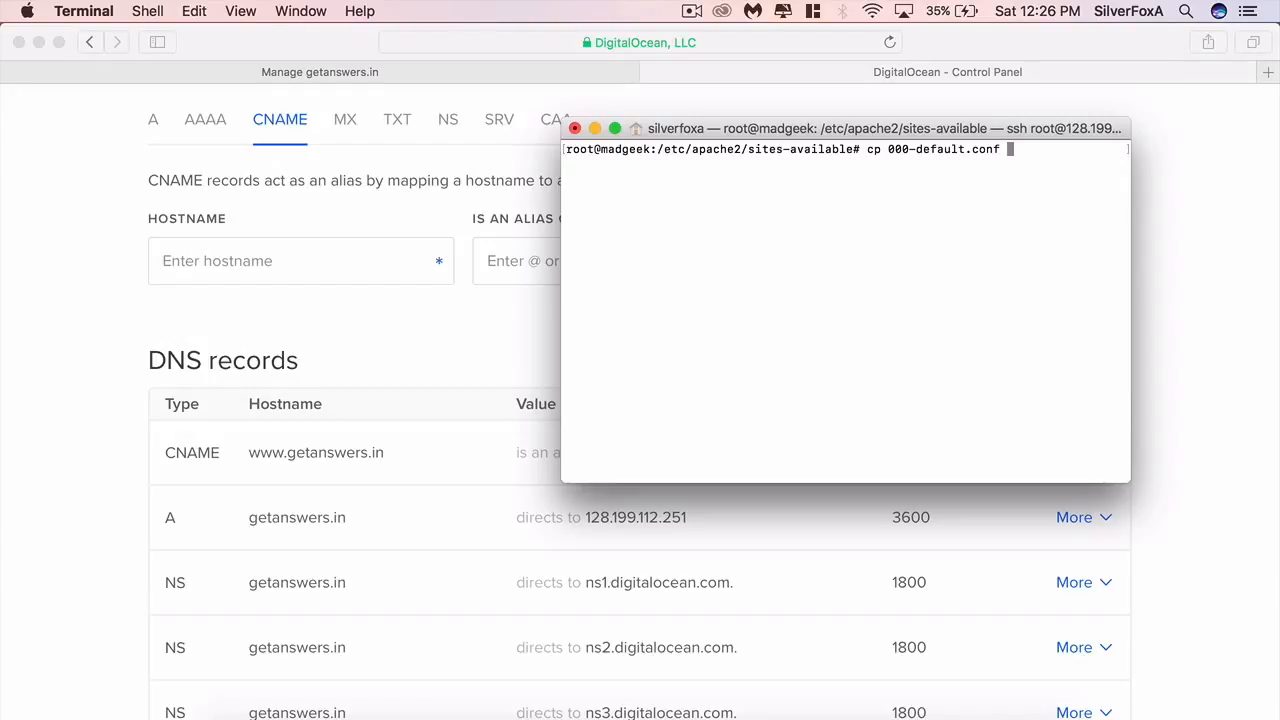
pyautogui.write('getans')
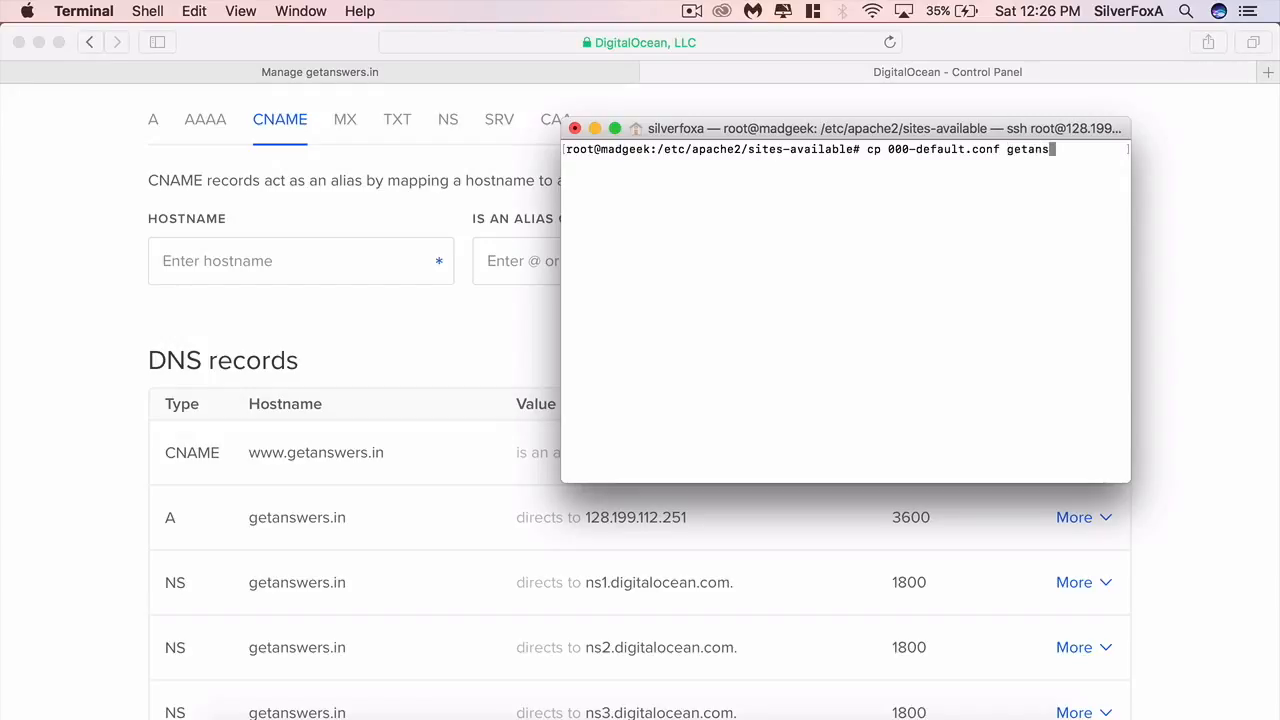
pyautogui.write('wers.in')
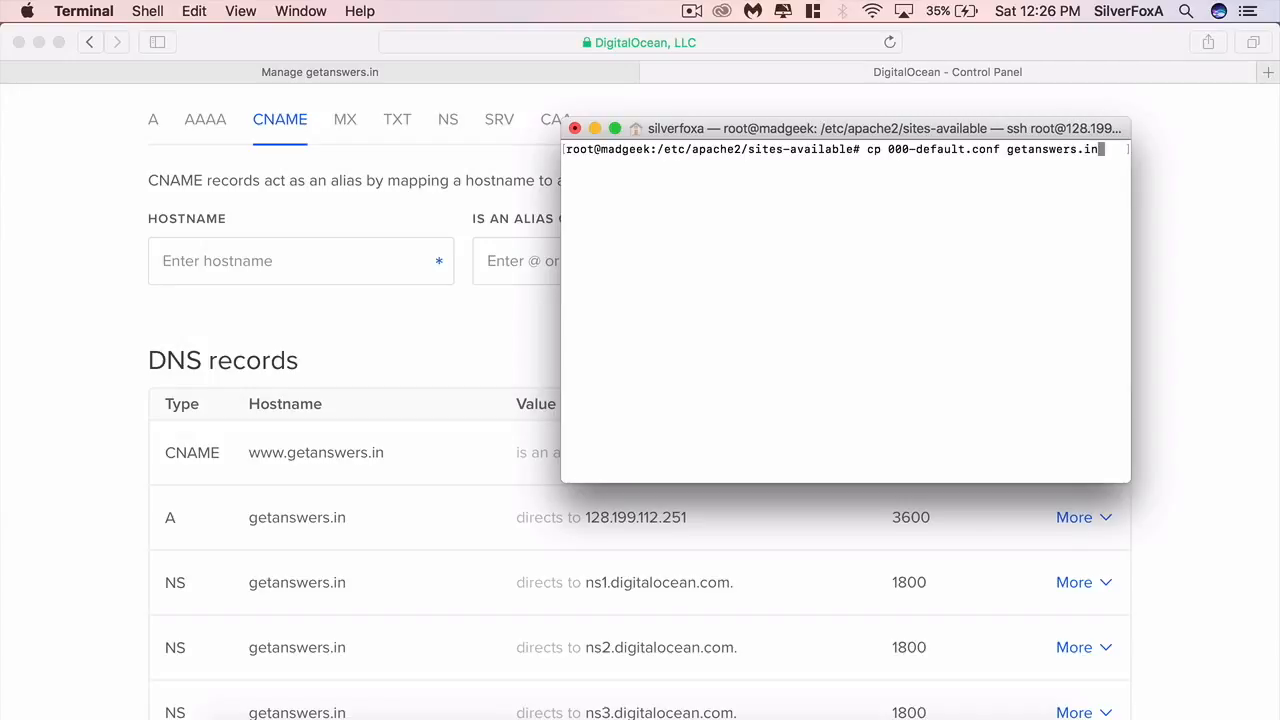
pyautogui.press('Return')
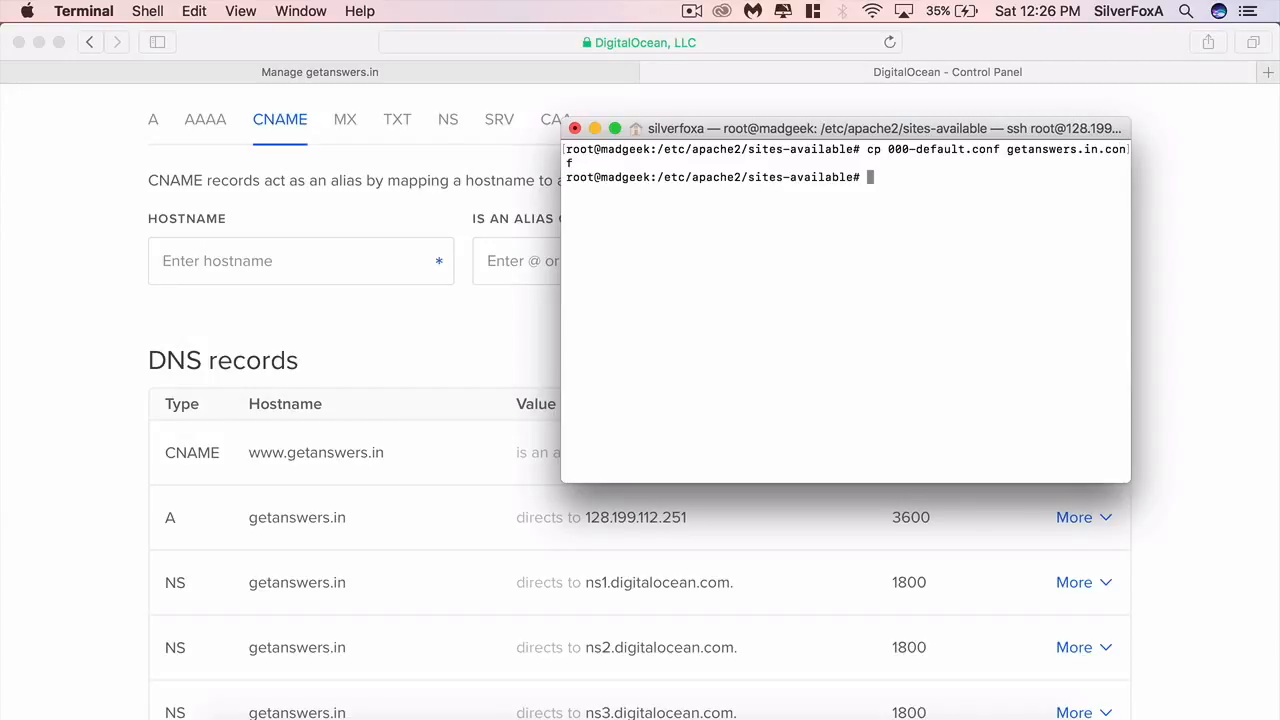
# Step: Start sudo nano getanswers.in.conf to edit the new virtual host file
pyautogui.write('sud')
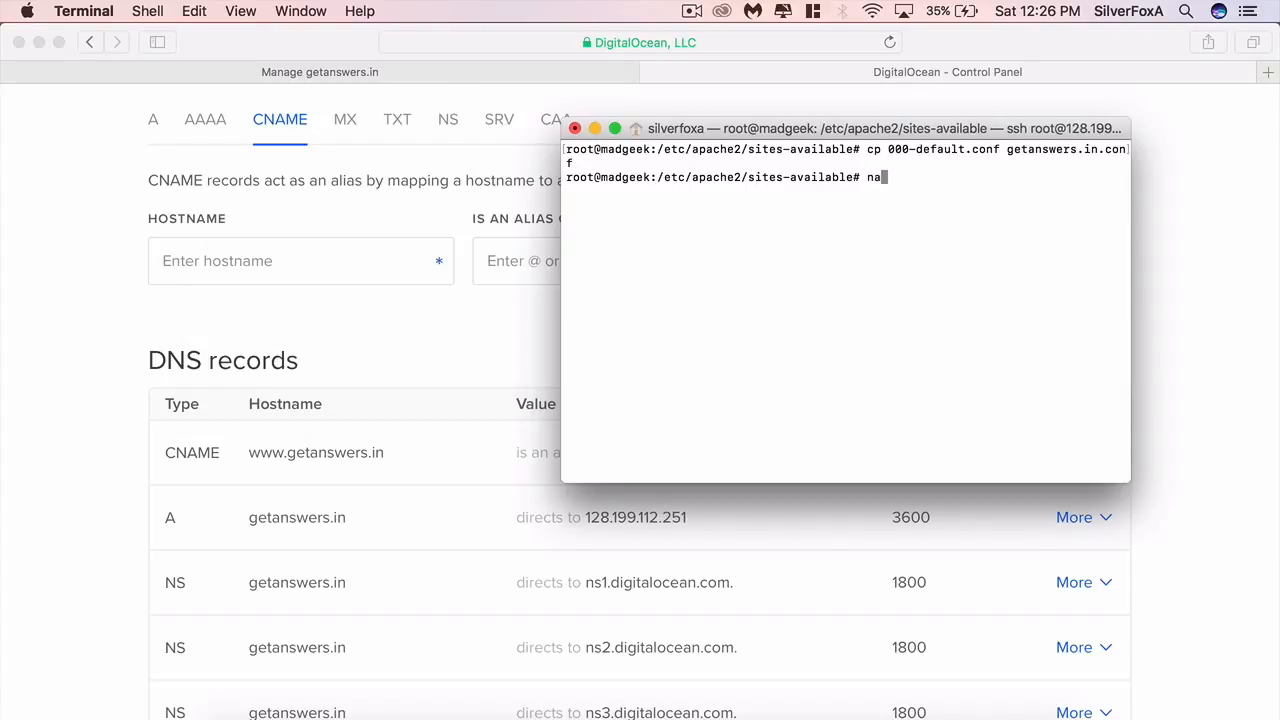
pyautogui.write('no getanswer')
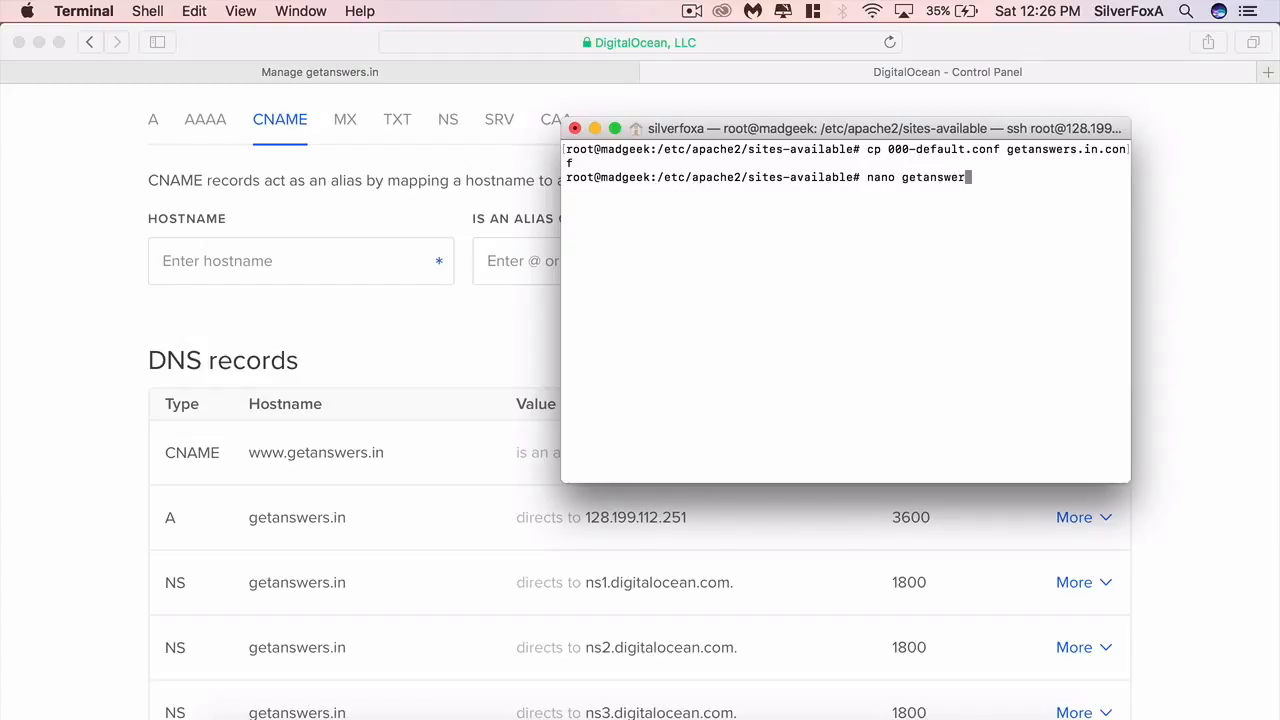
pyautogui.write(',')
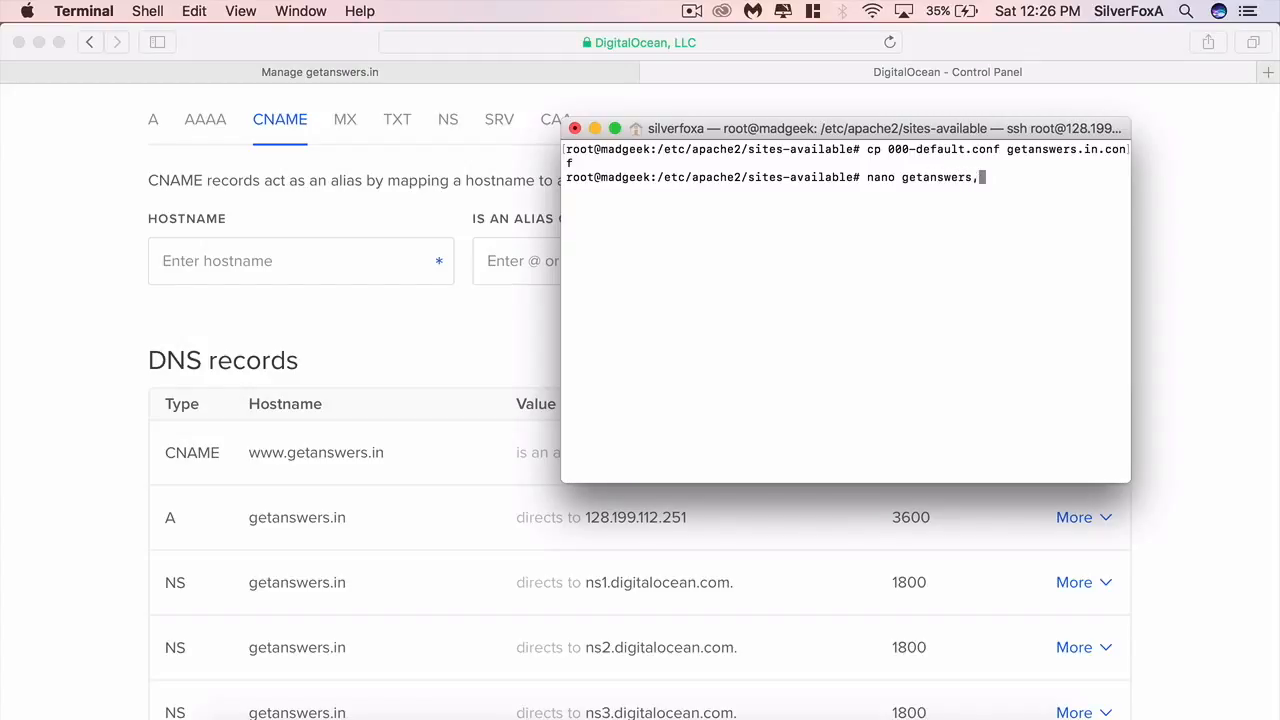
pyautogui.write('in.conf')
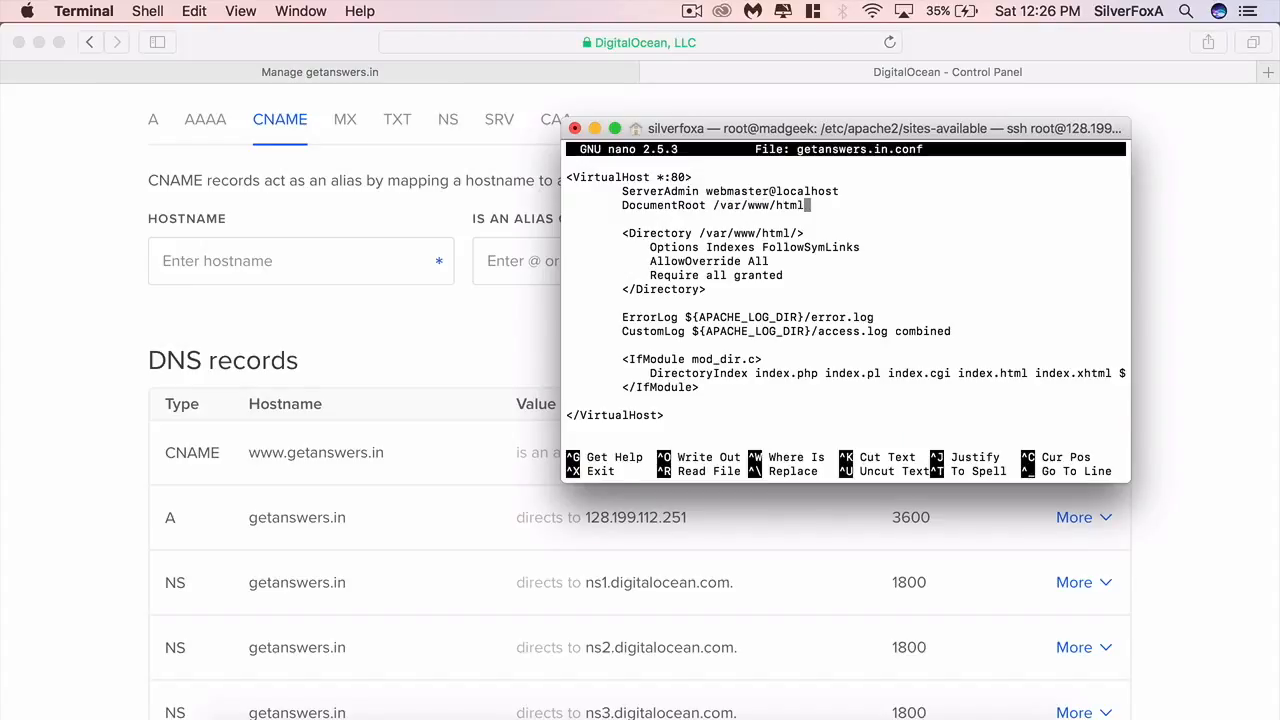
# Step: Set DocumentRoot and Directory to /var/www/madgeek/getanswers
pyautogui.press('Backspace')
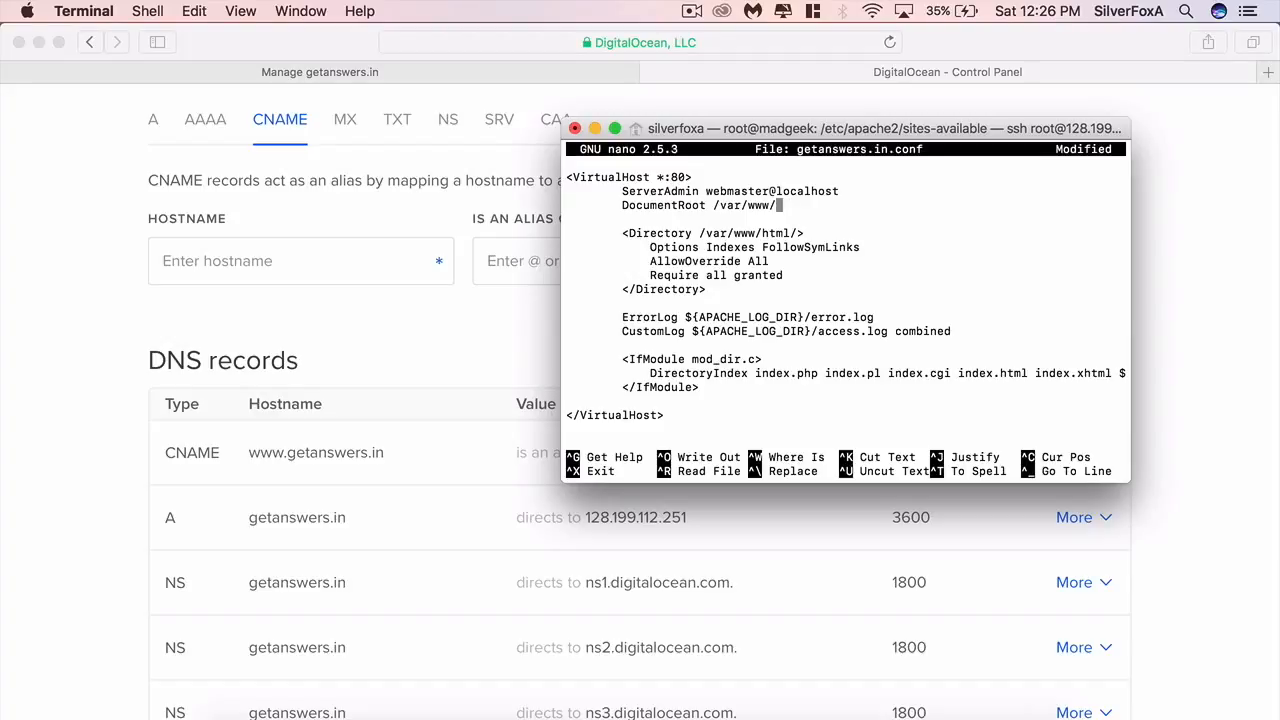
pyautogui.write('madgeek')
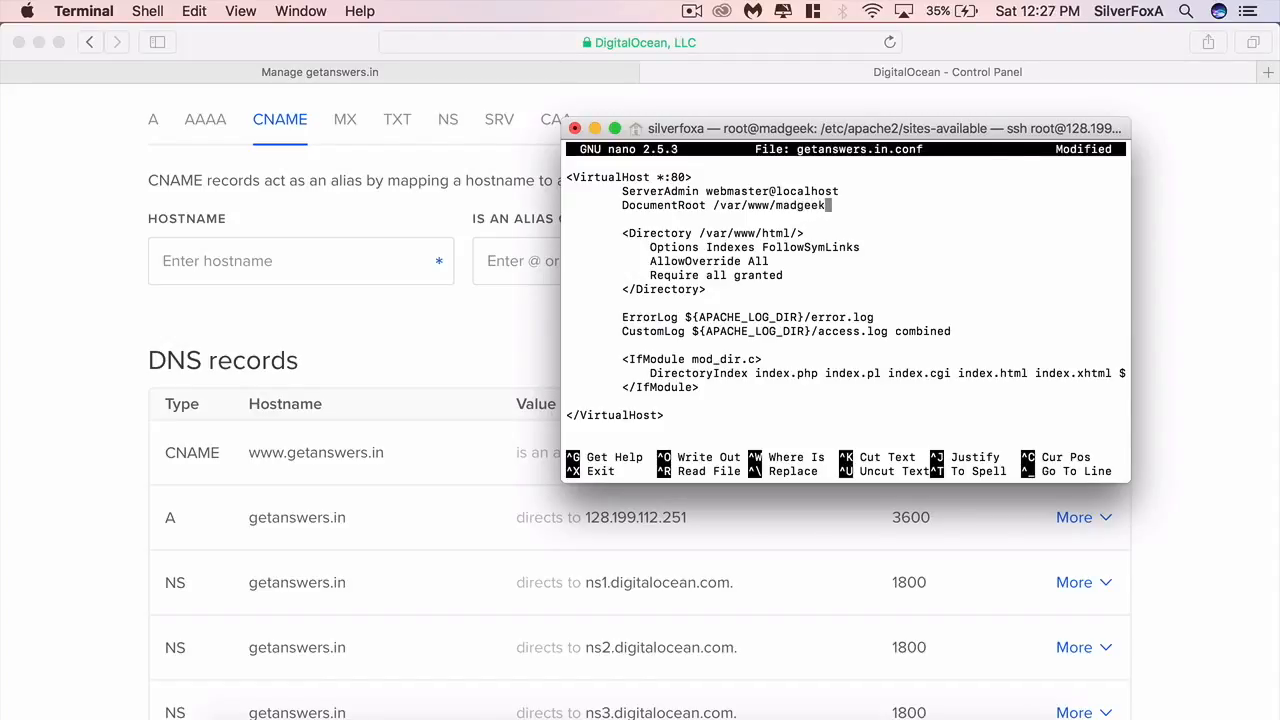
pyautogui.write('/')
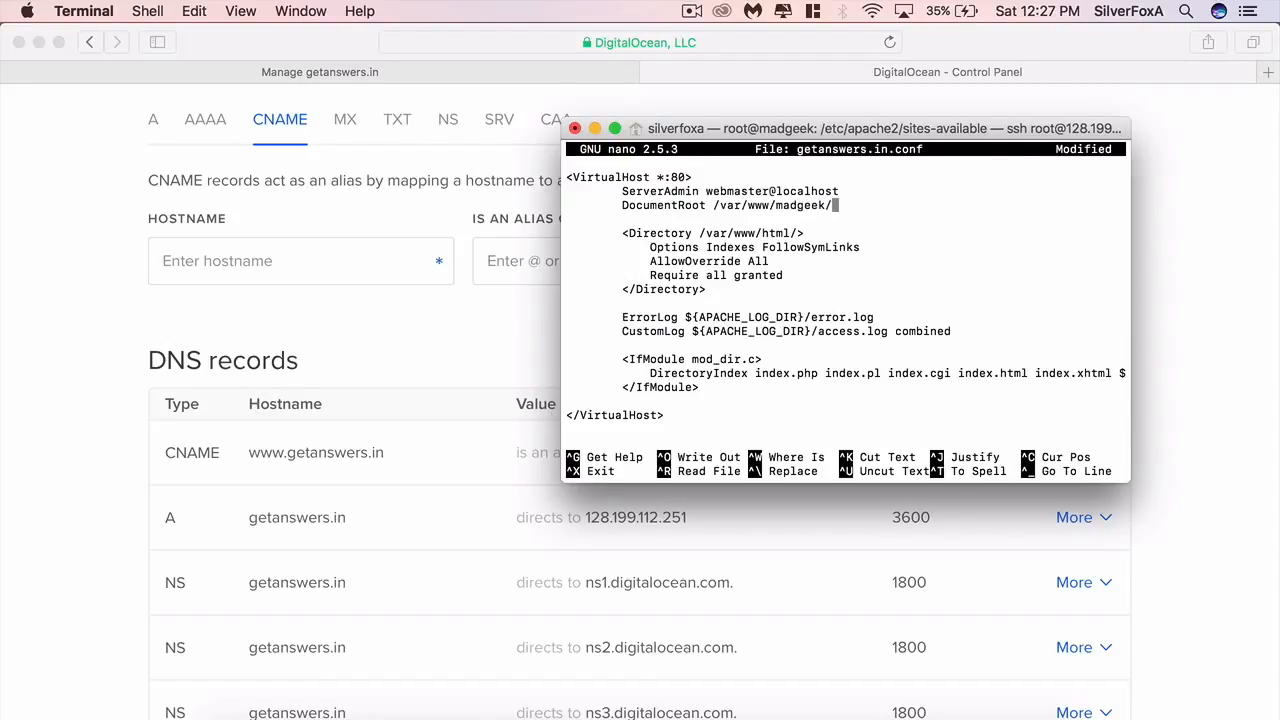
pyautogui.write('getanswers')
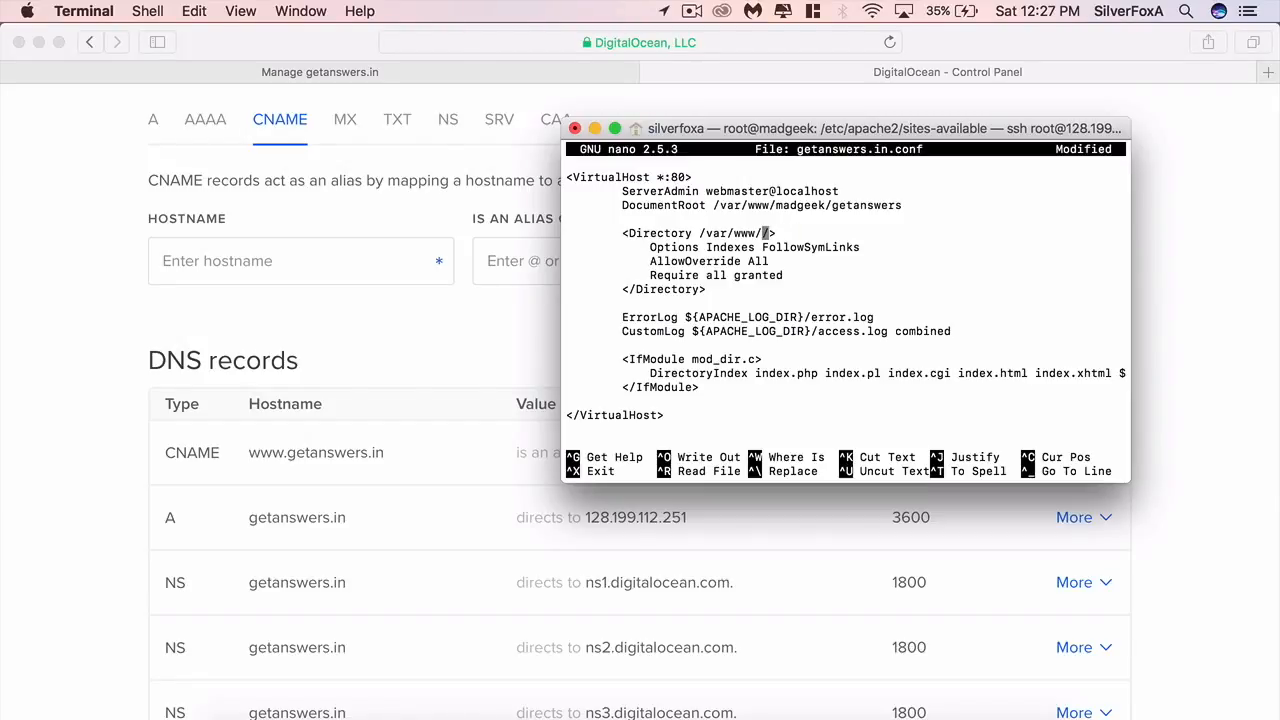
pyautogui.write('madgeek/getanswers/')
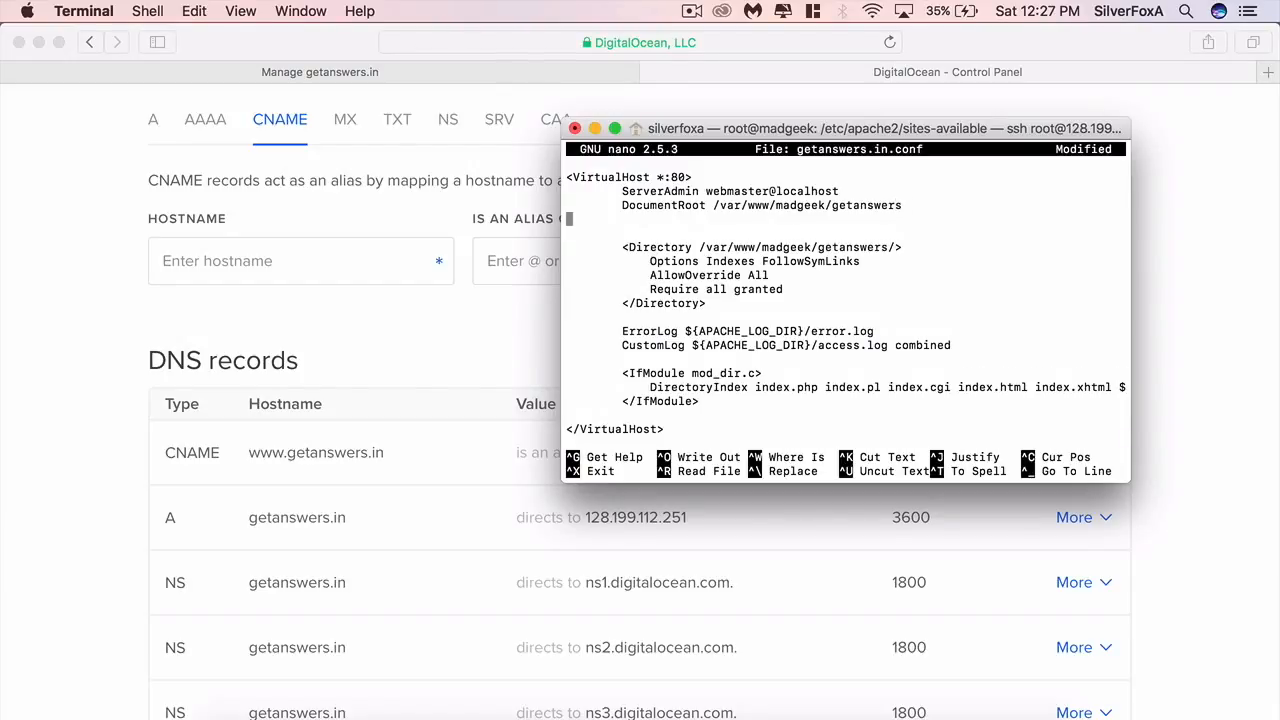
# Step: Add ServerName getanswers.in with its www alias and save the config
pyautogui.write('Ser')
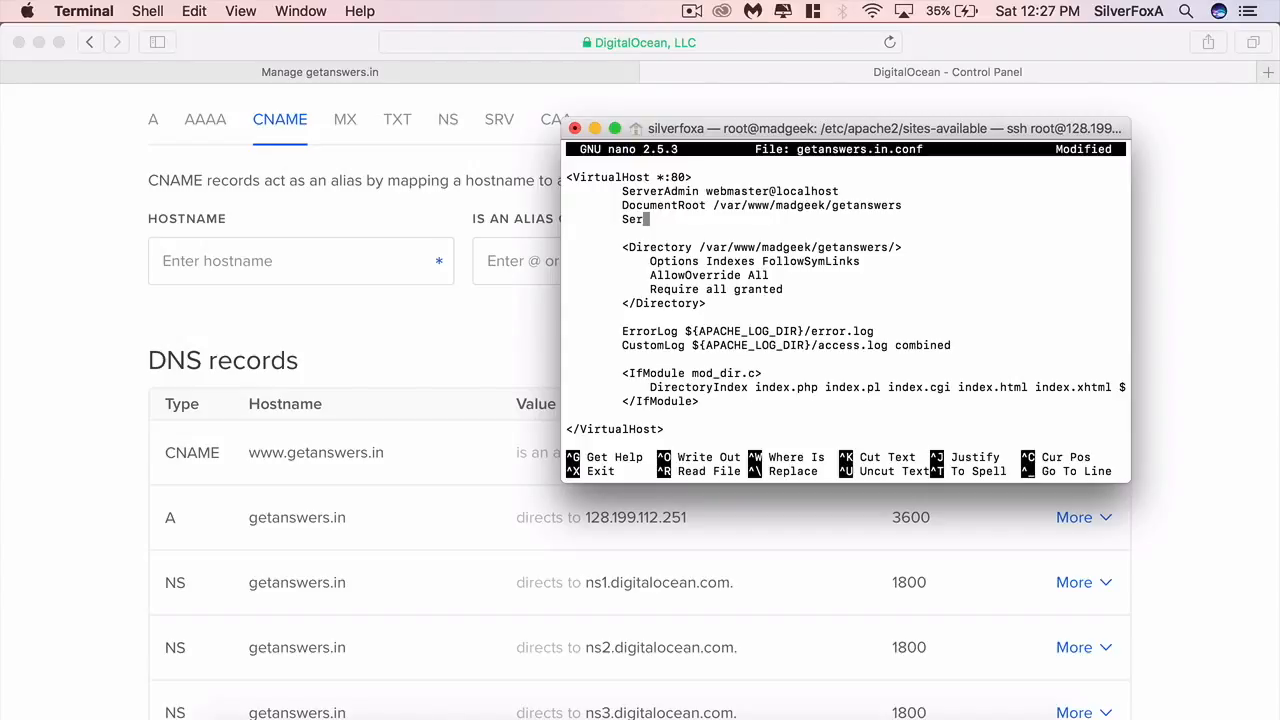
pyautogui.write('verName getanswers.in')
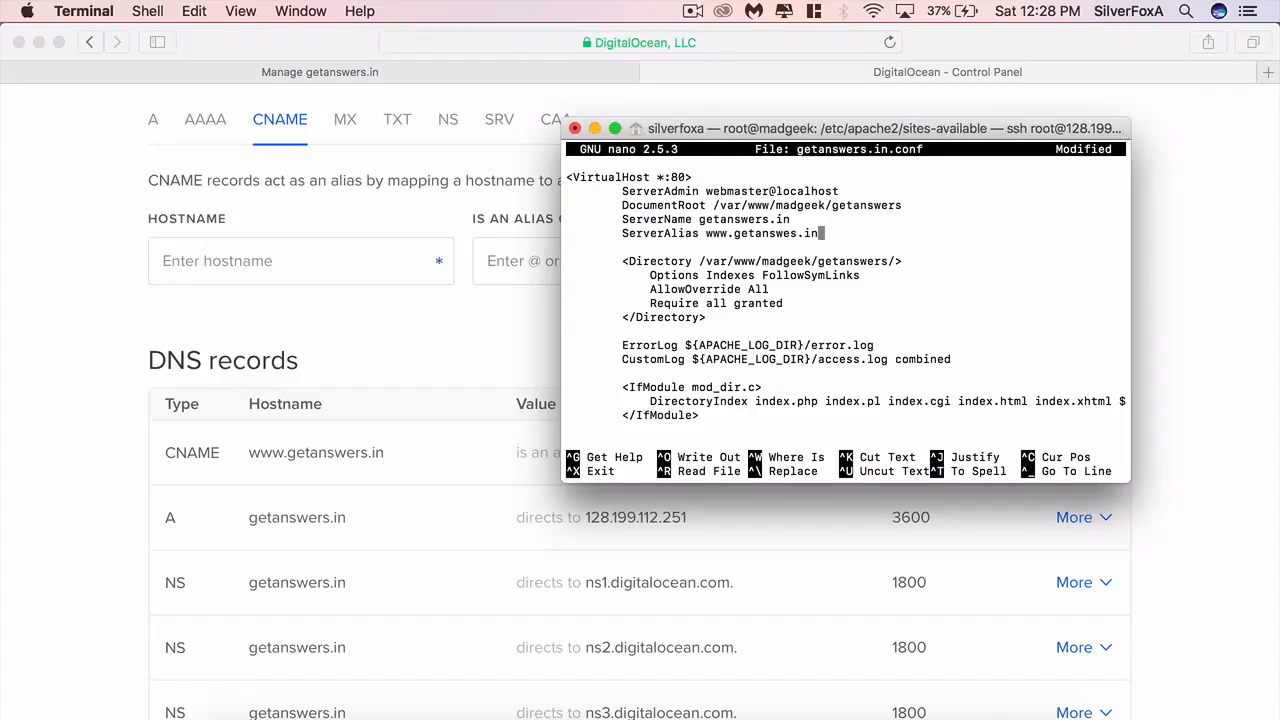
pyautogui.press('ctrl+x')
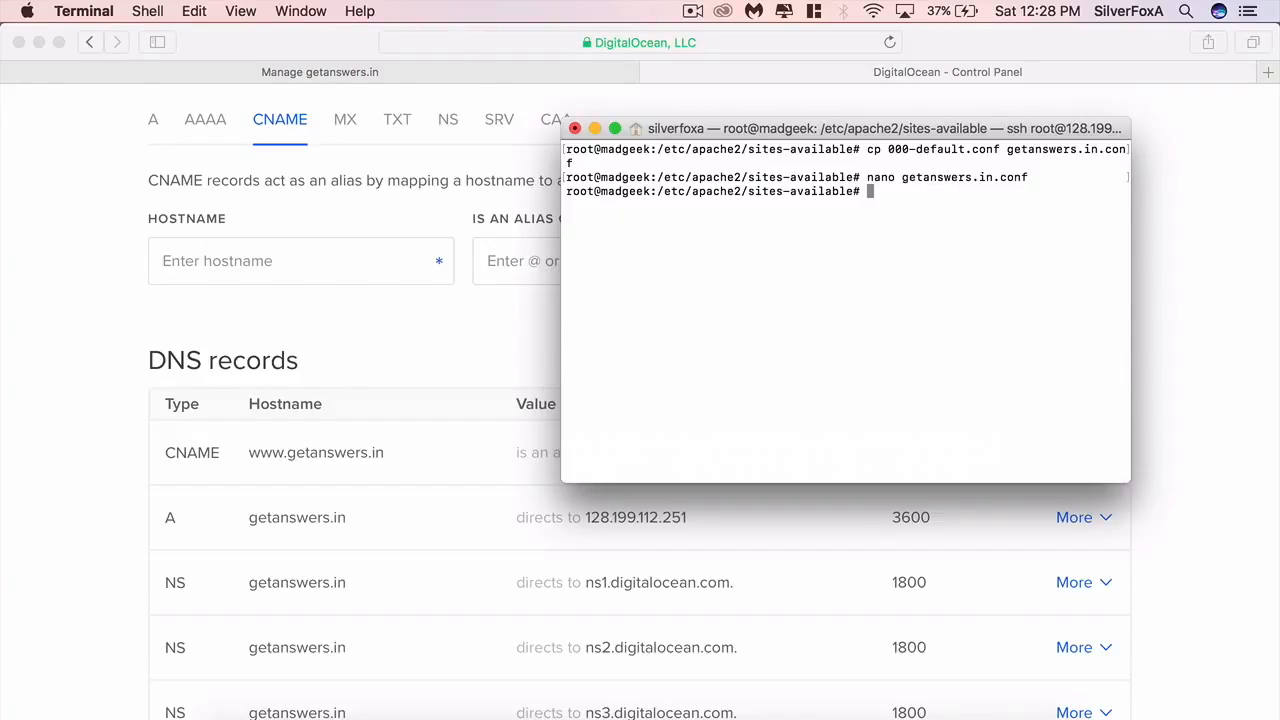
# Step: Attempt to enable the site with a mistyped e2ensite getanswers.in.conf, which fails
pyautogui.write('e2')
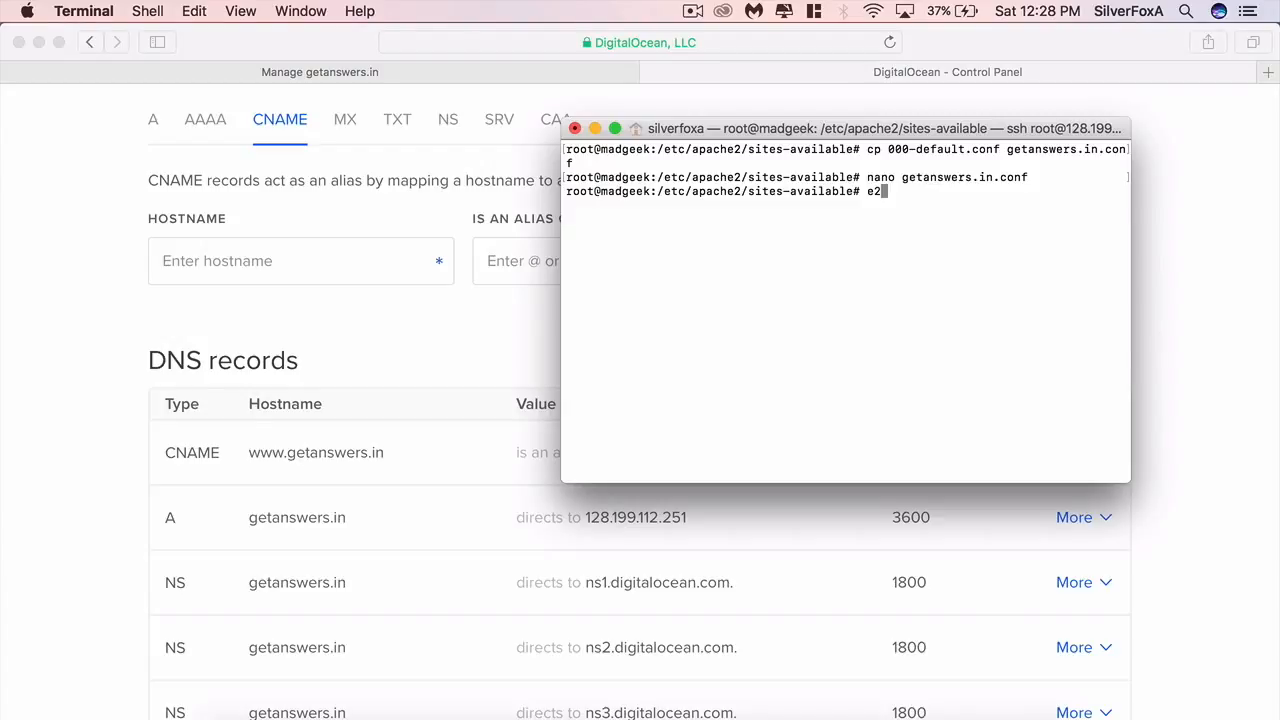
pyautogui.press('Backspace')
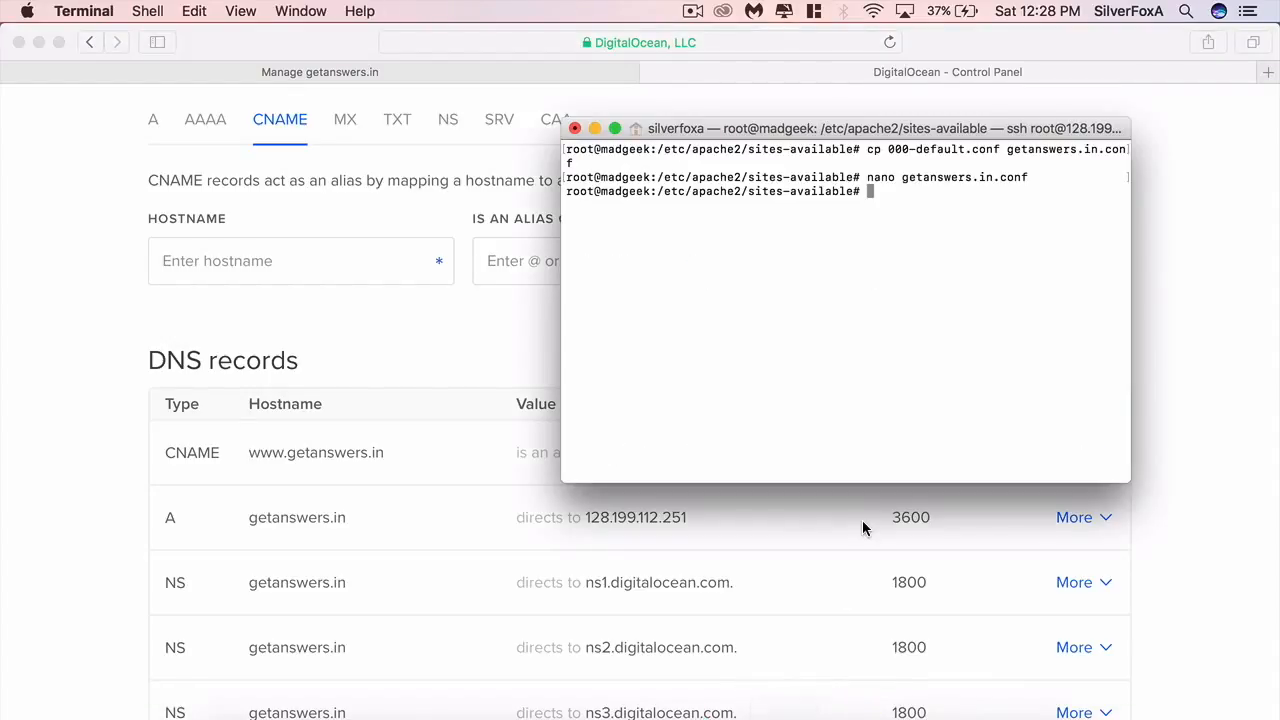
pyautogui.write('e2')
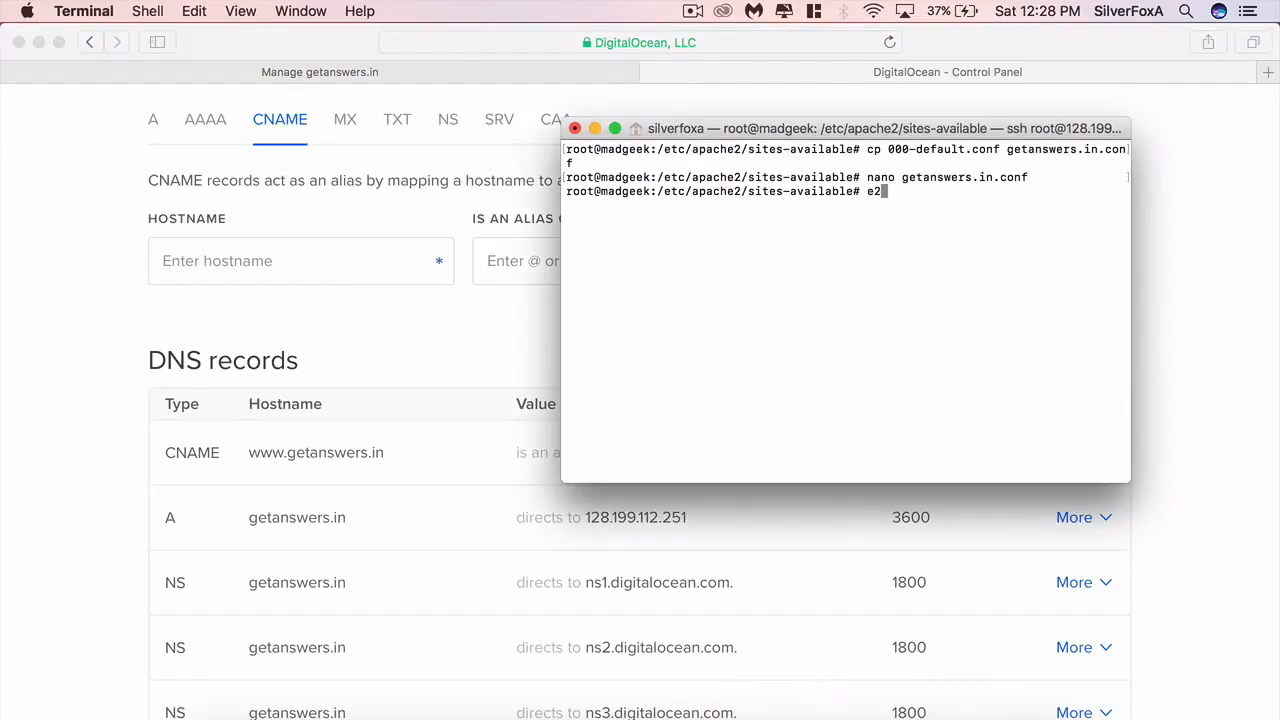
pyautogui.write('nsite')
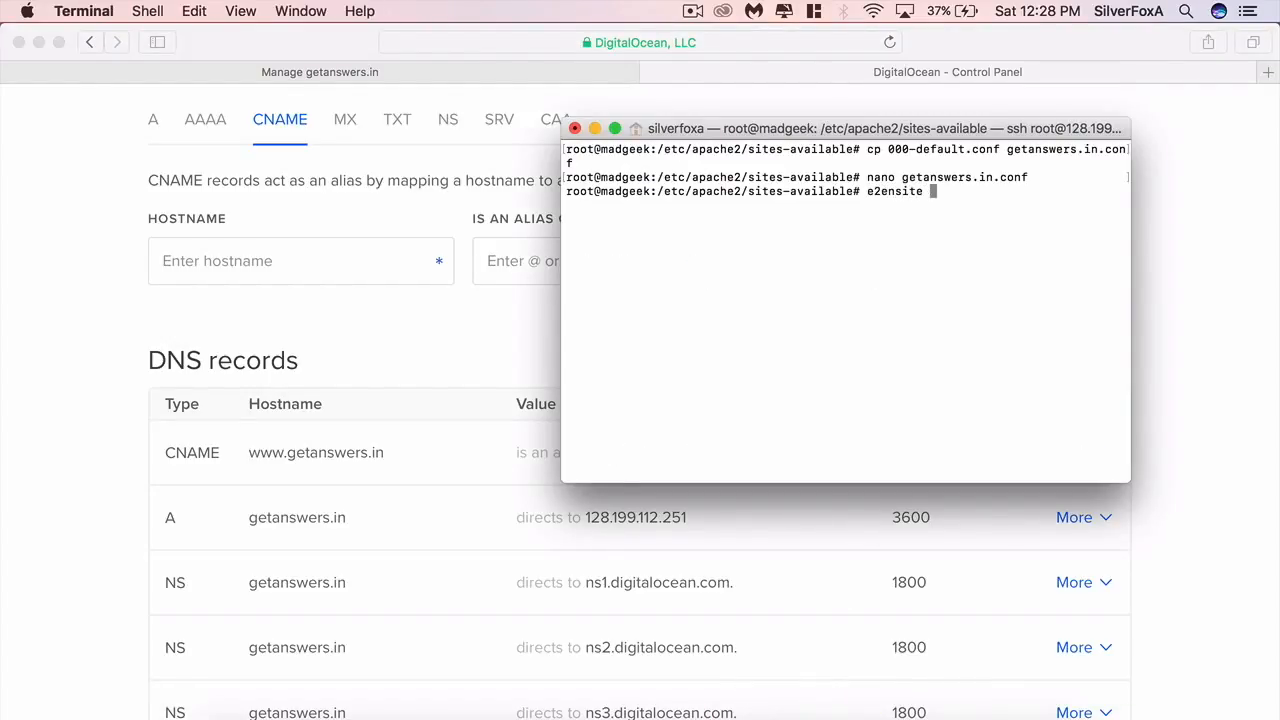
pyautogui.write('getanswers.in.conf')
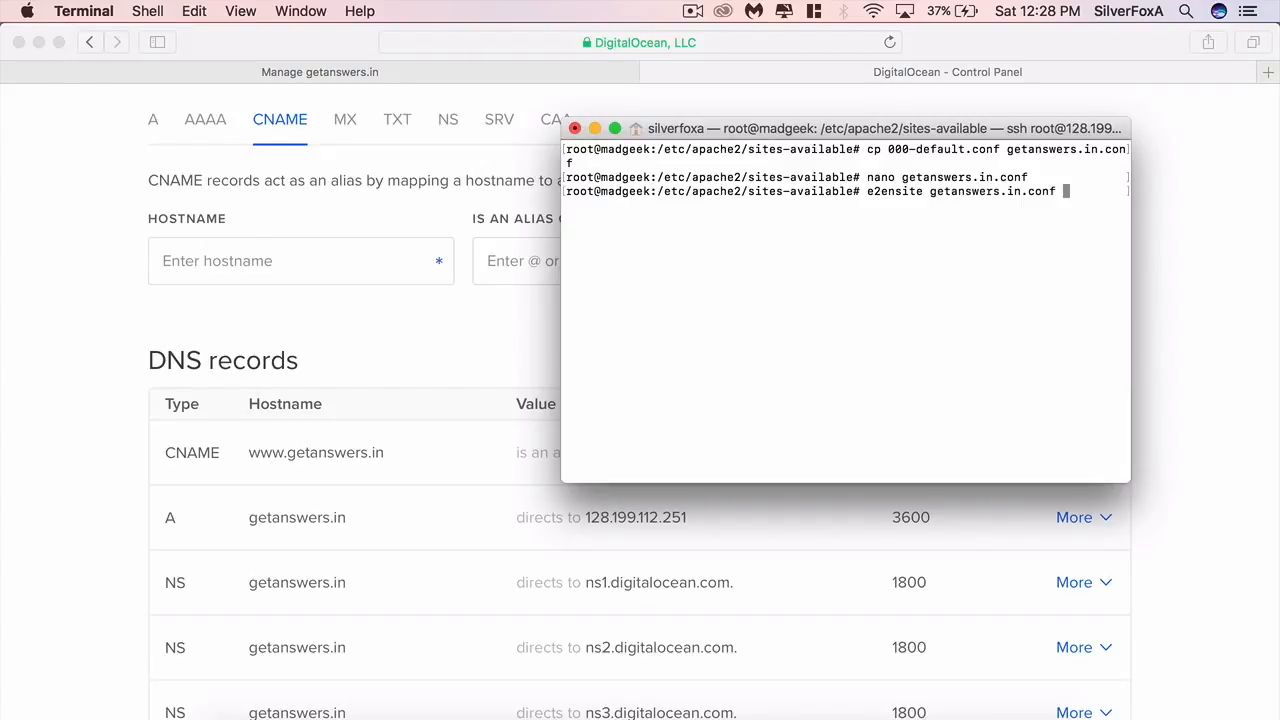
pyautogui.press('Return')
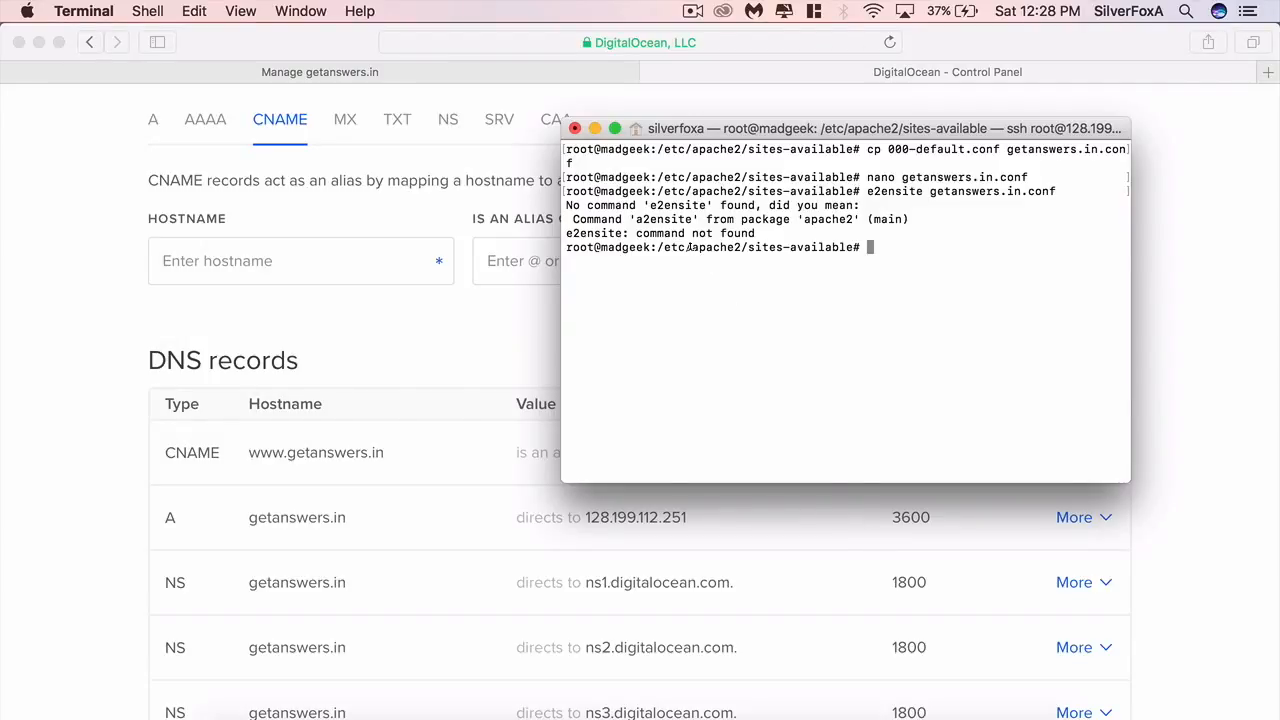
# Step: Clear the screen and enable the site with a2ensite getanswers.in.conf
pyautogui.write('clear')
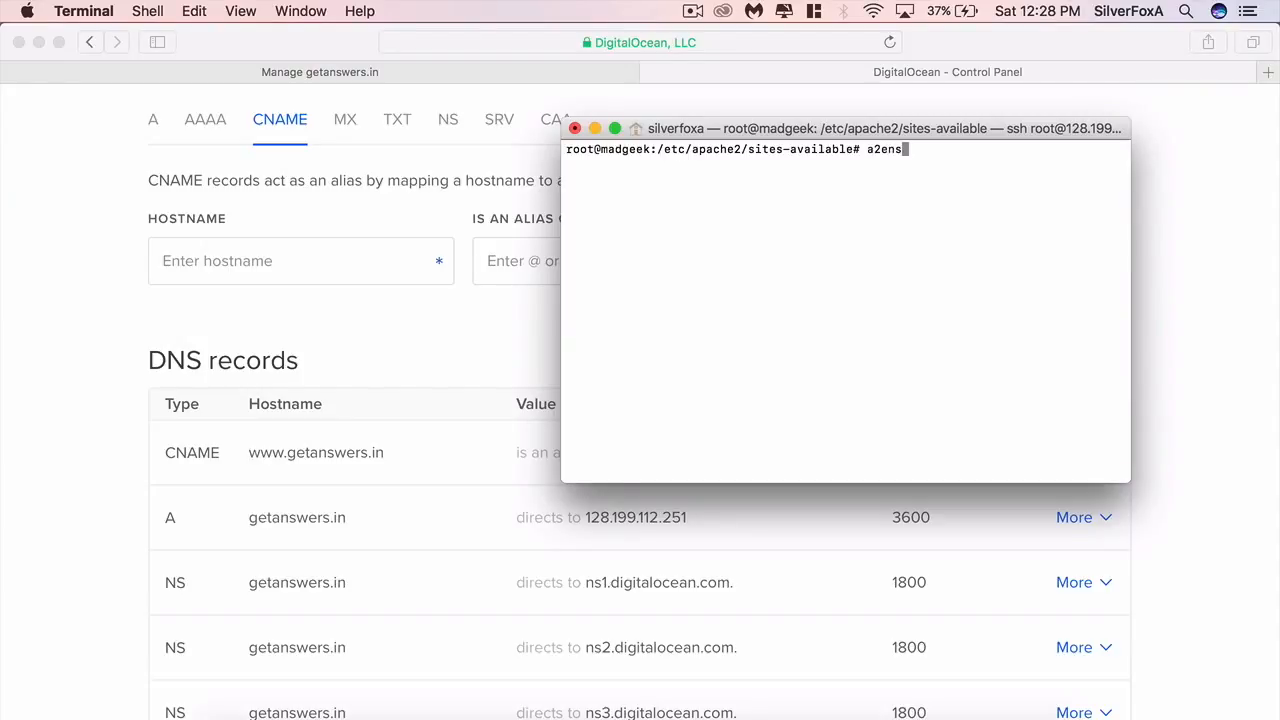
pyautogui.write('ite')
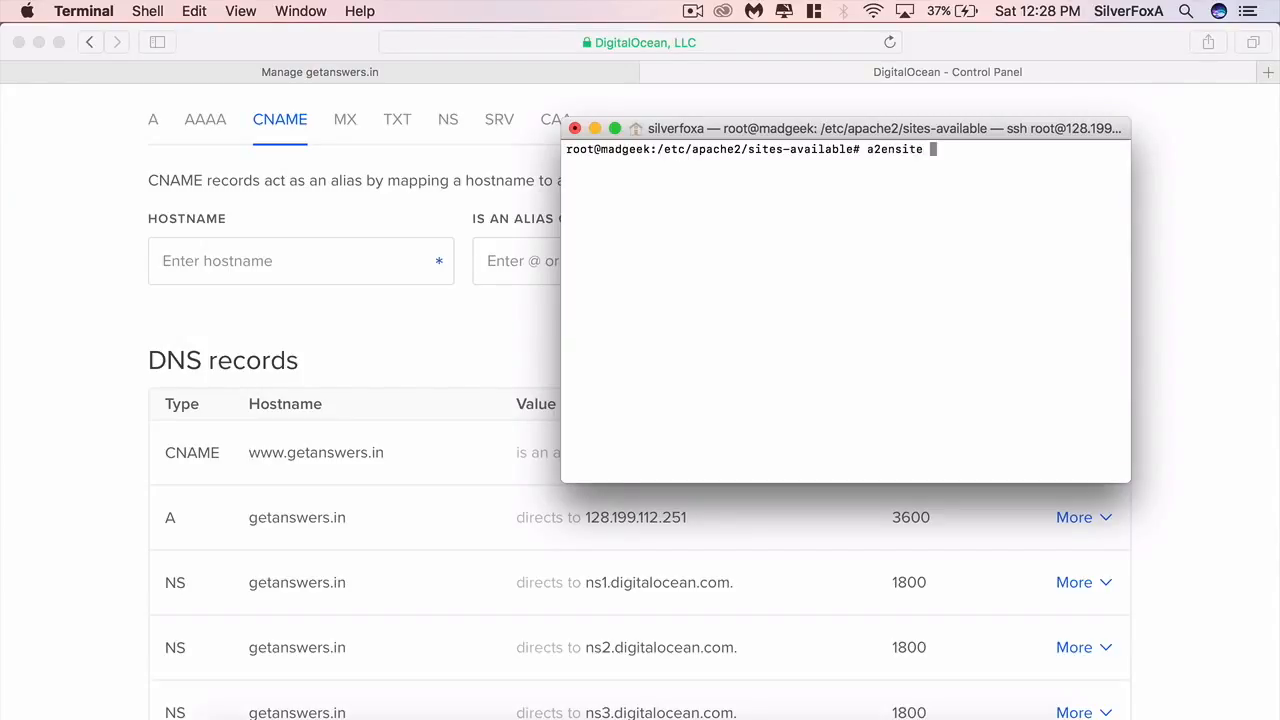
pyautogui.write('getanswers.in.conf')
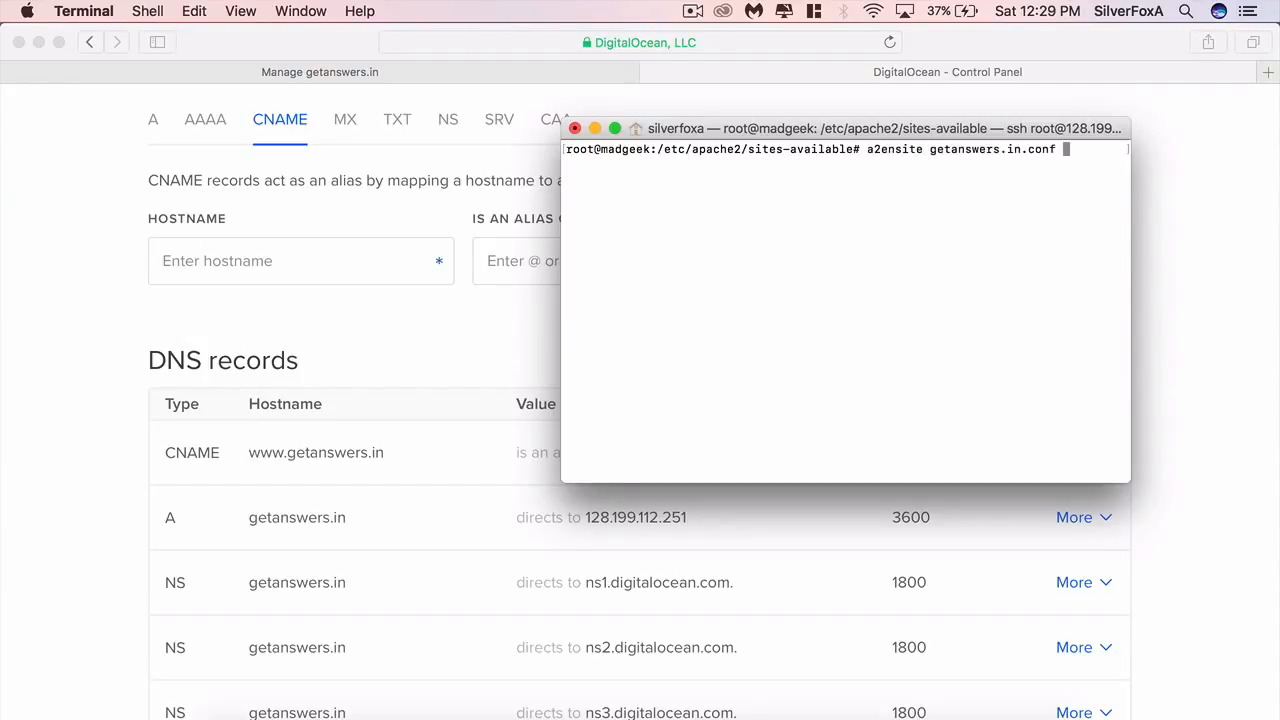
pyautogui.press('Return')
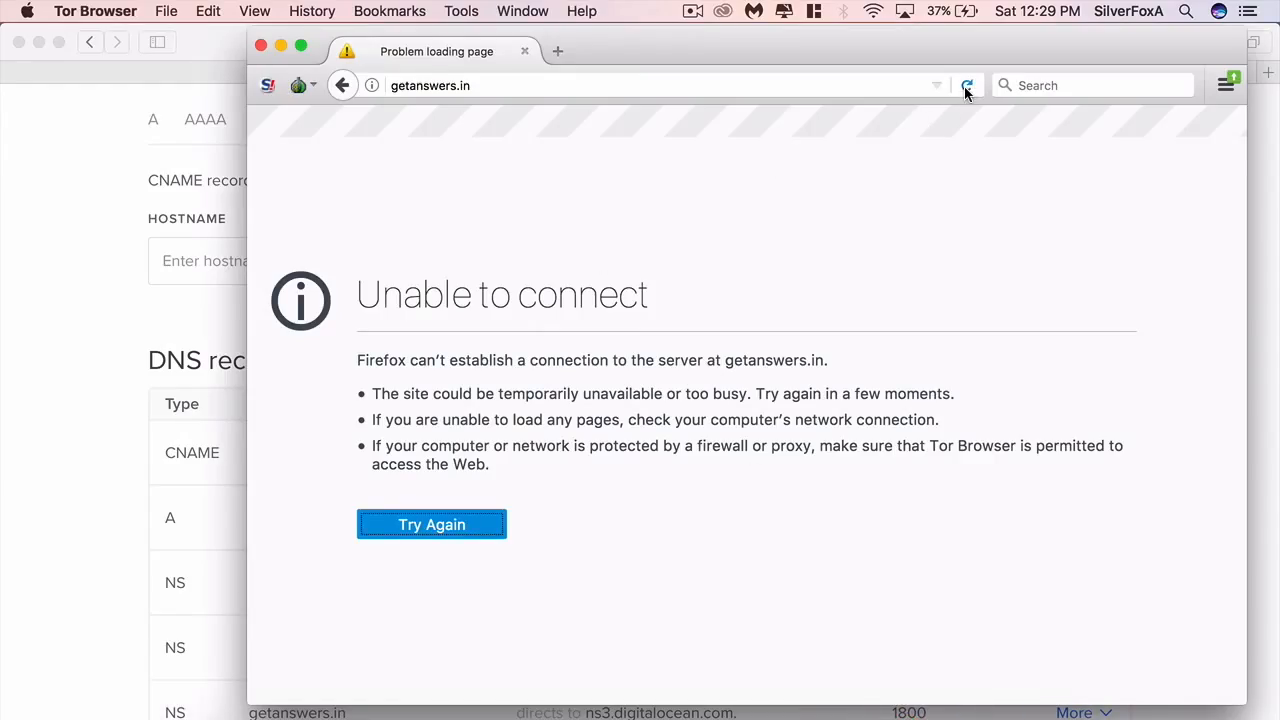
# Step: Reload getanswers.in so it shows the Hello world page
pyautogui.click(432, 524)
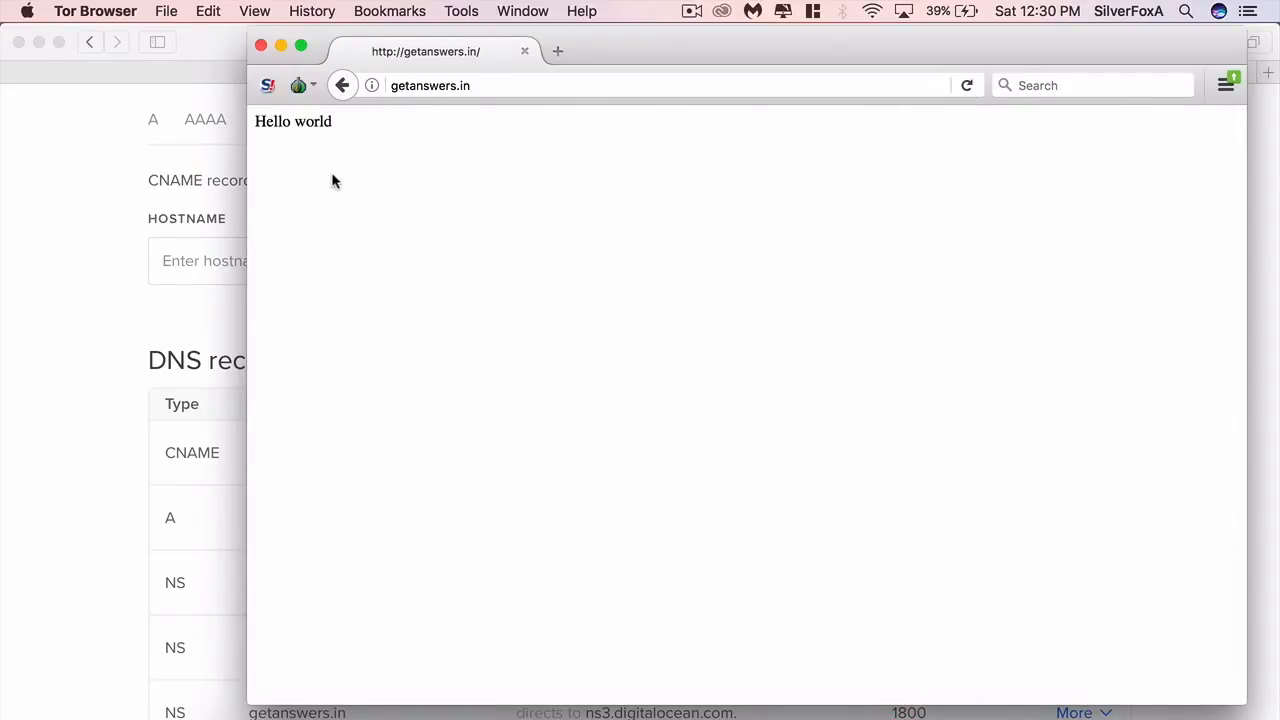
pyautogui.doubleClick(292, 122)
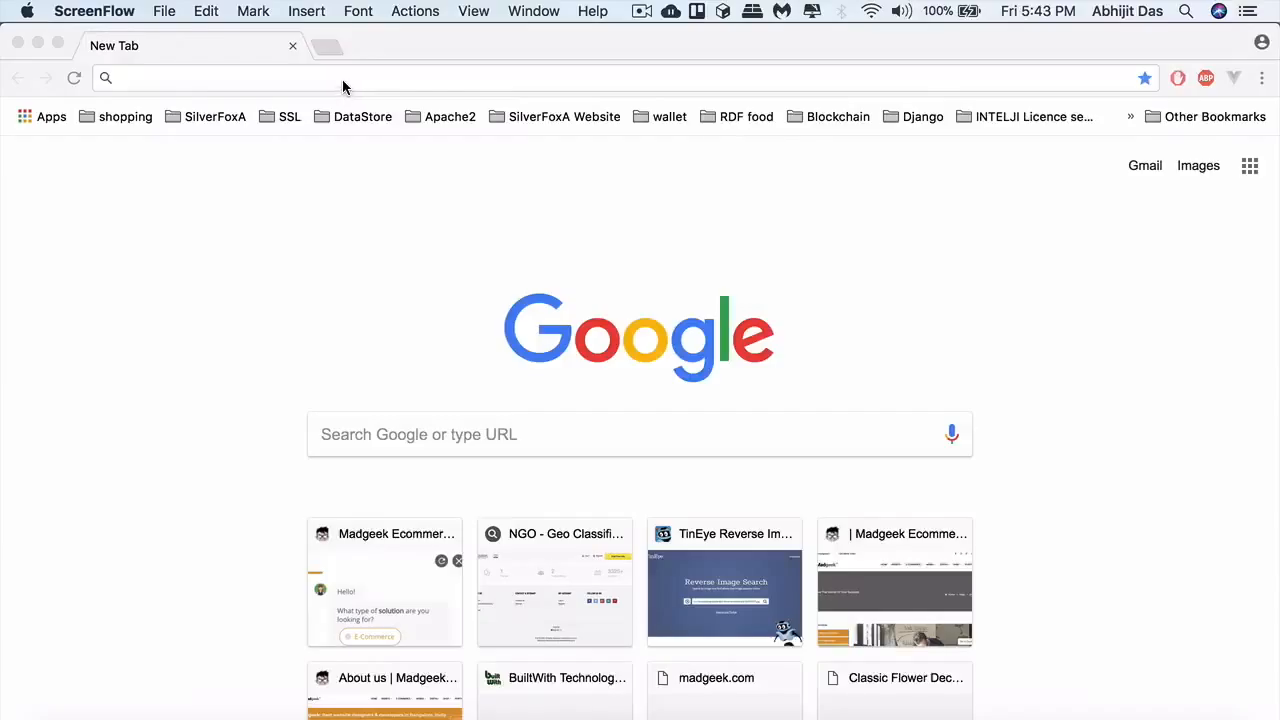
# Step: Enter madgeek.in in the address bar and switch to the devtopro.com for-sale page
pyautogui.write('madgeek.in')
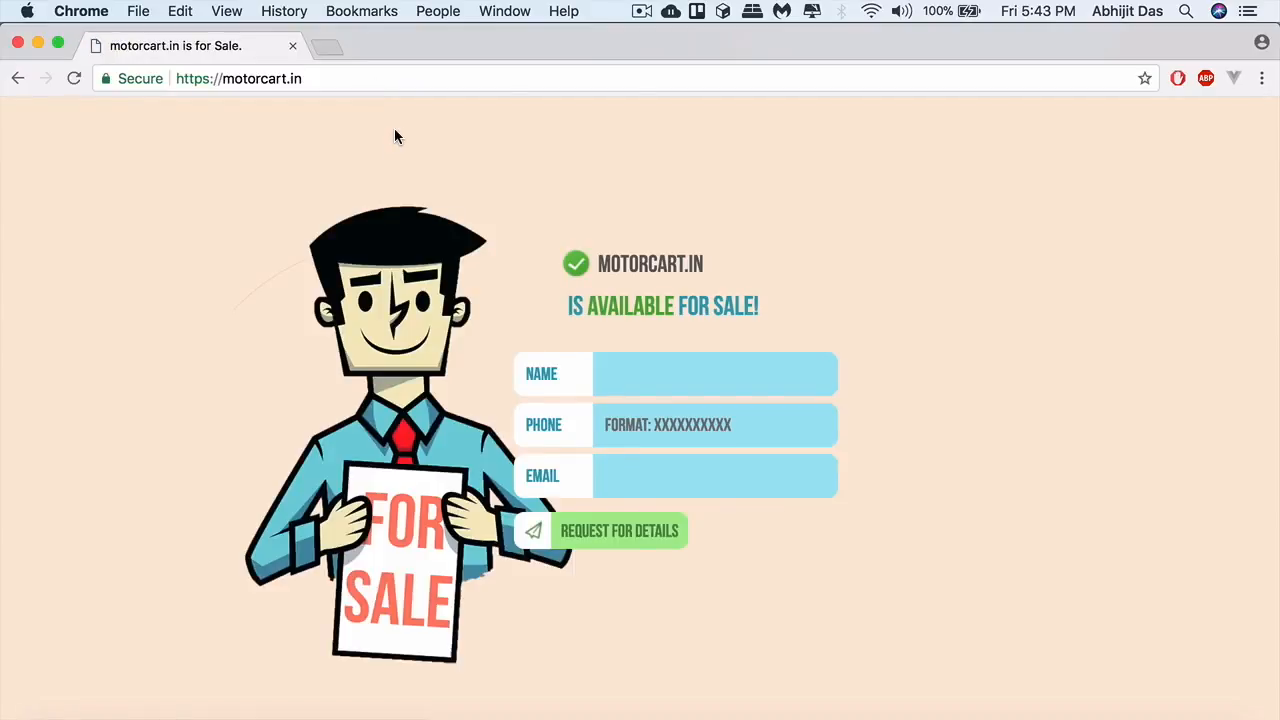
pyautogui.moveTo(356, 52)
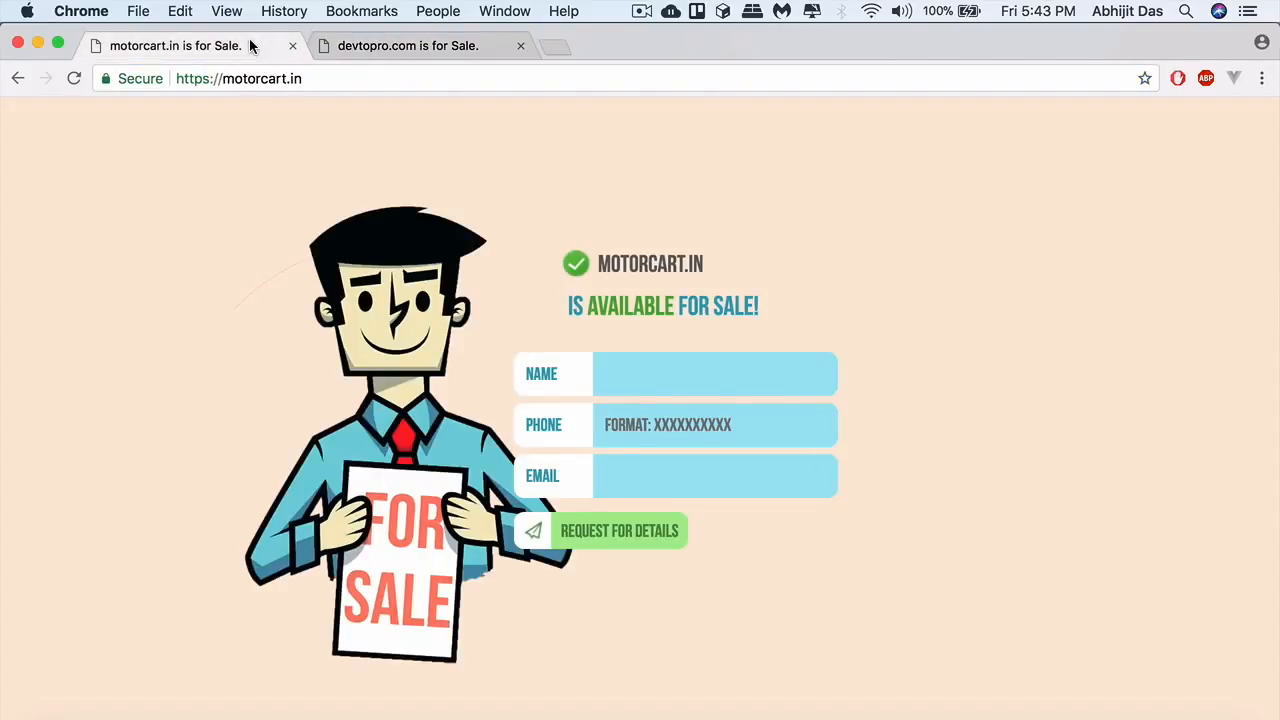
pyautogui.click(408, 44)
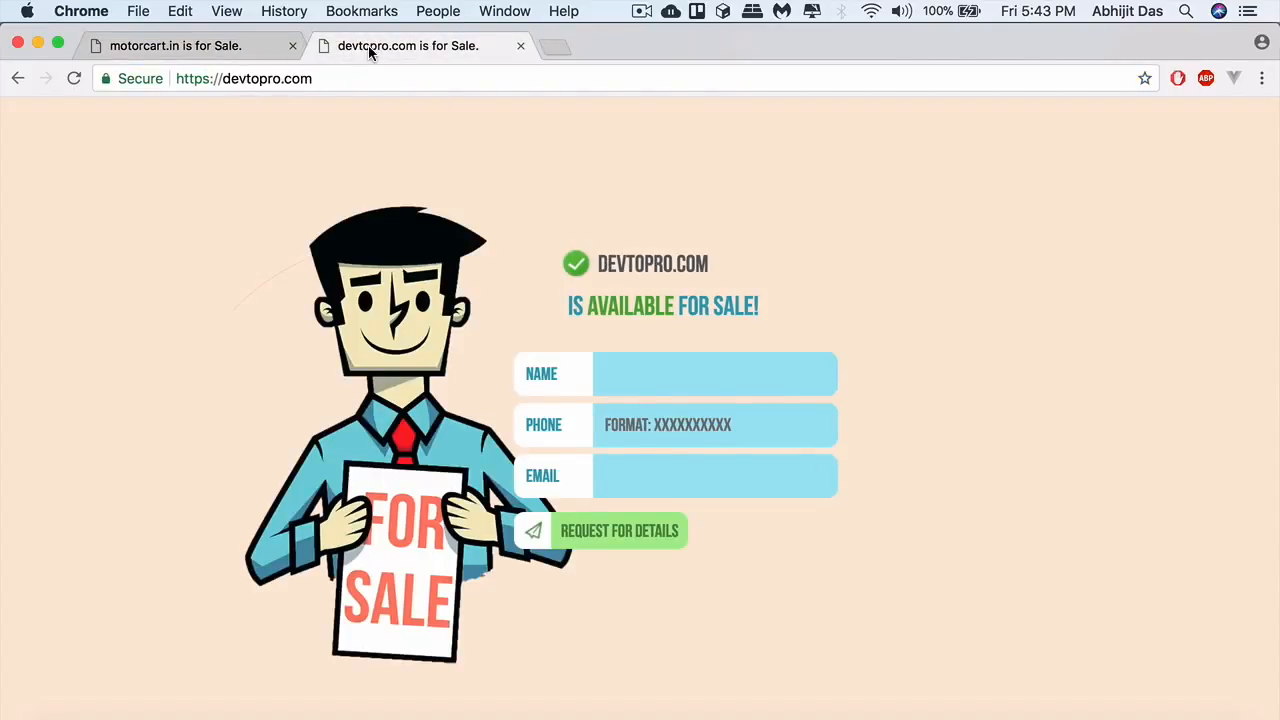